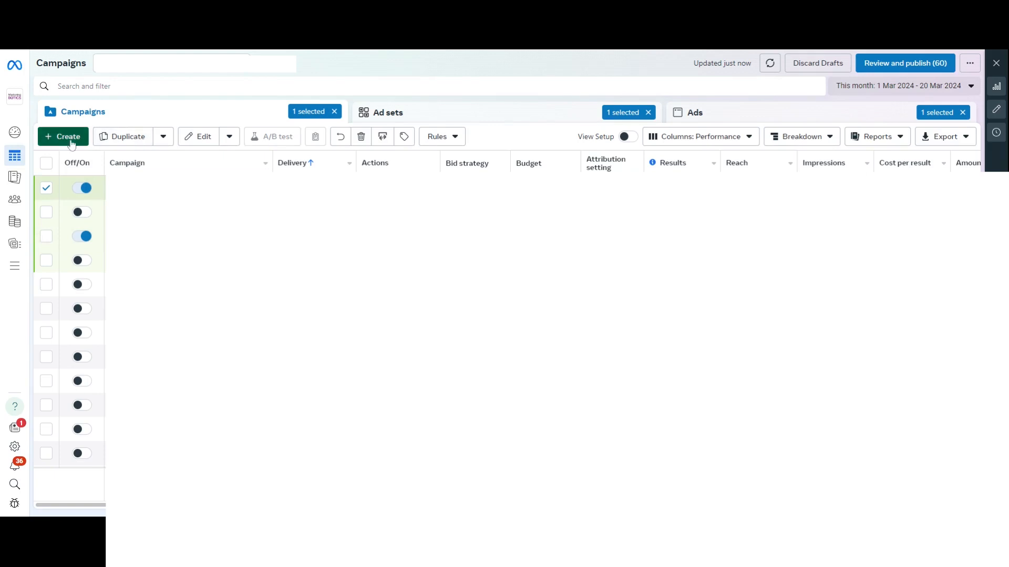
Create a new campaign using the Leads objective and manual leads campaign setup.
{"action": "left_click", "coordinate": [63, 136]}
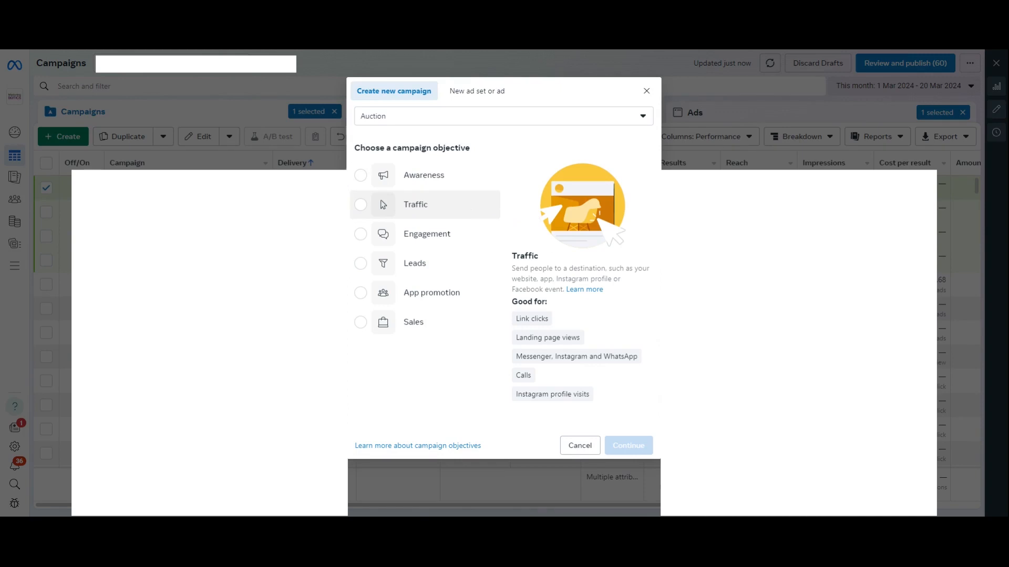
{"action": "left_click", "coordinate": [415, 262]}
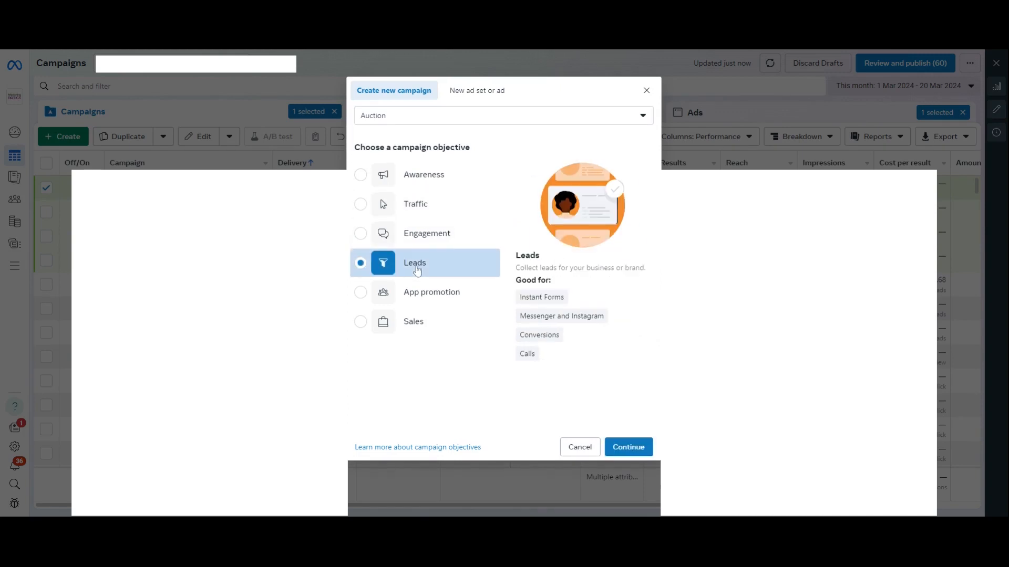
{"action": "left_click", "coordinate": [627, 447]}
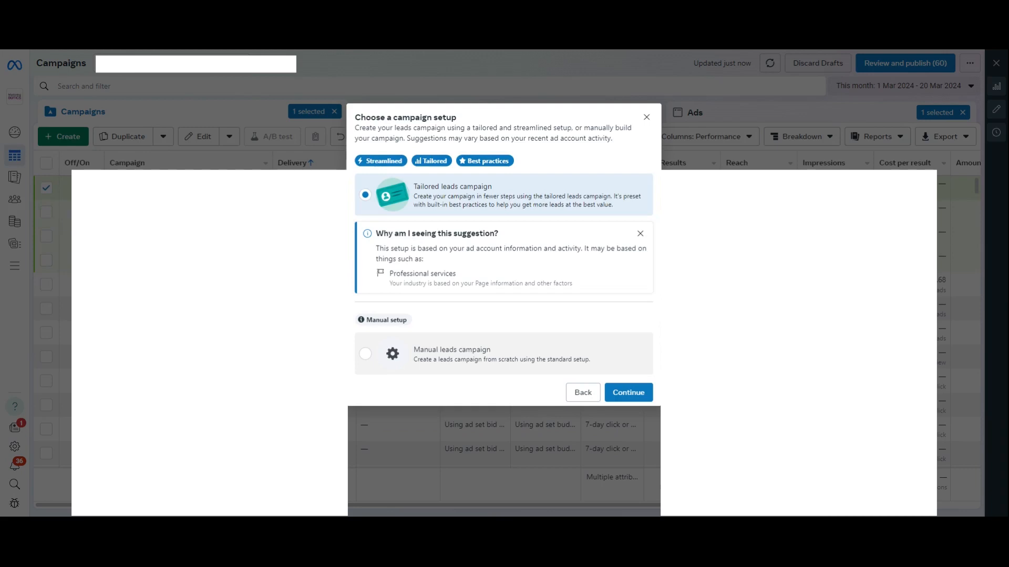
{"action": "left_click", "coordinate": [365, 353]}
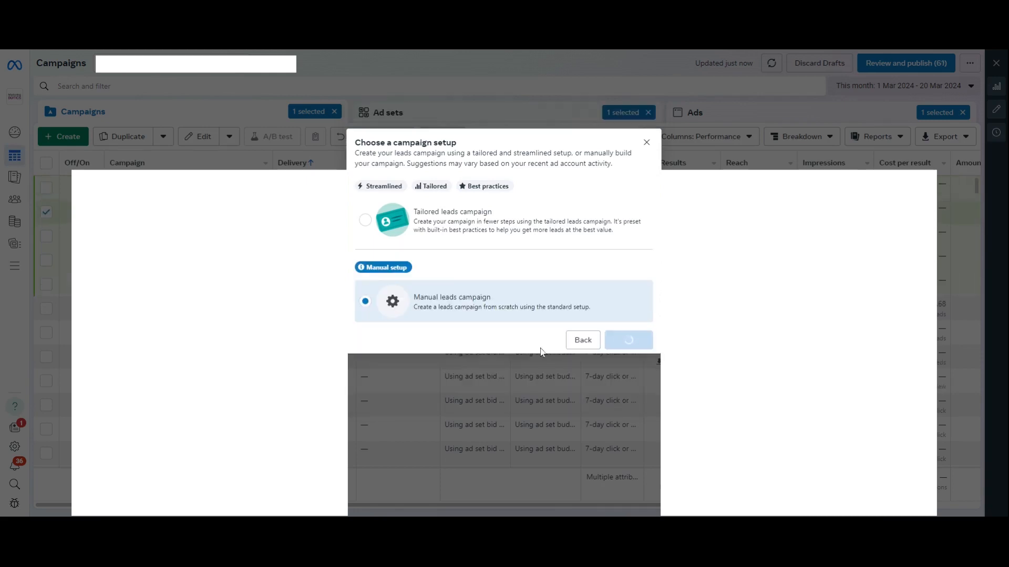
{"action": "left_click", "coordinate": [627, 340]}
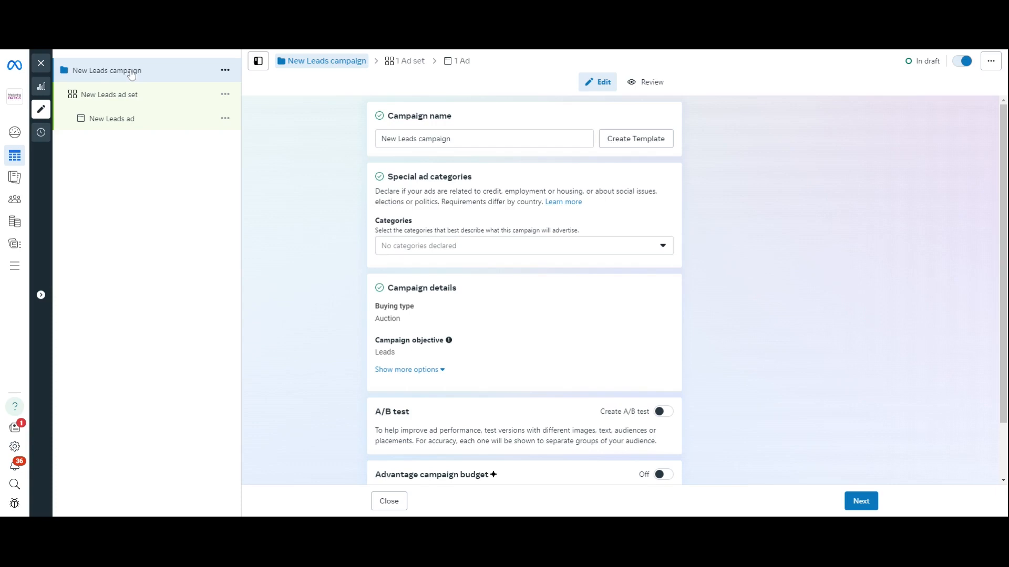
{"action": "mouse_move", "coordinate": [92, 77]}
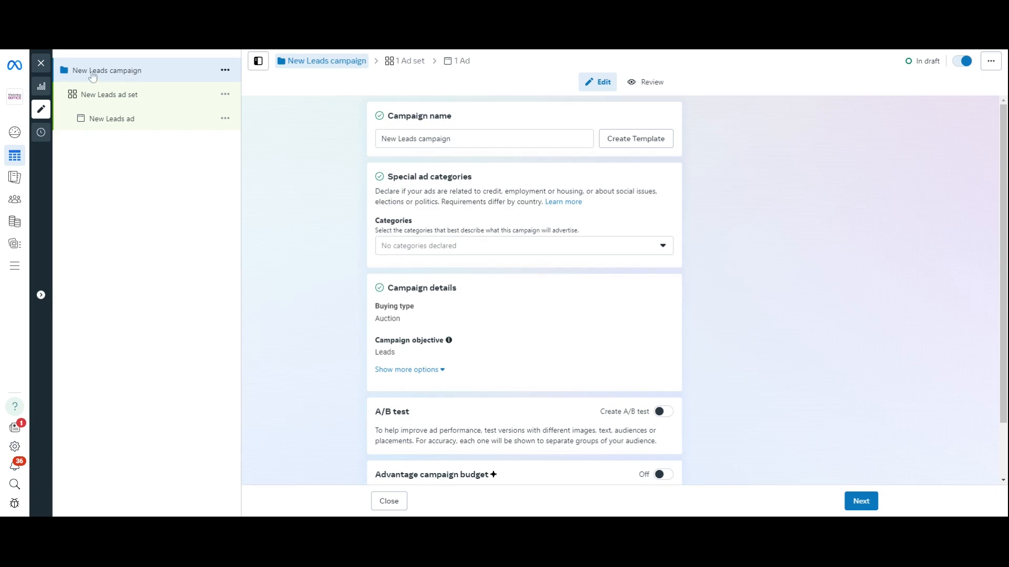
{"action": "mouse_move", "coordinate": [111, 101]}
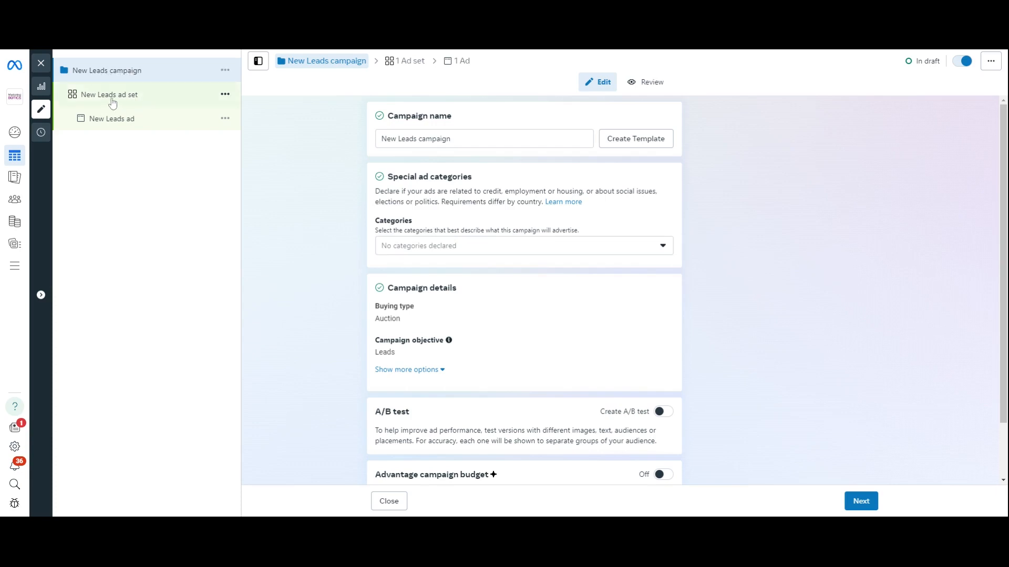
{"action": "mouse_move", "coordinate": [108, 127]}
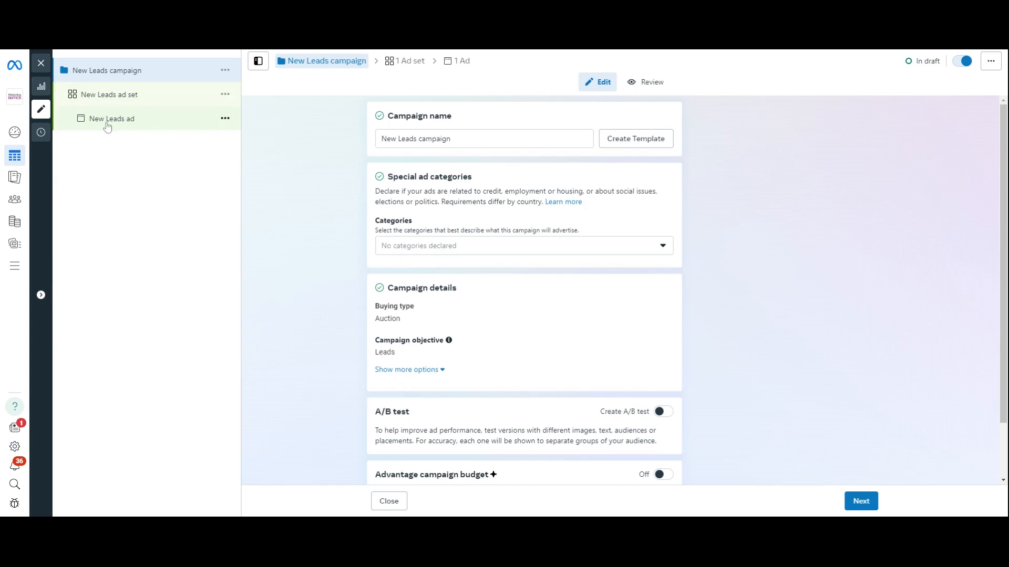
{"action": "mouse_move", "coordinate": [126, 127]}
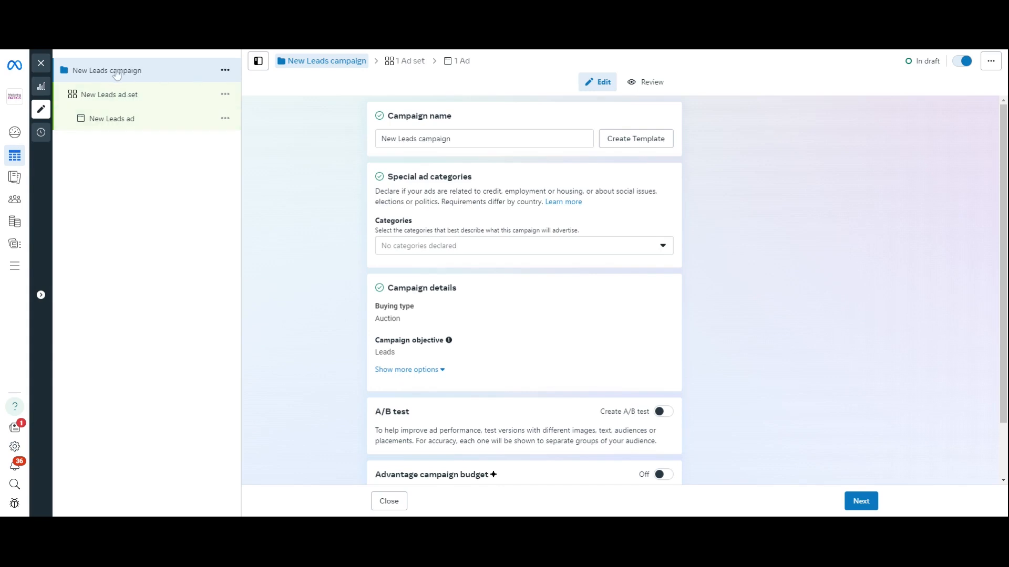
{"action": "mouse_move", "coordinate": [127, 123]}
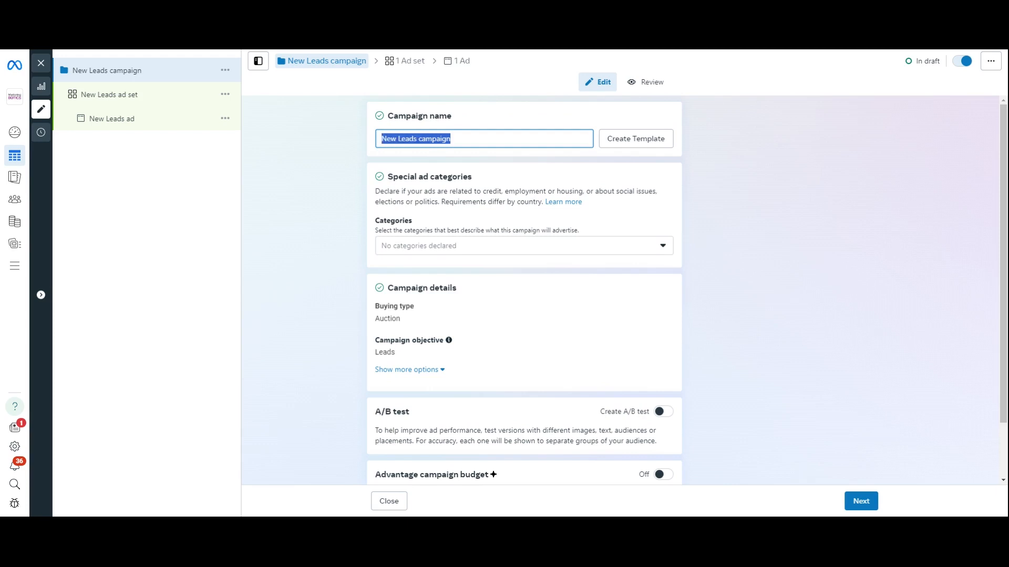
Name the campaign 'Targeting workshop conversions' and save the campaign settings.
{"action": "type", "text": "Targeting w"}
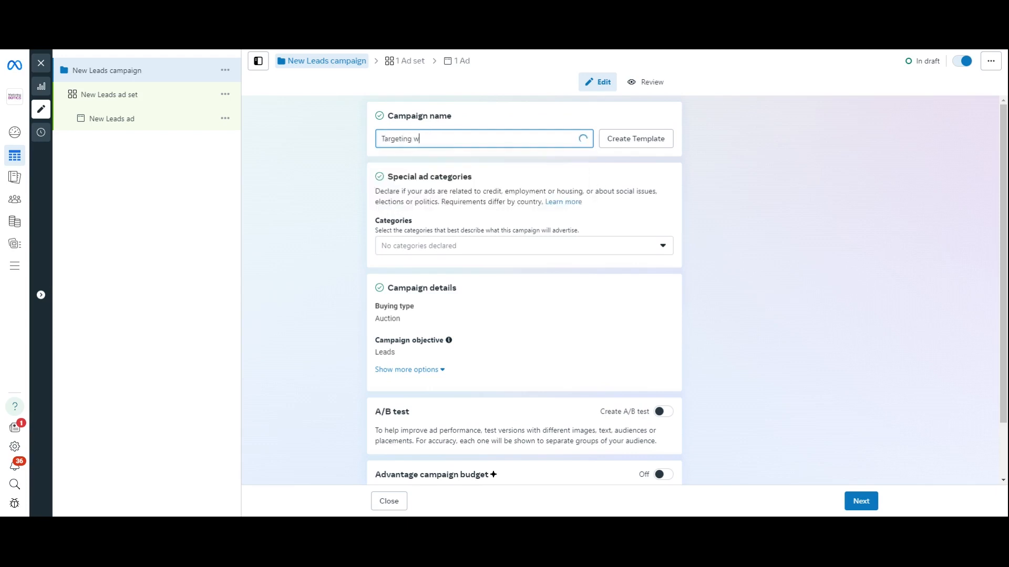
{"action": "type", "text": "orkshop conve"}
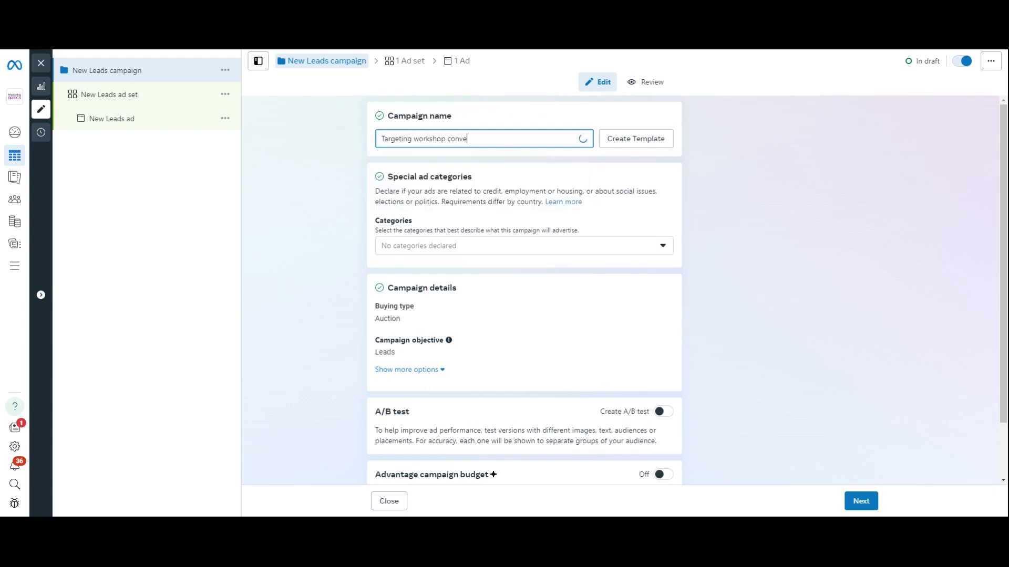
{"action": "type", "text": "rsaions"}
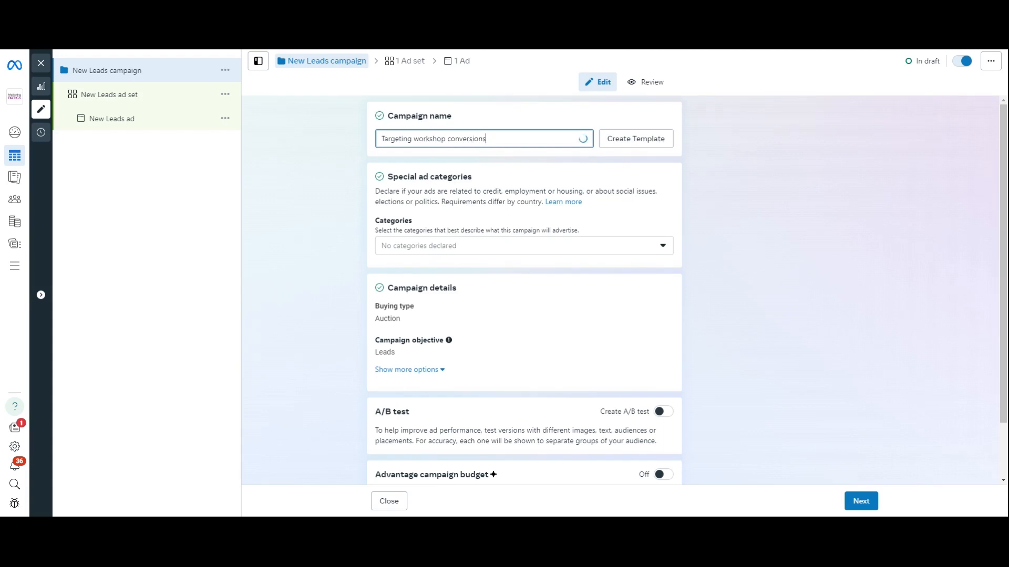
{"action": "left_click", "coordinate": [861, 501]}
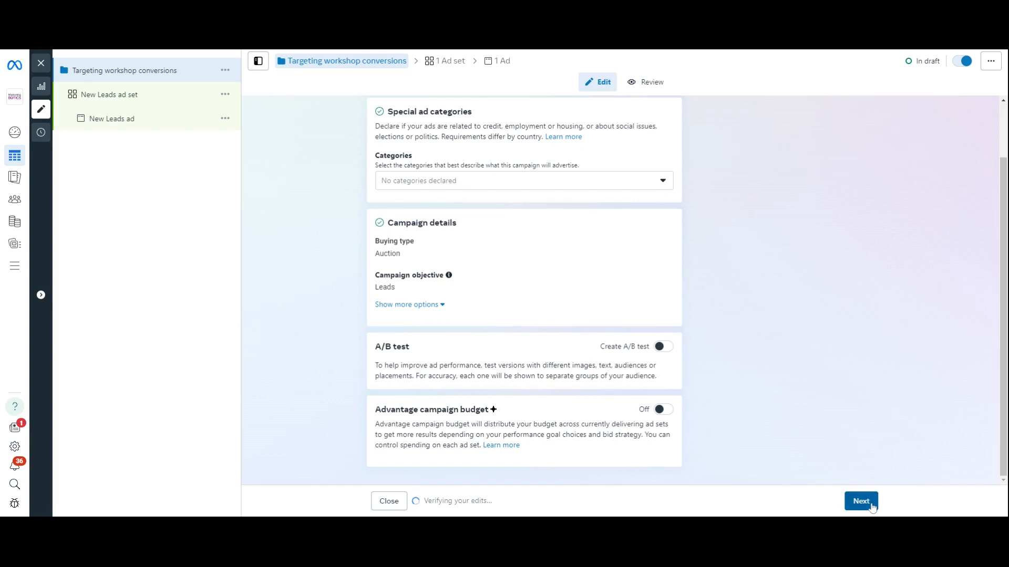
Open the leads ad set and scroll past Conversion and Performance goal to Budget & schedule.
{"action": "left_click", "coordinate": [861, 501]}
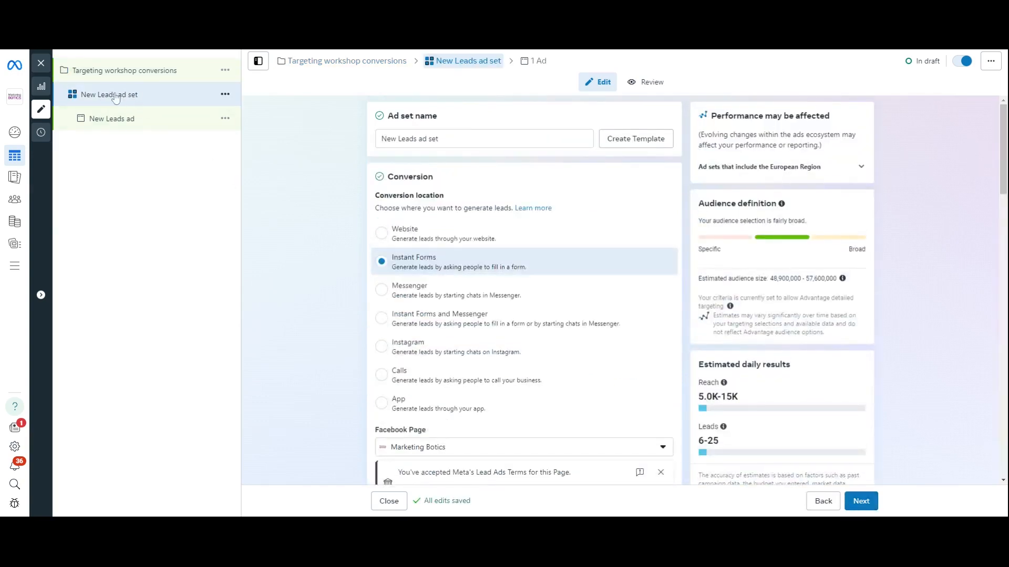
{"action": "scroll", "scroll_direction": "down", "scroll_amount": 3}
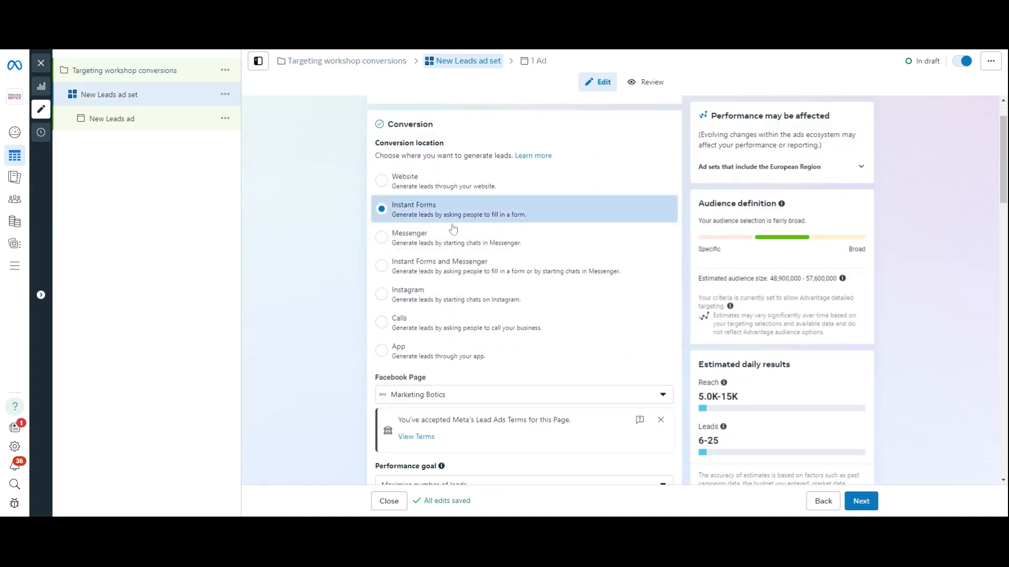
{"action": "scroll", "scroll_direction": "down", "scroll_amount": 3}
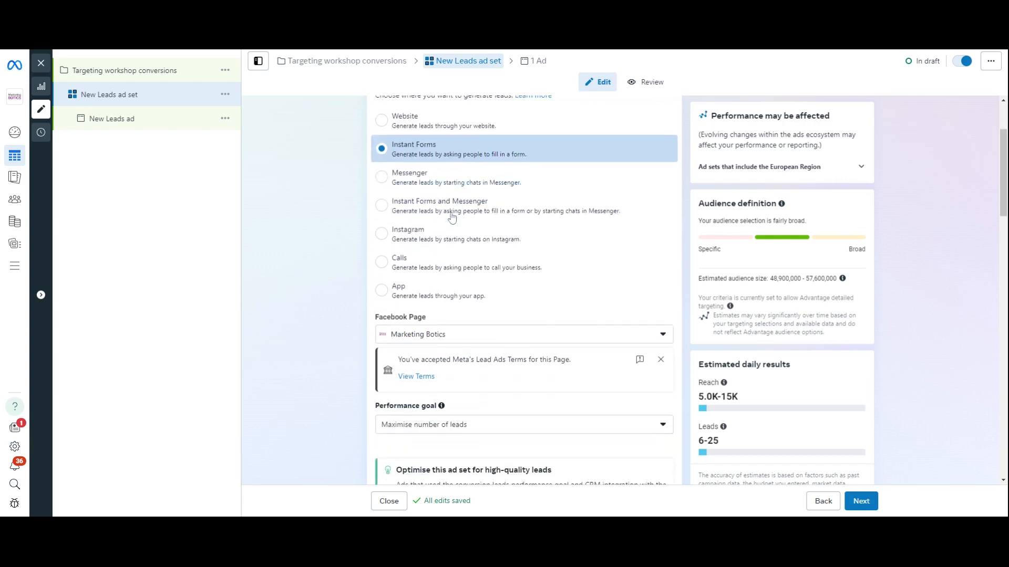
{"action": "scroll", "scroll_direction": "down", "scroll_amount": 3}
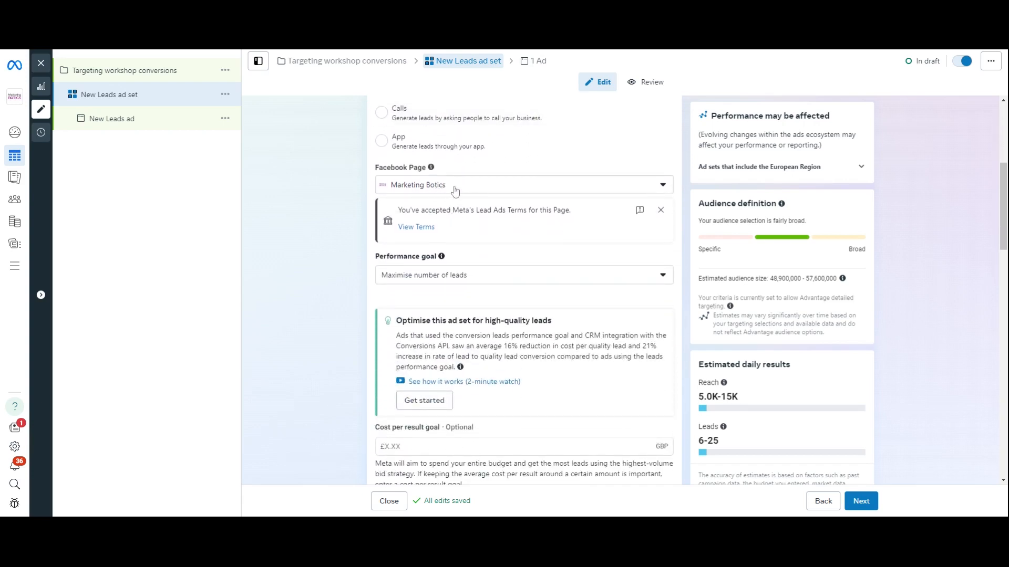
{"action": "mouse_move", "coordinate": [442, 240]}
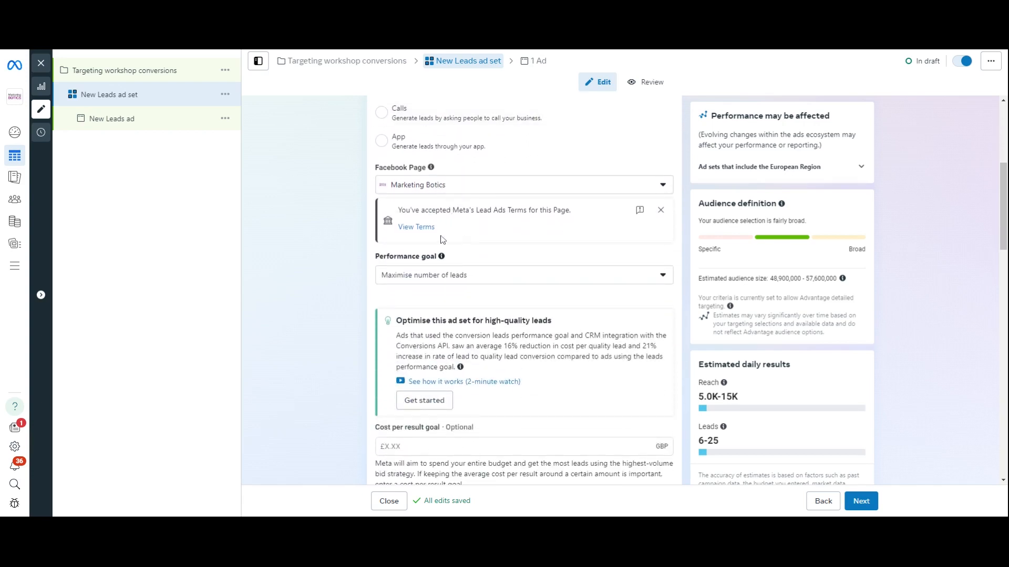
{"action": "scroll", "scroll_direction": "down", "scroll_amount": 3}
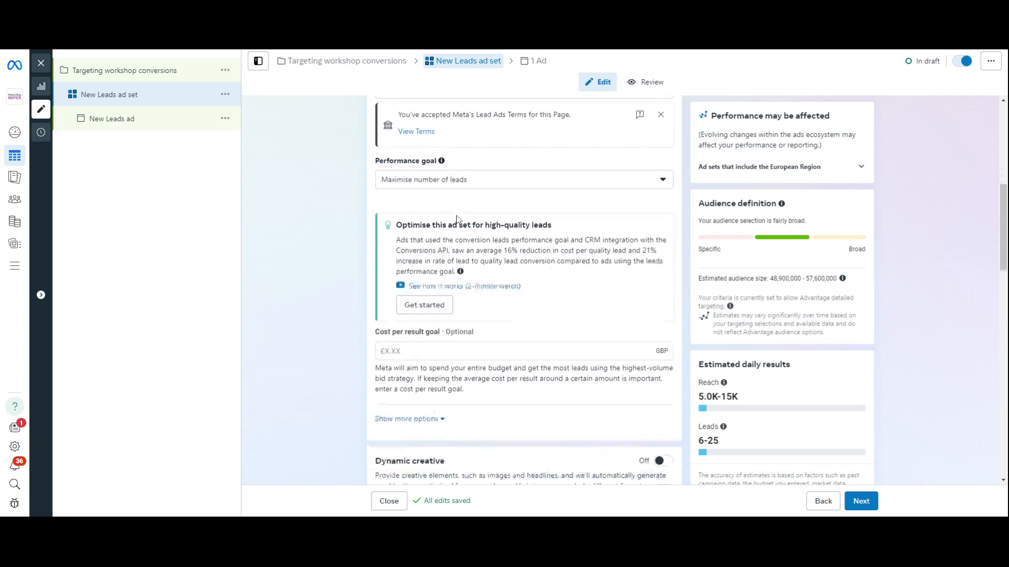
{"action": "scroll", "scroll_direction": "down", "scroll_amount": 3}
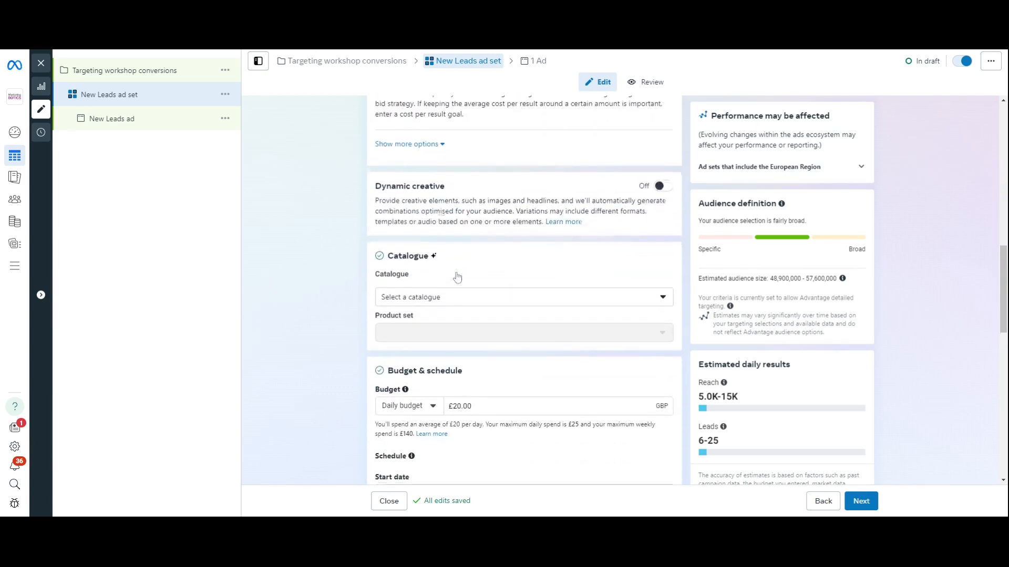
{"action": "scroll", "scroll_direction": "down", "scroll_amount": 3}
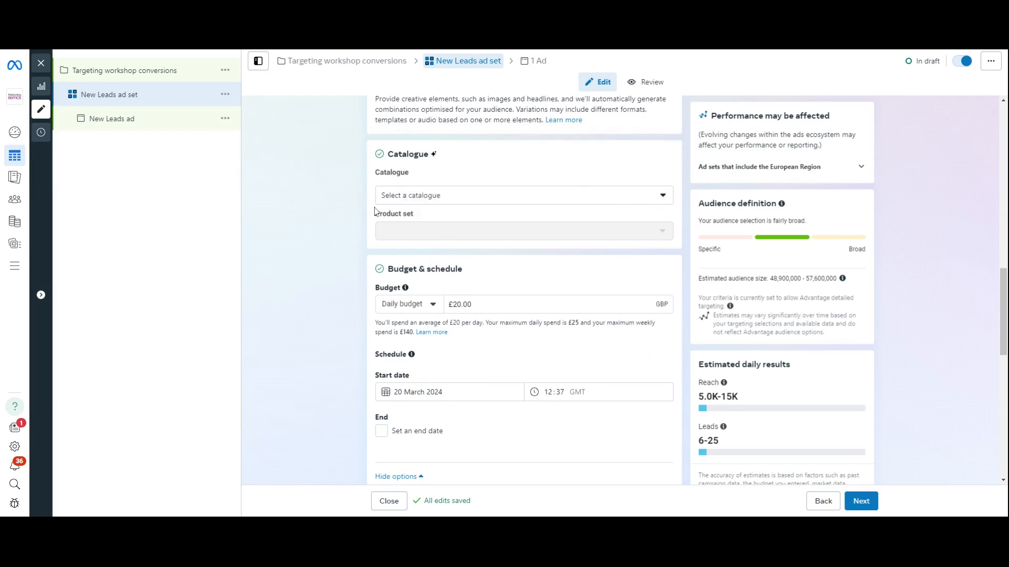
{"action": "scroll", "scroll_direction": "down", "scroll_amount": 3}
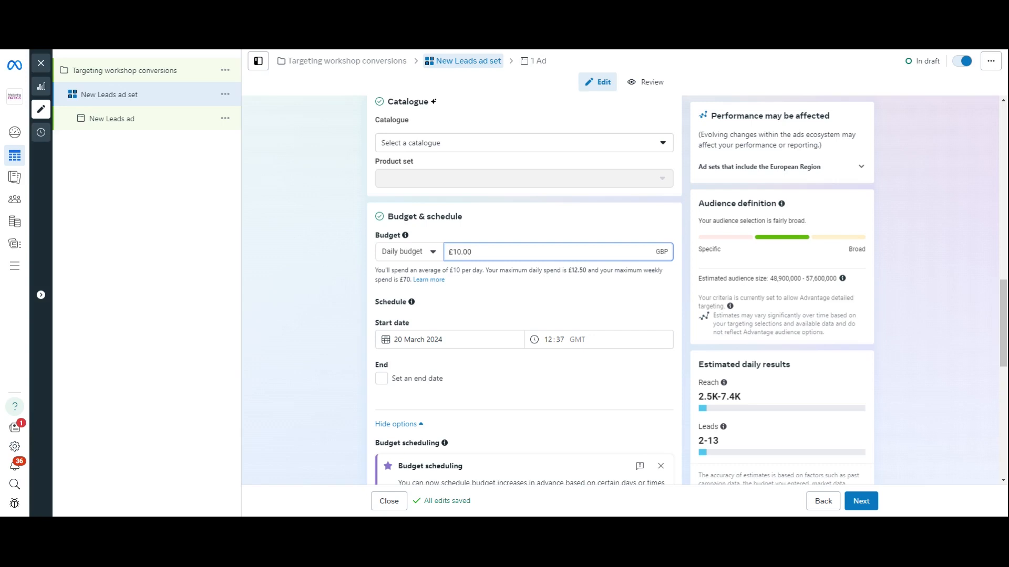
Schedule the £10 daily budget ad set from 20 March 2024 16:00 to 29 March 2024 23:00.
{"action": "scroll", "scroll_direction": "down", "scroll_amount": 3}
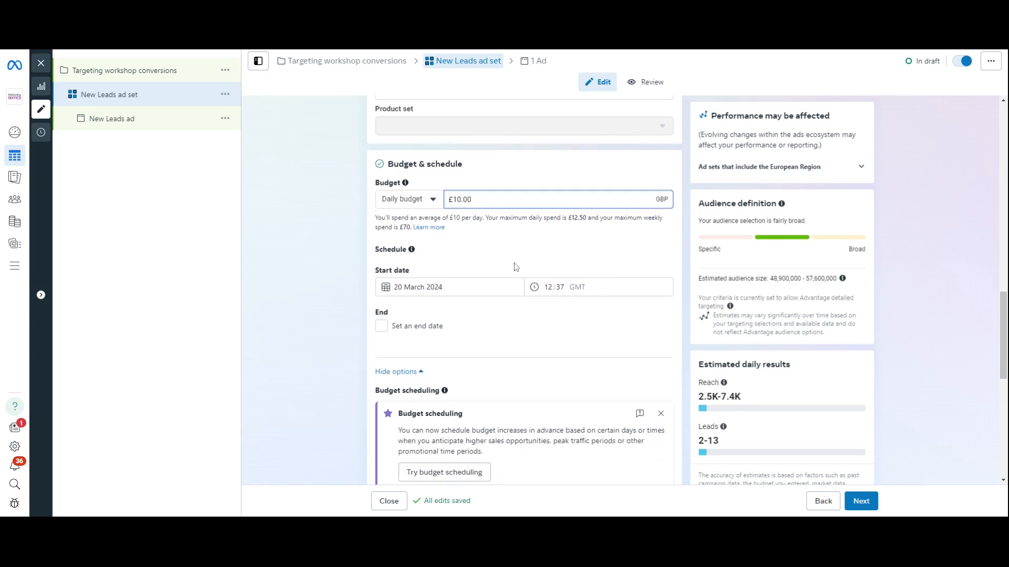
{"action": "scroll", "scroll_direction": "down", "scroll_amount": 3}
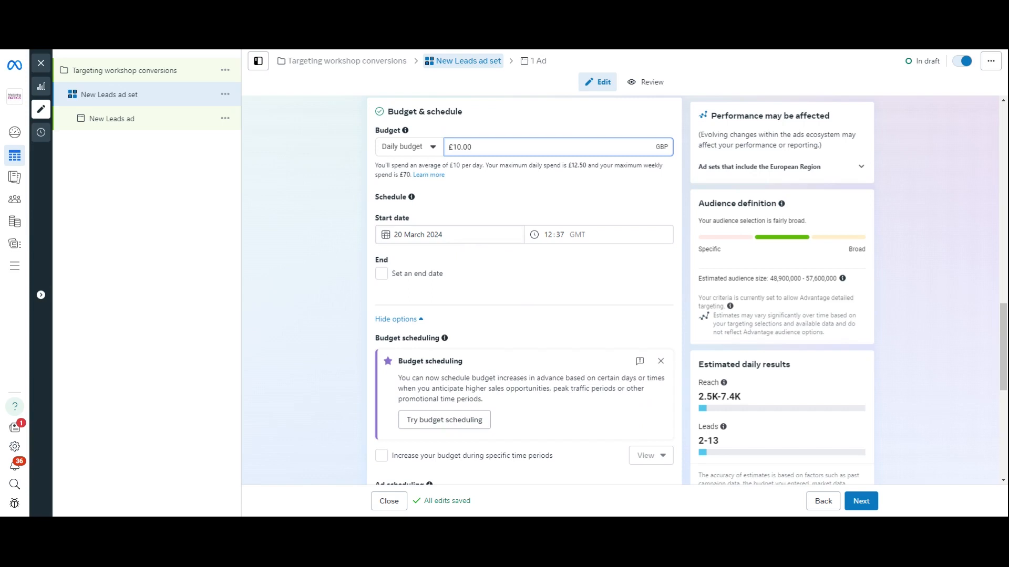
{"action": "left_click", "coordinate": [549, 234]}
{"action": "type", "text": "0"}
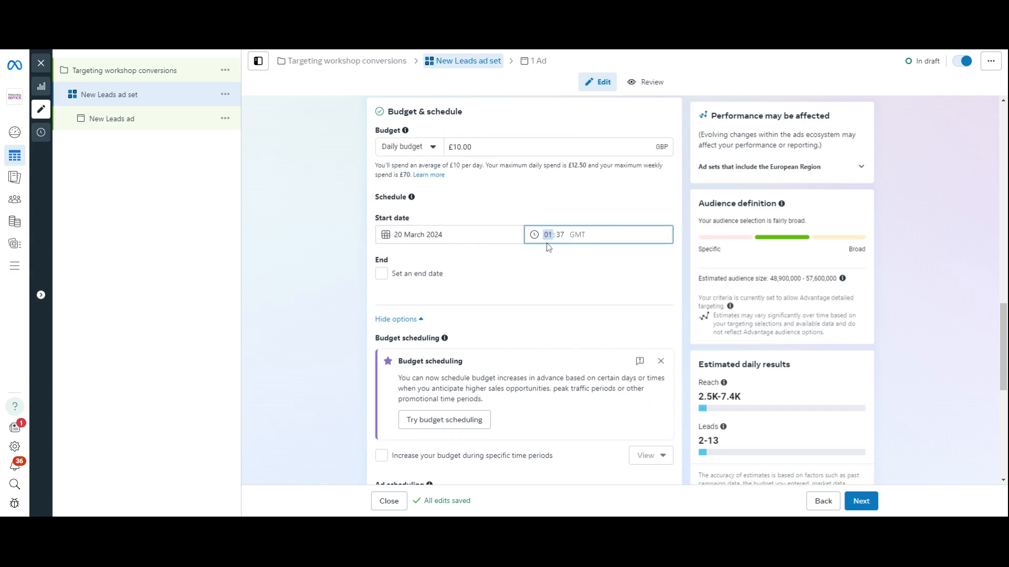
{"action": "type", "text": "16:00"}
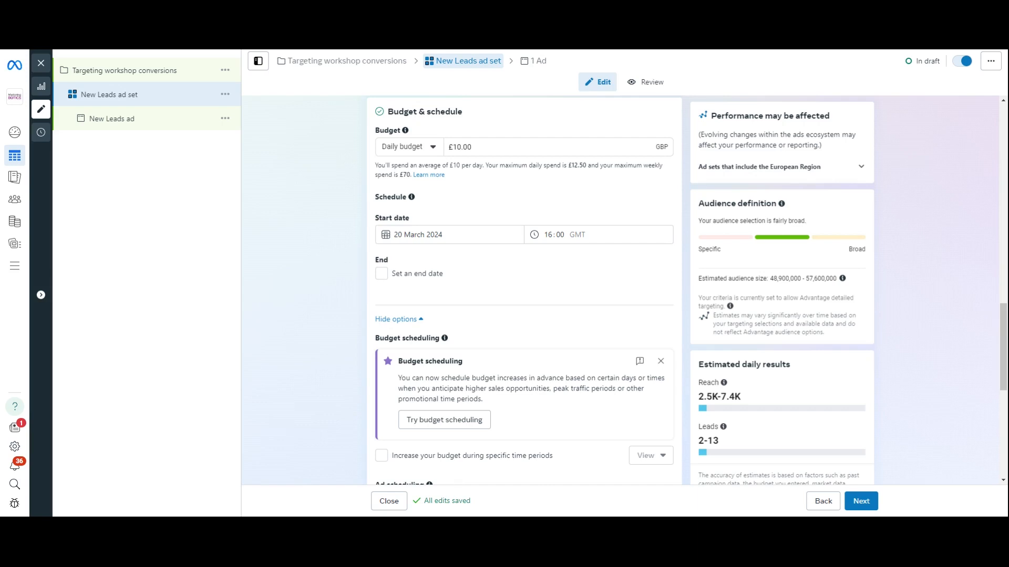
{"action": "mouse_move", "coordinate": [568, 262]}
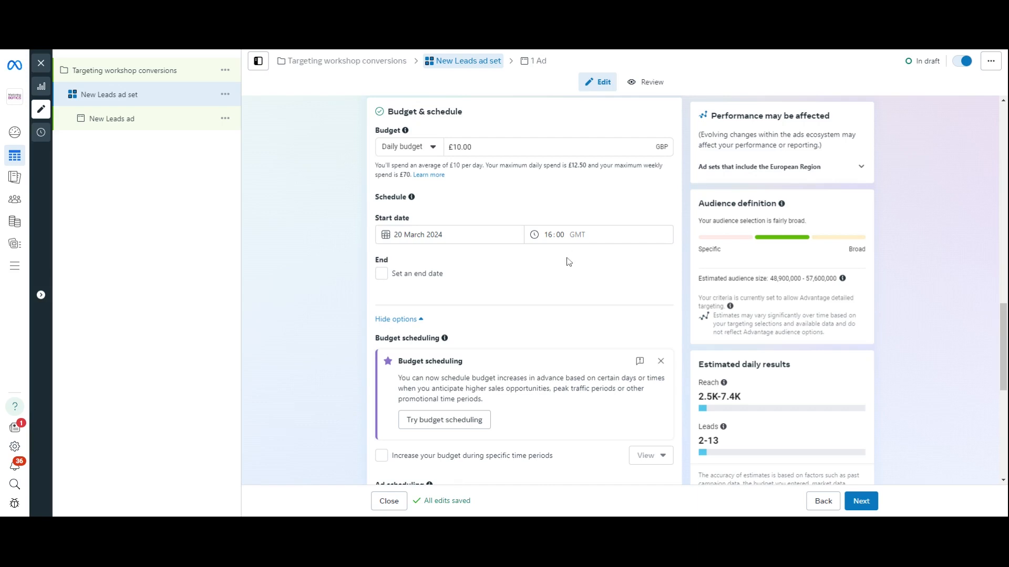
{"action": "mouse_move", "coordinate": [436, 280]}
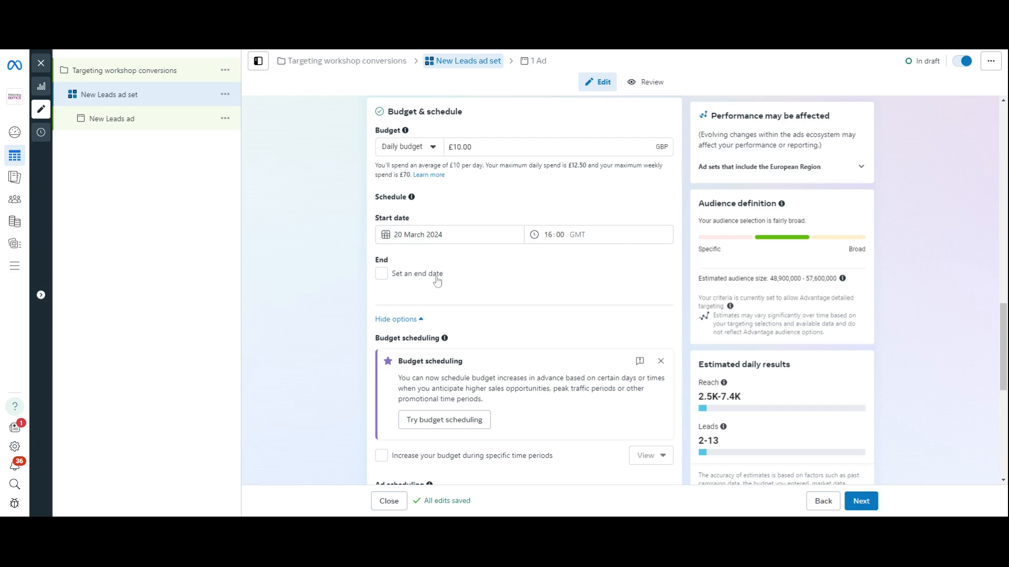
{"action": "left_click", "coordinate": [381, 274]}
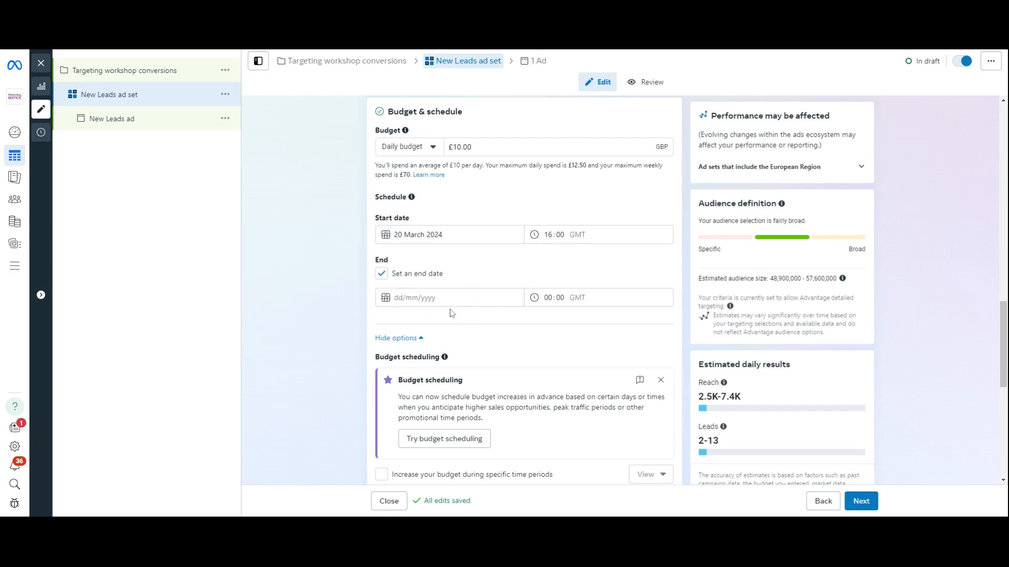
{"action": "type", "text": "29/3/2024"}
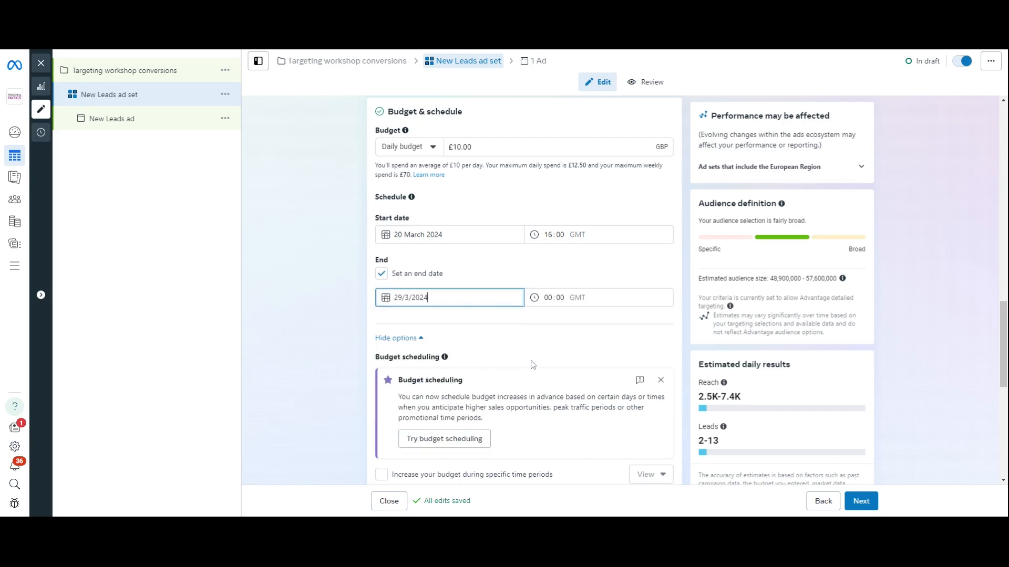
{"action": "left_click", "coordinate": [553, 298]}
{"action": "type", "text": "23"}
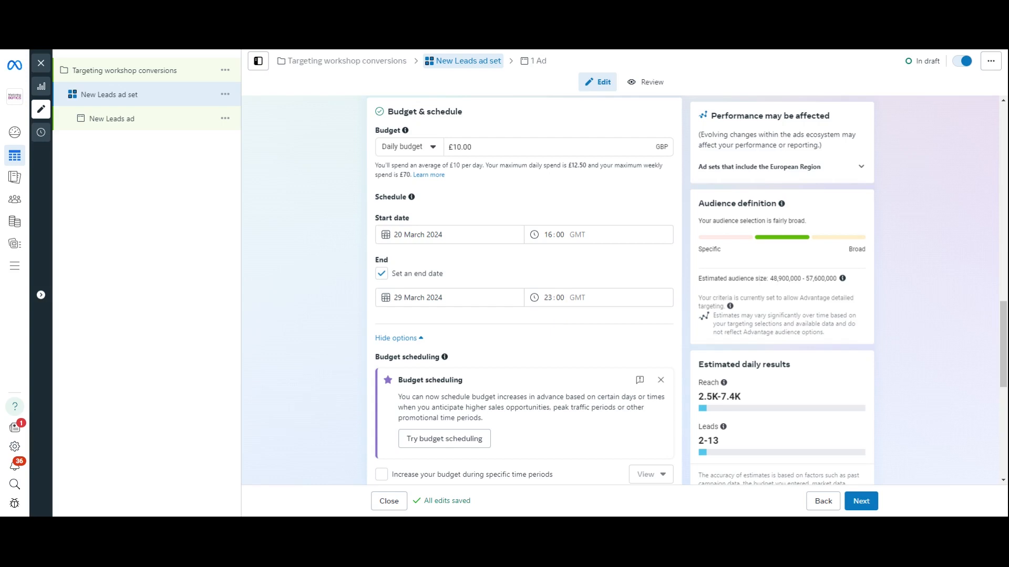
{"action": "scroll", "scroll_direction": "down", "scroll_amount": 3}
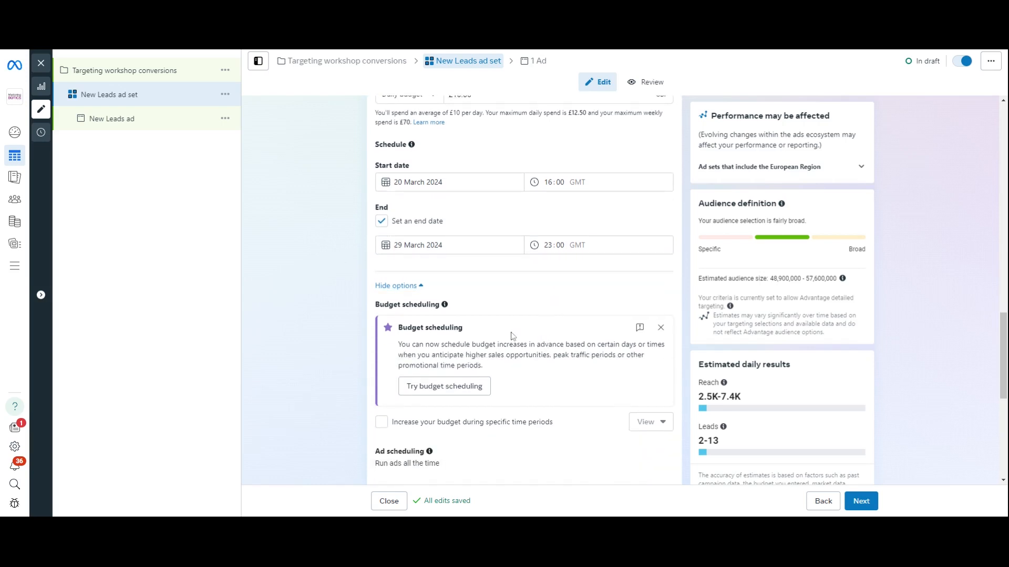
Replace the United Kingdom location with Sheffield, England at a 40 km radius.
{"action": "scroll", "scroll_direction": "down", "scroll_amount": 3}
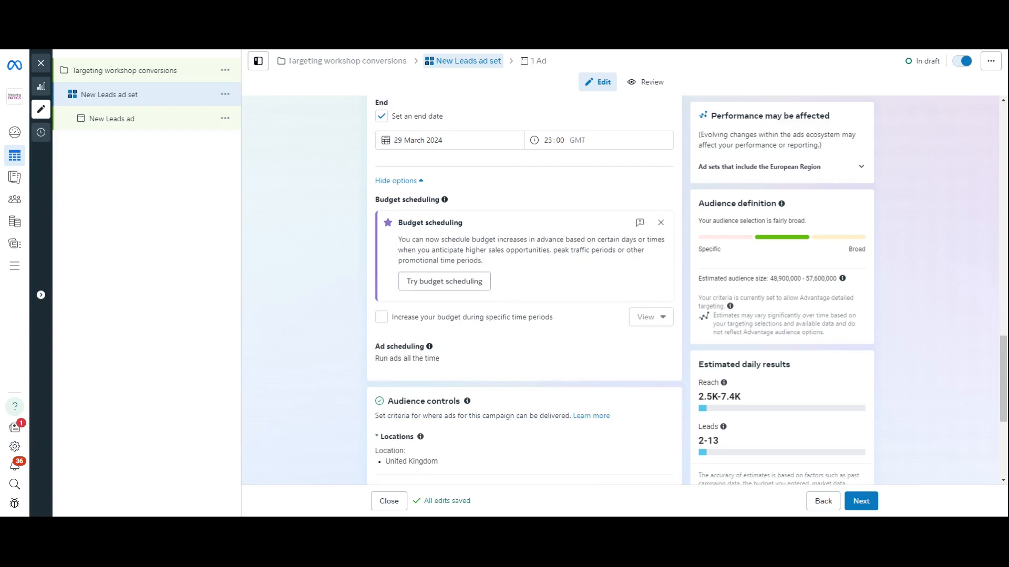
{"action": "scroll", "scroll_direction": "down", "scroll_amount": 3}
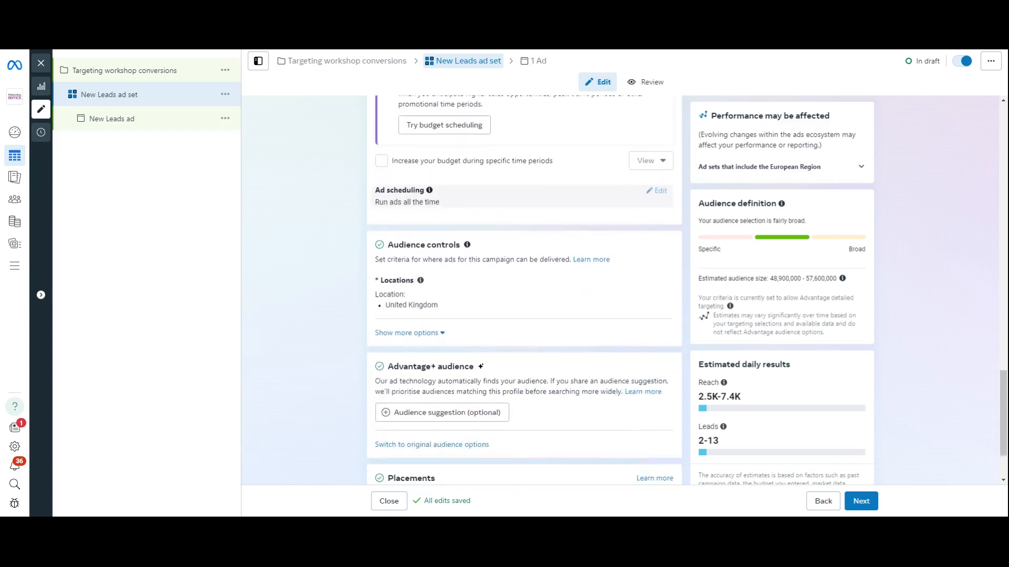
{"action": "scroll", "scroll_direction": "down", "scroll_amount": 3}
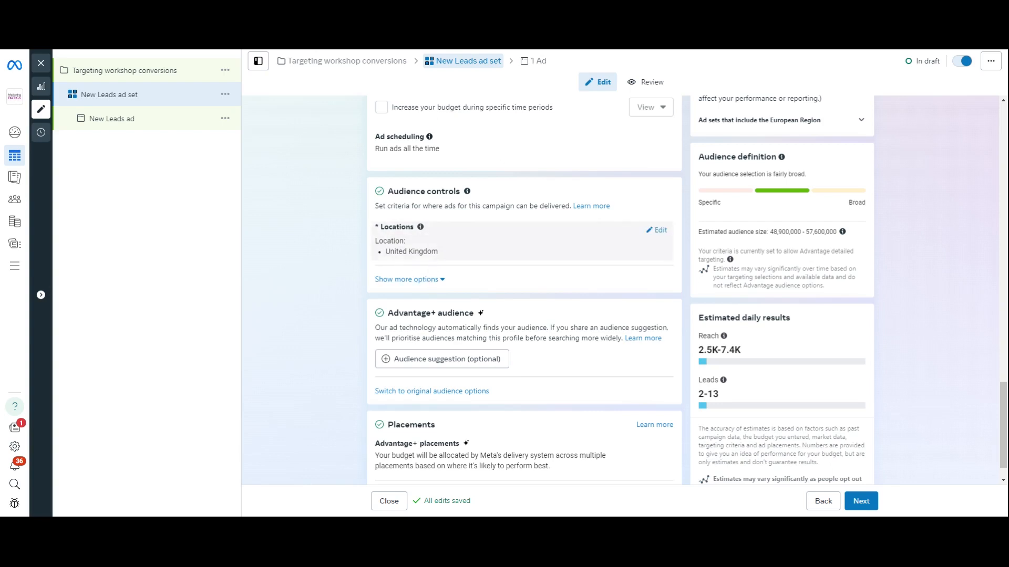
{"action": "left_click", "coordinate": [656, 230]}
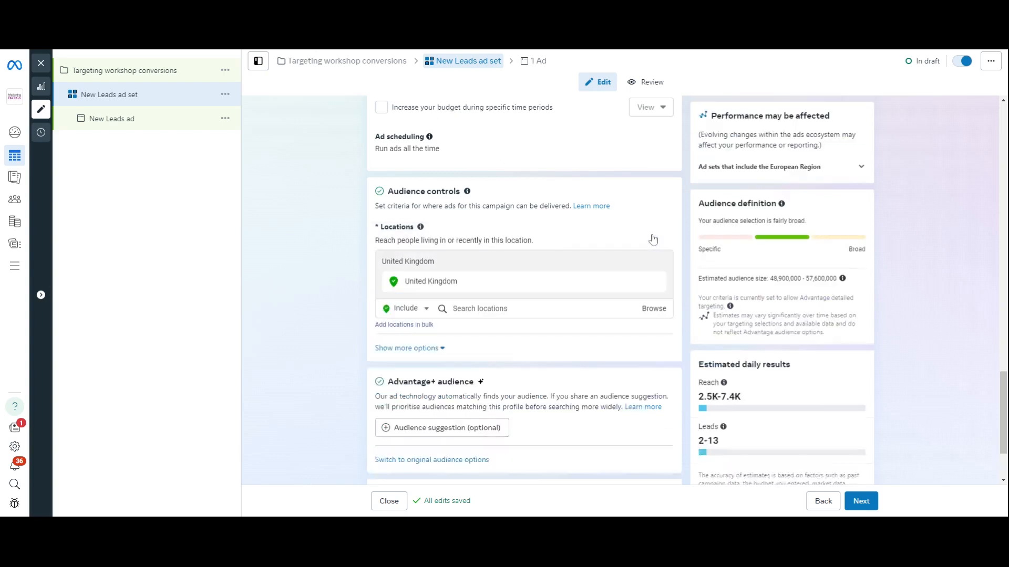
{"action": "left_click", "coordinate": [489, 308]}
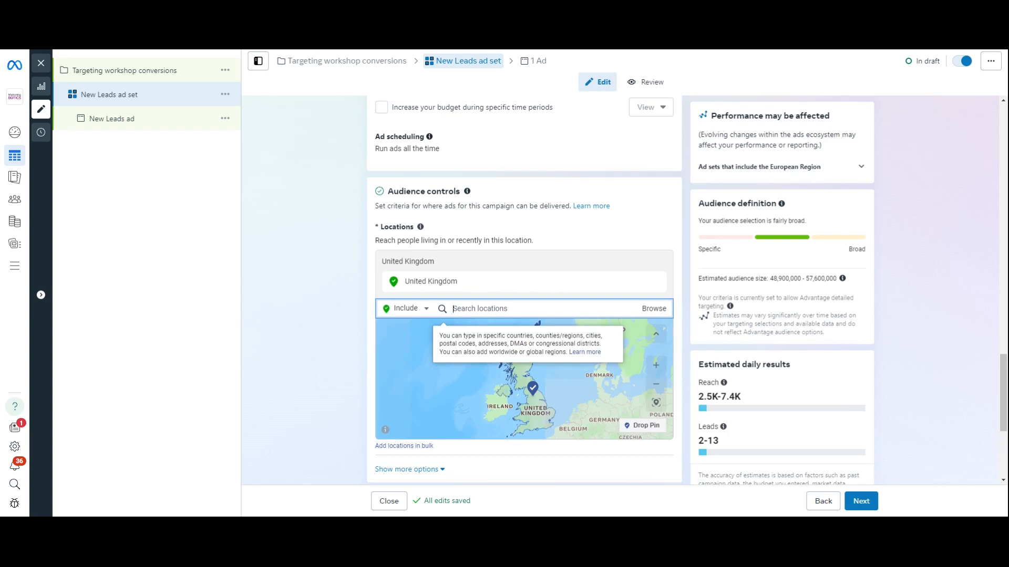
{"action": "type", "text": "sheffie"}
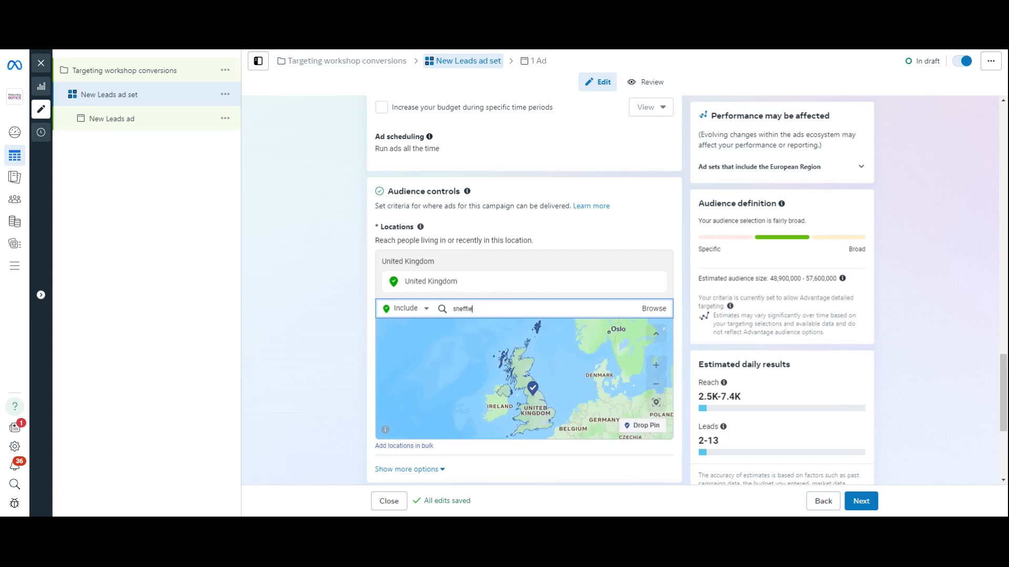
{"action": "type", "text": "d"}
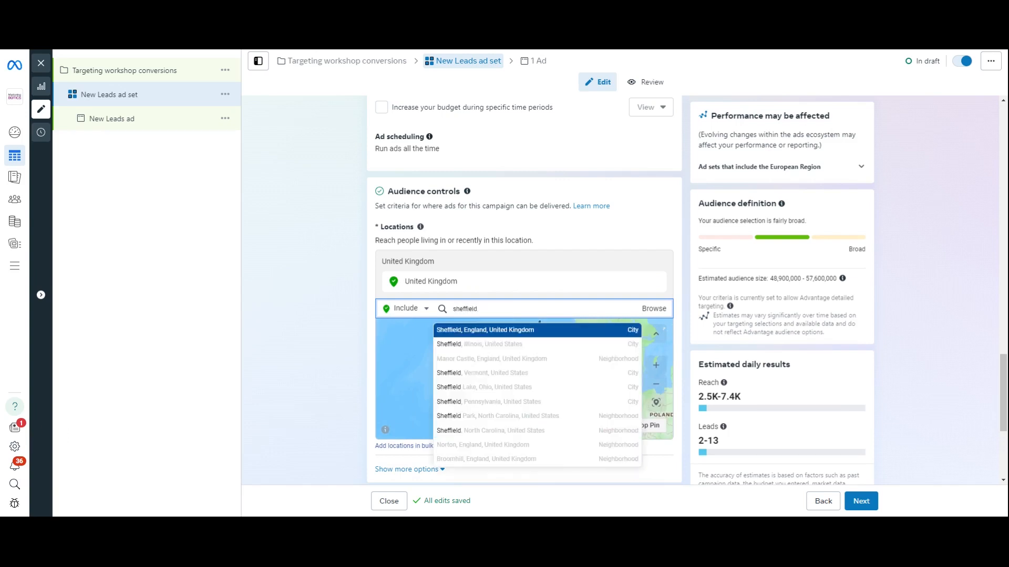
{"action": "mouse_move", "coordinate": [838, 295]}
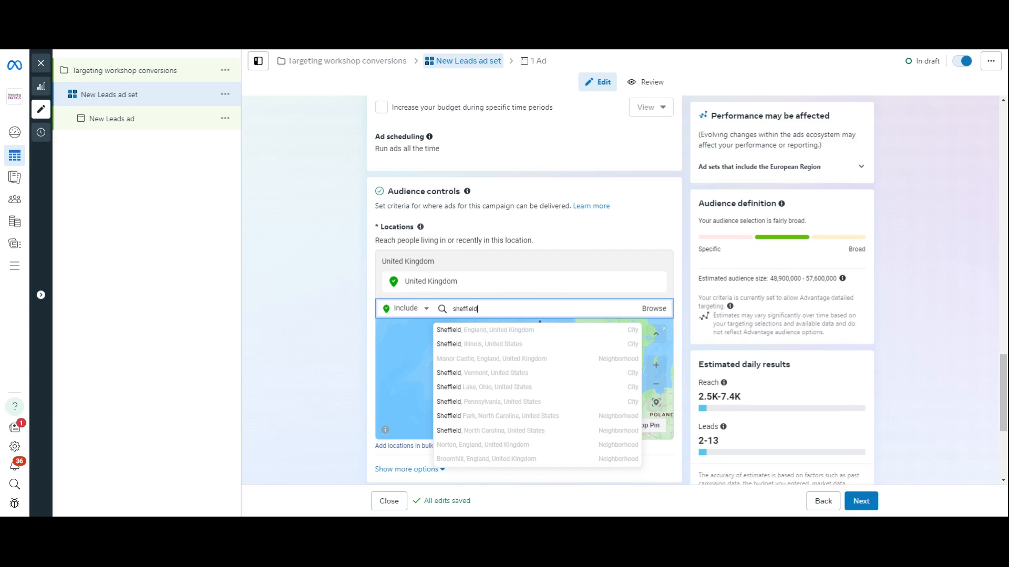
{"action": "mouse_move", "coordinate": [810, 289]}
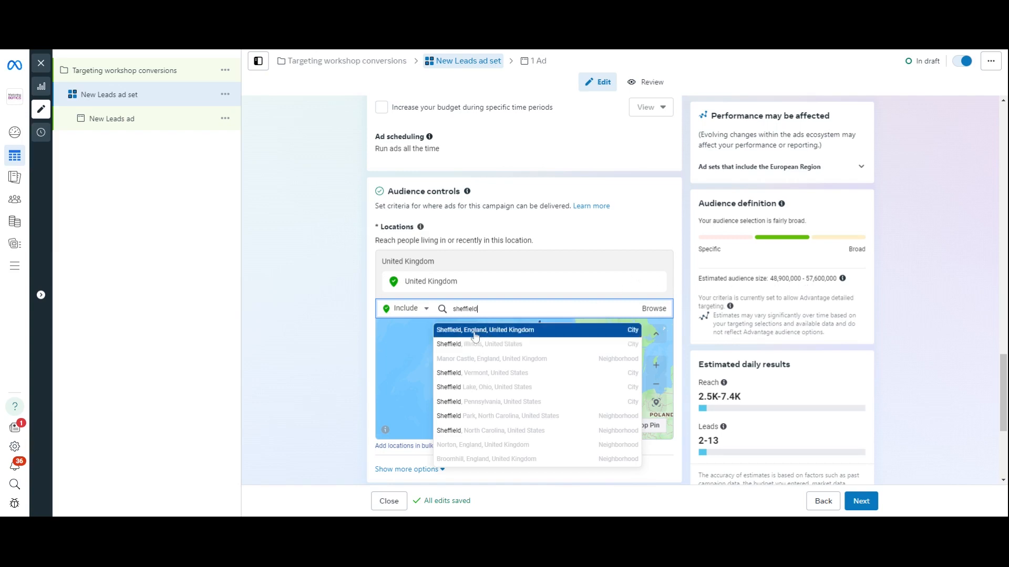
{"action": "left_click", "coordinate": [485, 329]}
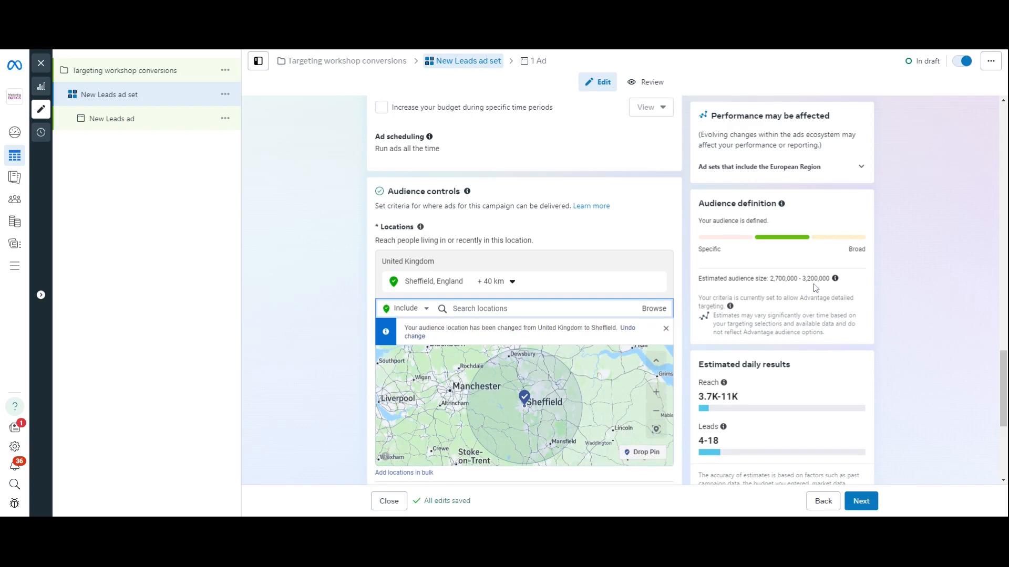
{"action": "scroll", "scroll_direction": "down", "scroll_amount": 3}
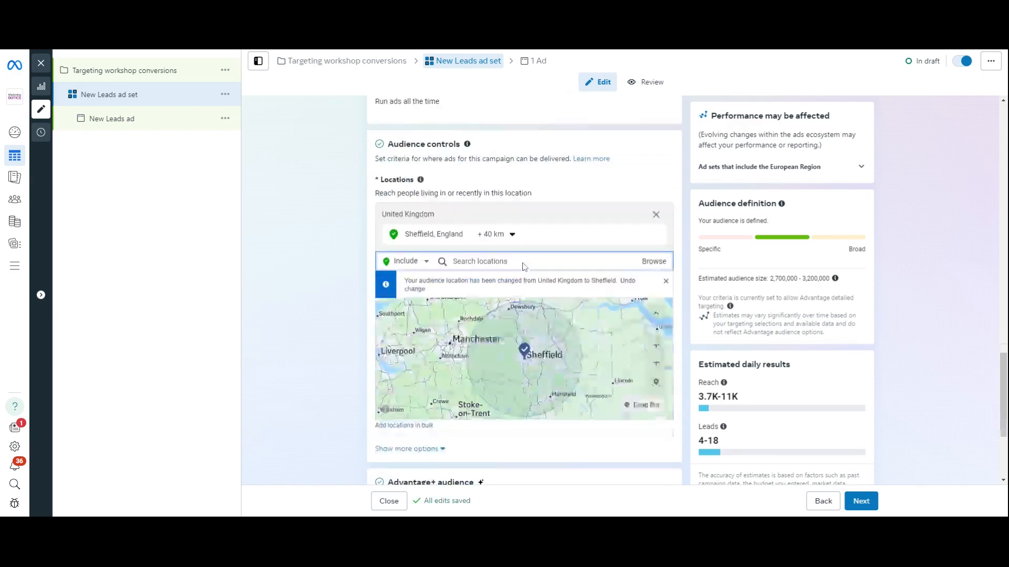
{"action": "scroll", "scroll_direction": "down", "scroll_amount": 3}
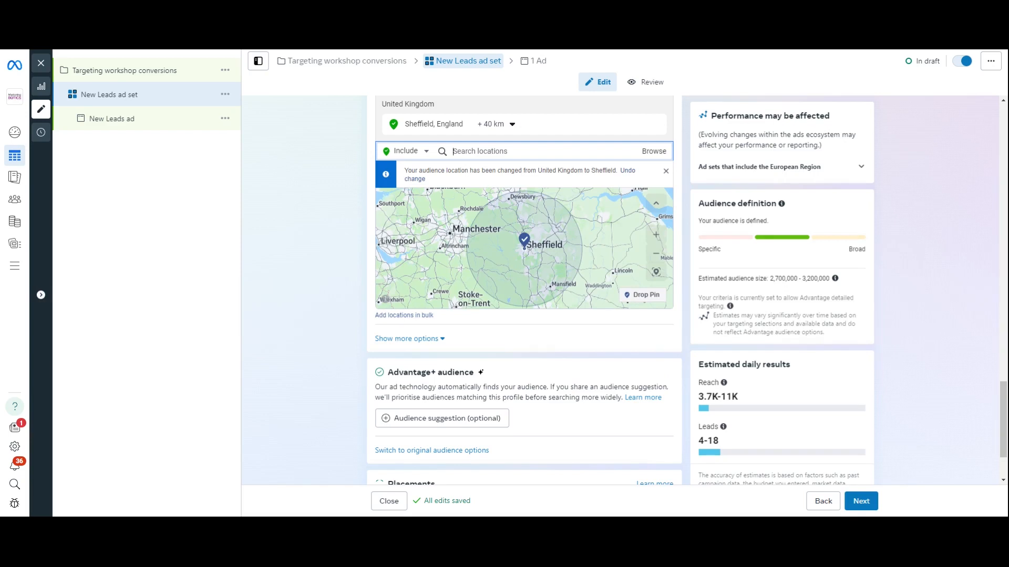
{"action": "mouse_move", "coordinate": [485, 416]}
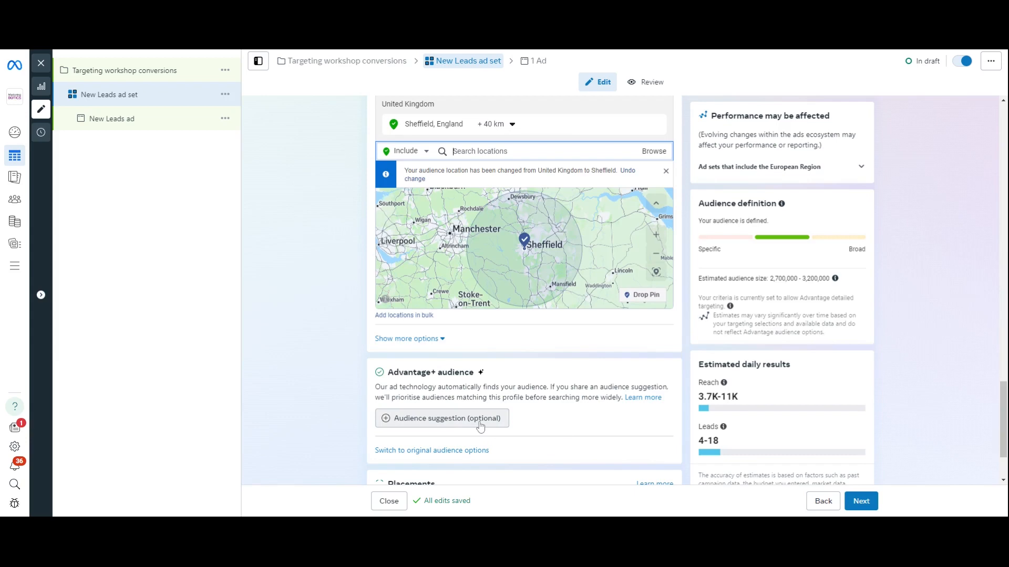
Switch from Advantage+ to the original audience options.
{"action": "scroll", "scroll_direction": "down", "scroll_amount": 3}
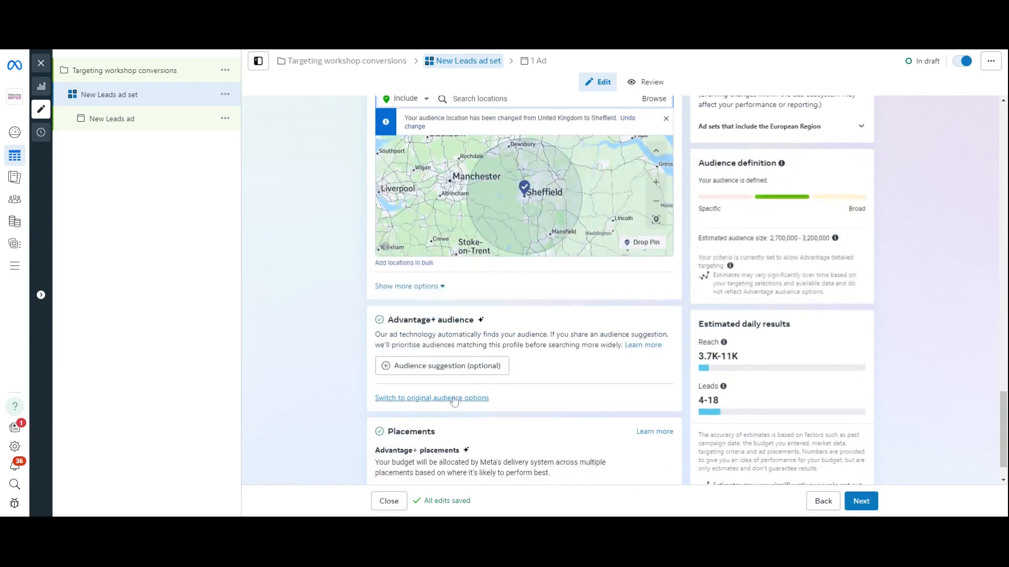
{"action": "left_click", "coordinate": [431, 398]}
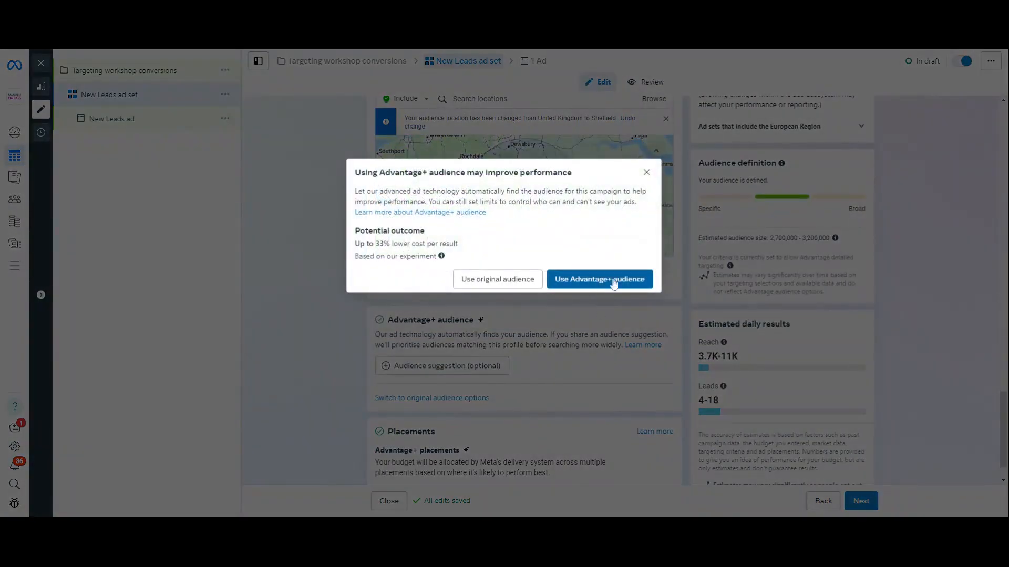
{"action": "left_click", "coordinate": [598, 279]}
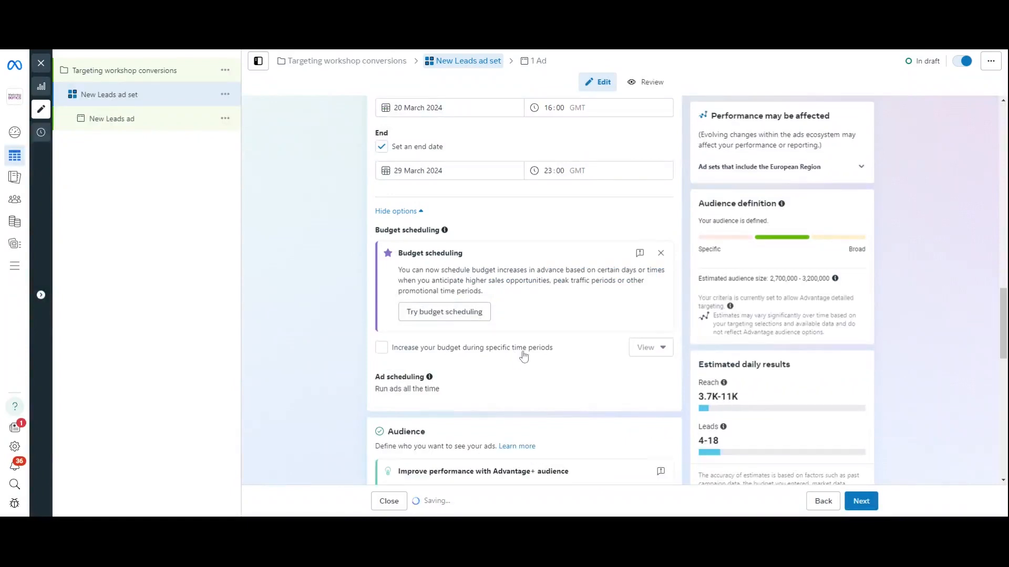
Raise the audience minimum age to 24, for an age range of 24–64.
{"action": "scroll", "scroll_direction": "down", "scroll_amount": 3}
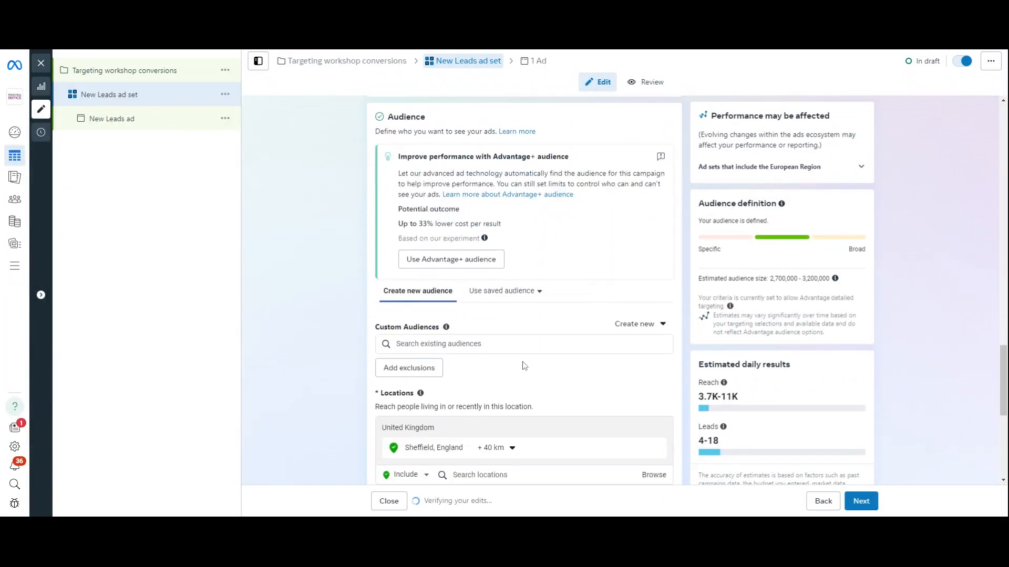
{"action": "scroll", "scroll_direction": "down", "scroll_amount": 3}
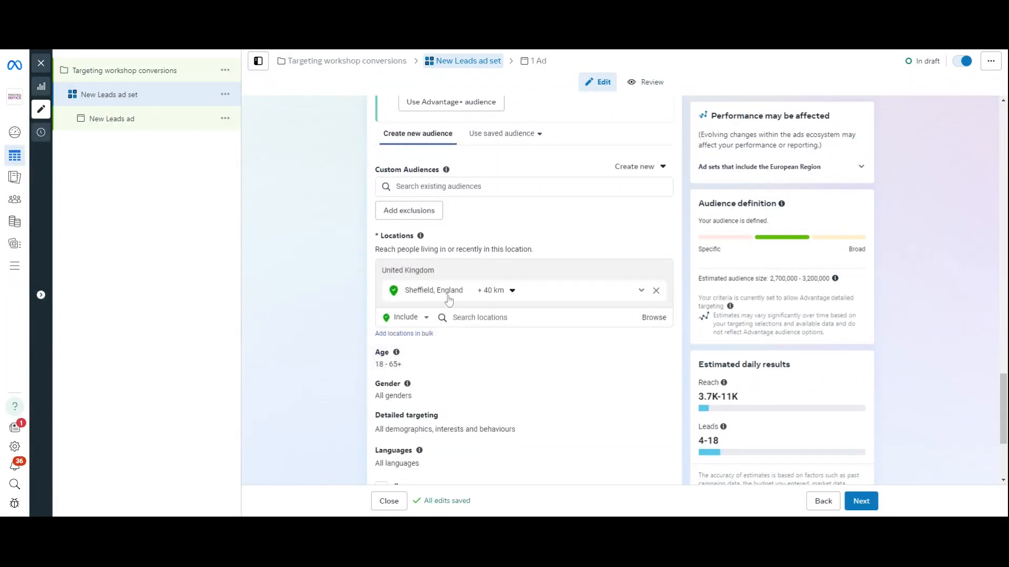
{"action": "scroll", "scroll_direction": "down", "scroll_amount": 3}
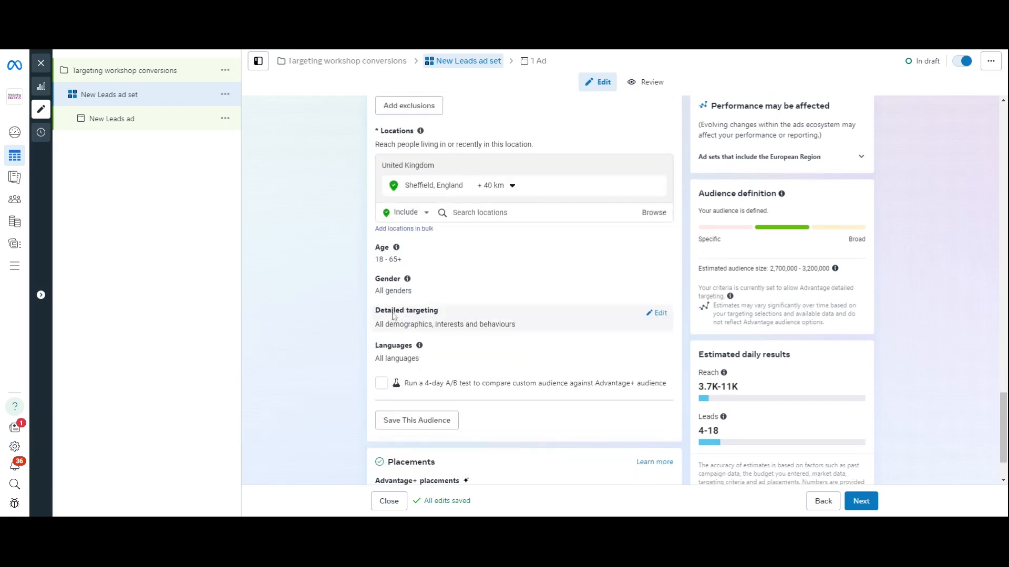
{"action": "left_click", "coordinate": [453, 264]}
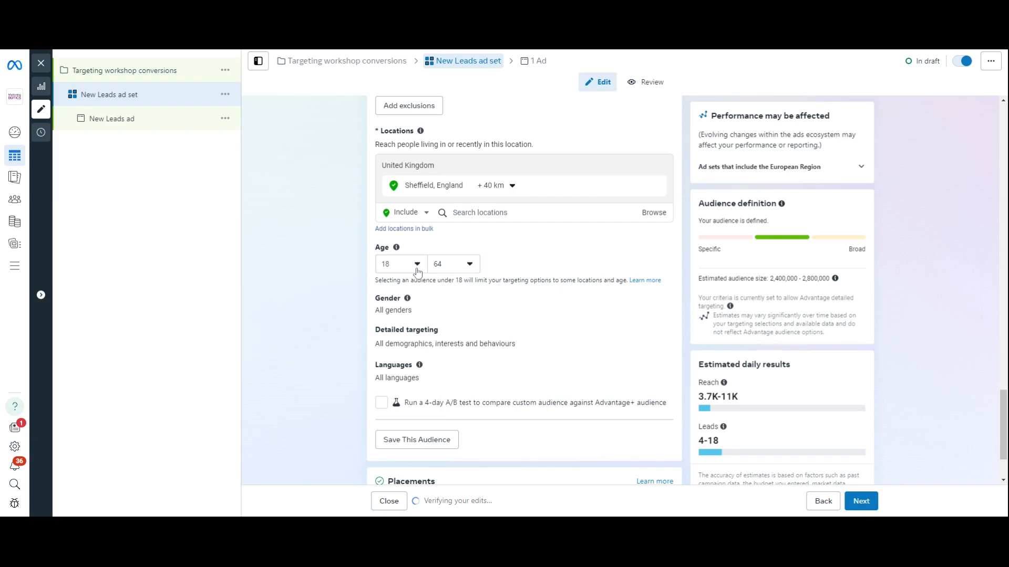
{"action": "left_click", "coordinate": [399, 264]}
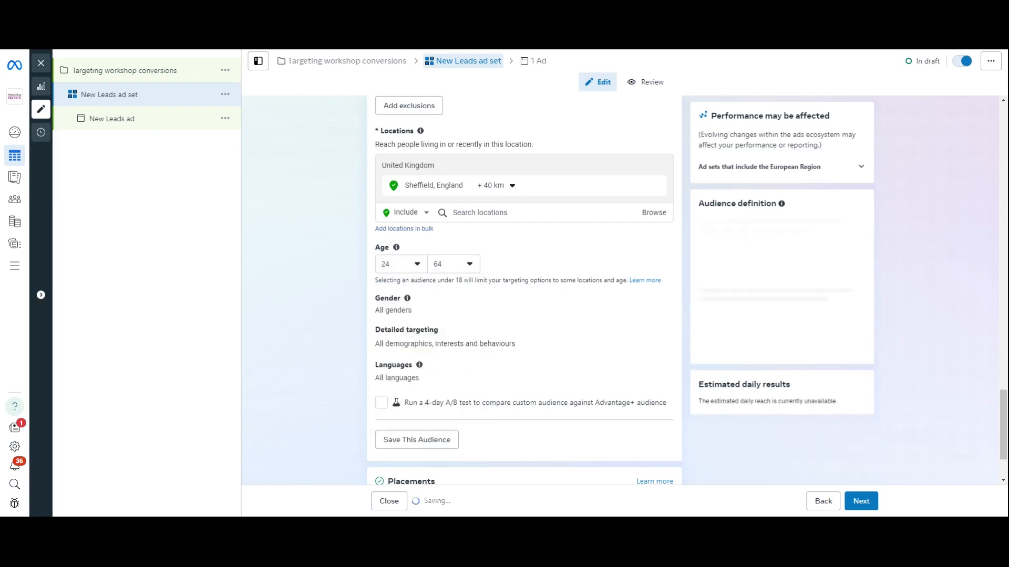
{"action": "scroll", "scroll_direction": "down", "scroll_amount": 3}
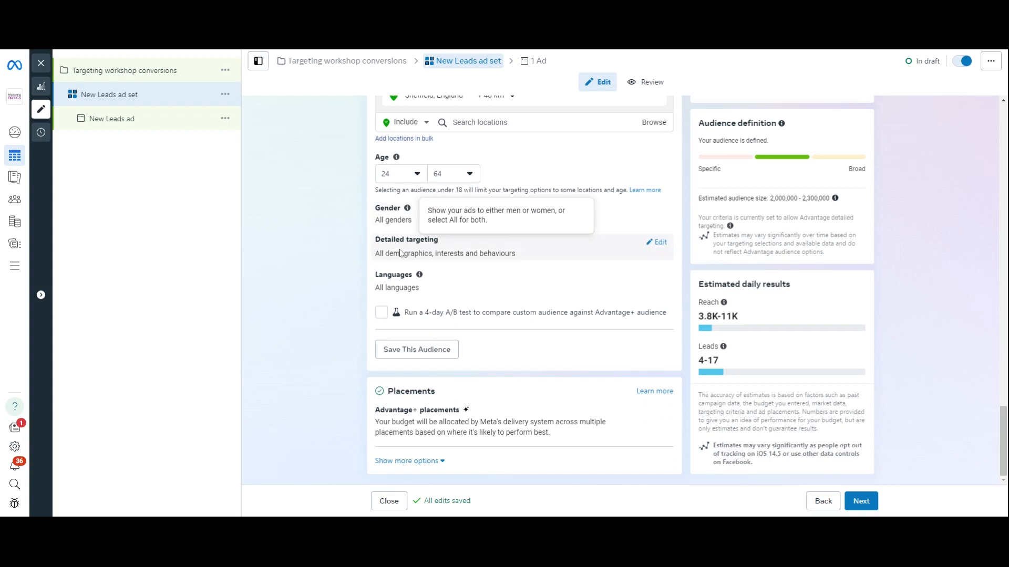
Search detailed targeting for 'digital mark' and add the Digital Marketing Strategist job title.
{"action": "left_click", "coordinate": [656, 243]}
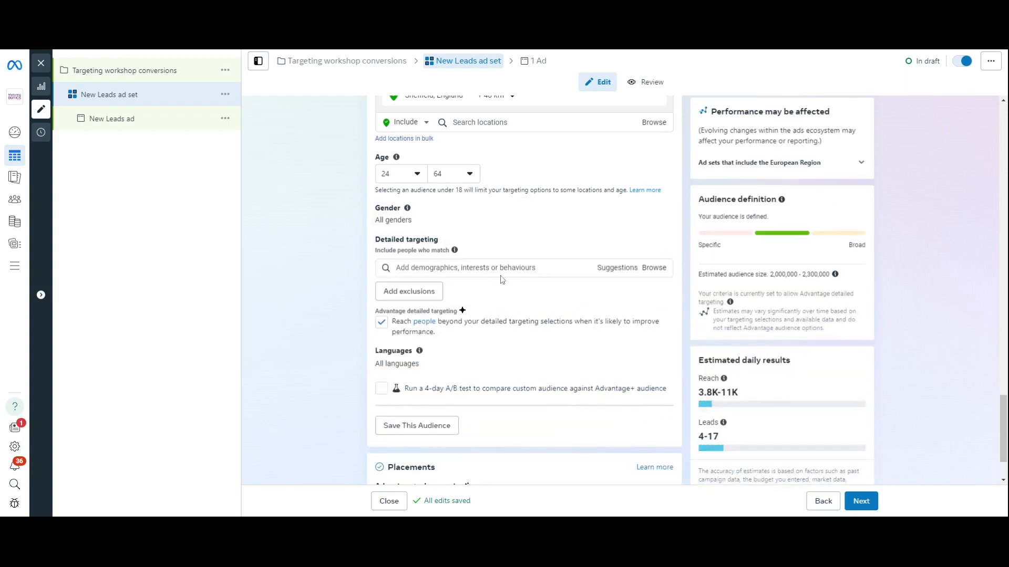
{"action": "left_click", "coordinate": [483, 268]}
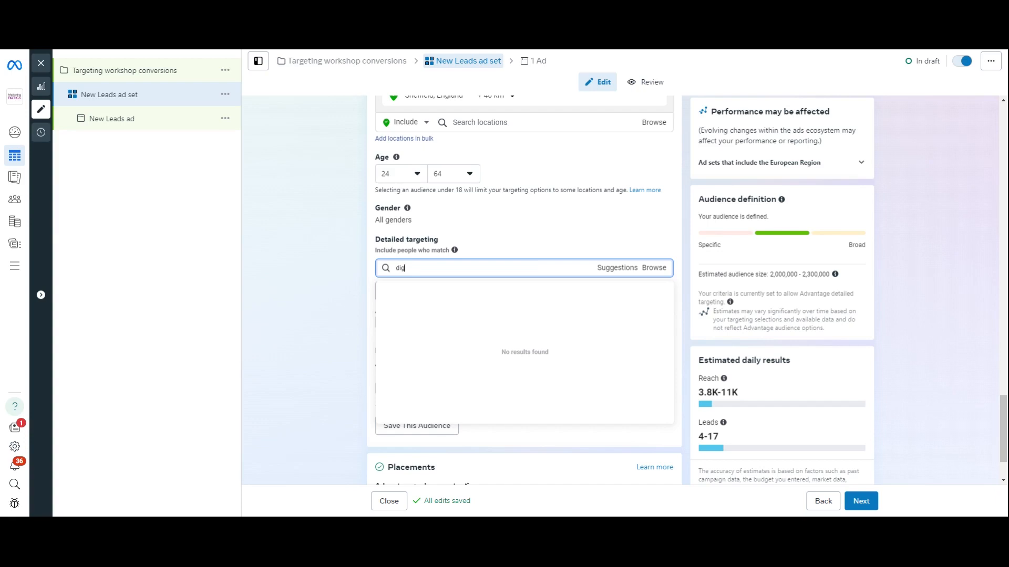
{"action": "type", "text": "digital marketing"}
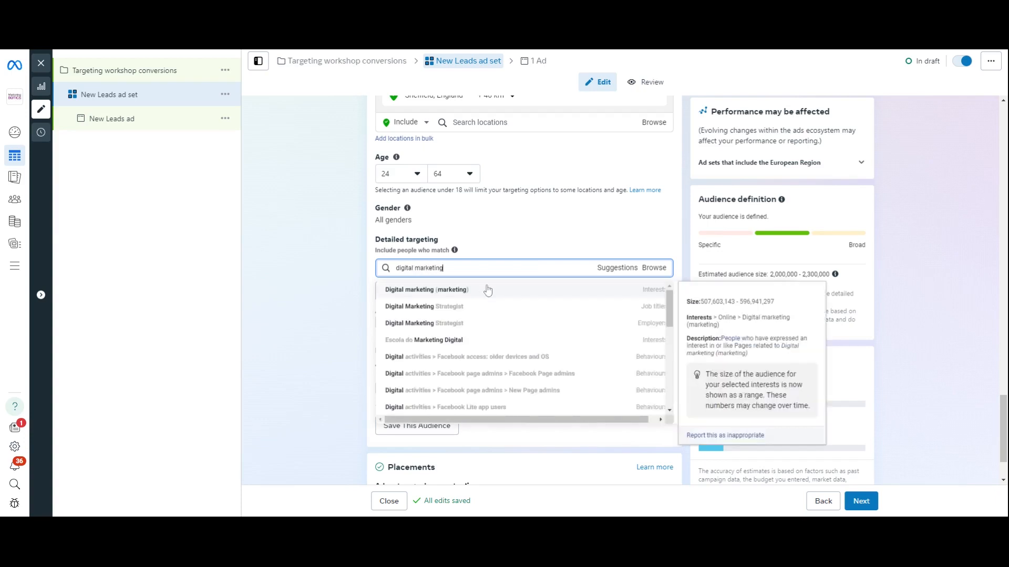
{"action": "mouse_move", "coordinate": [468, 316]}
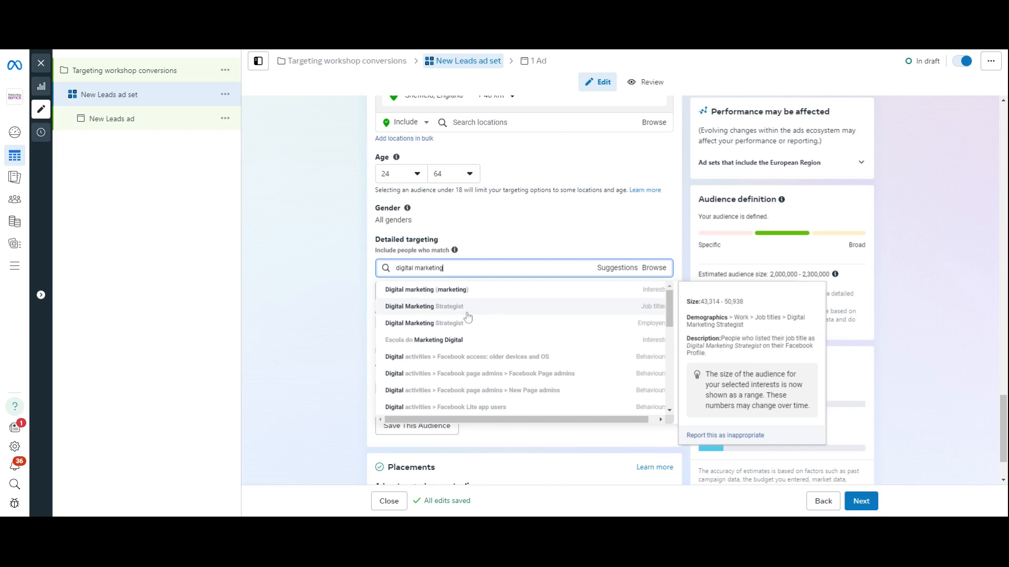
{"action": "mouse_move", "coordinate": [468, 315]}
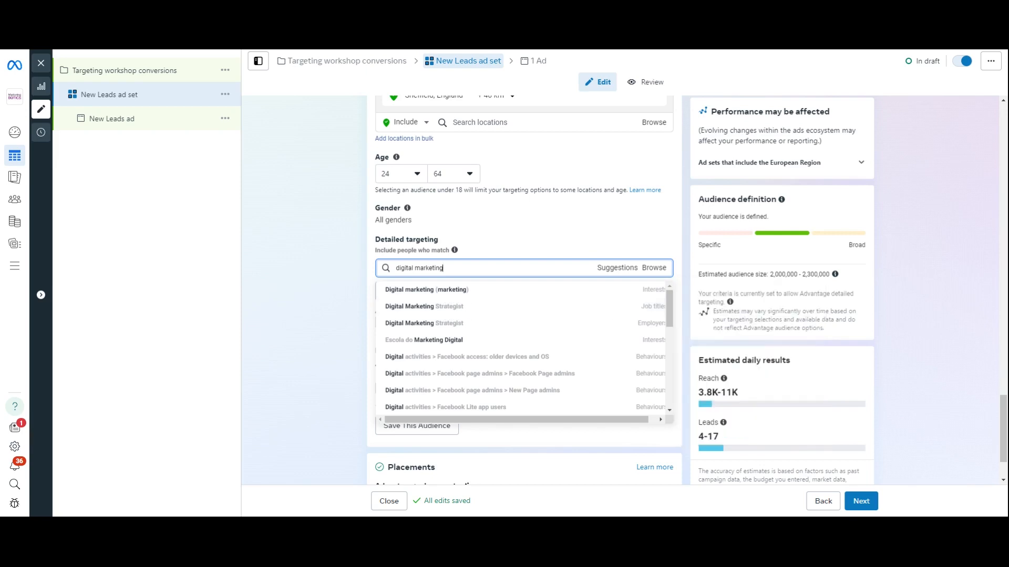
{"action": "mouse_move", "coordinate": [681, 380]}
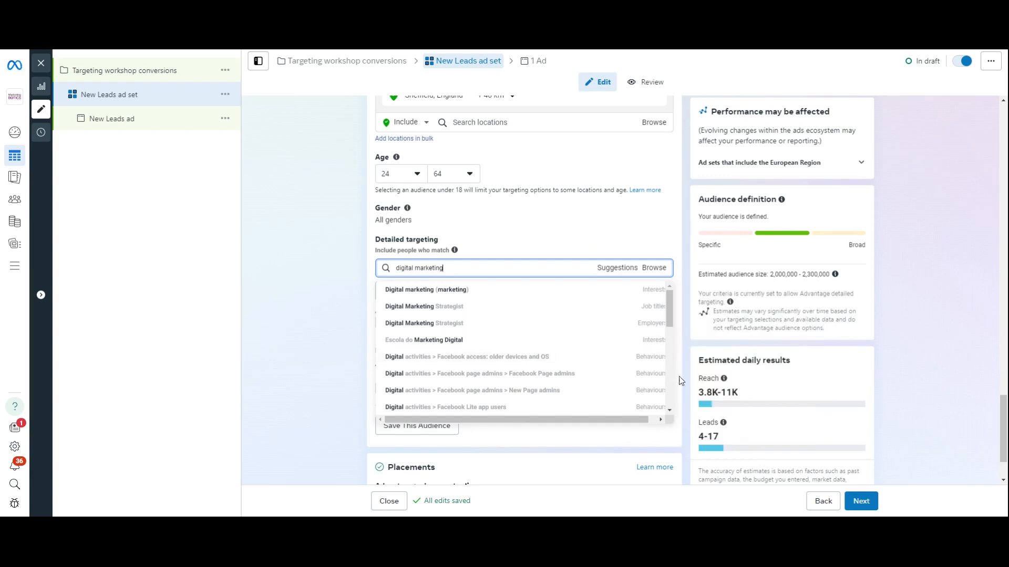
{"action": "mouse_move", "coordinate": [461, 323]}
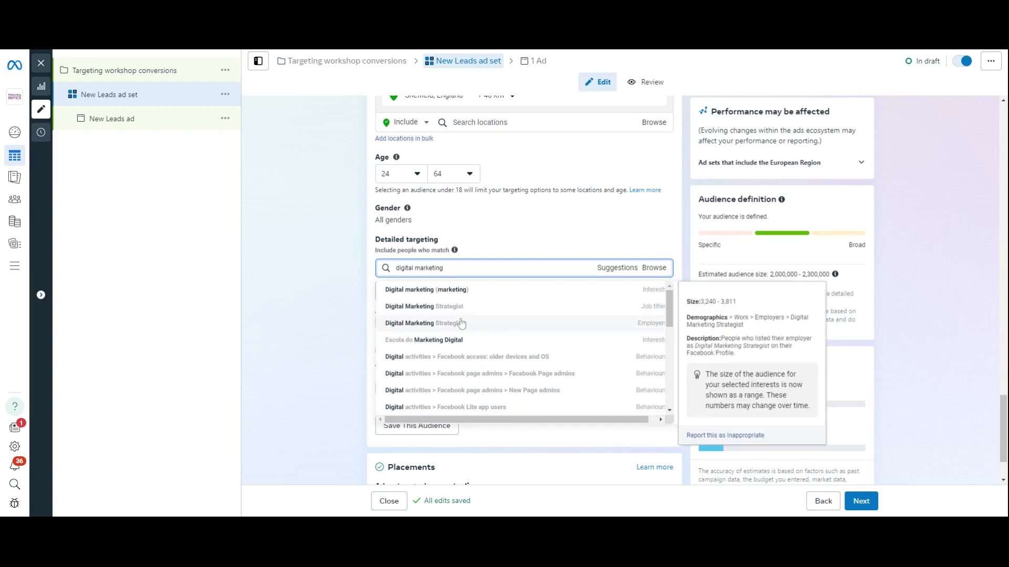
{"action": "left_click", "coordinate": [422, 323]}
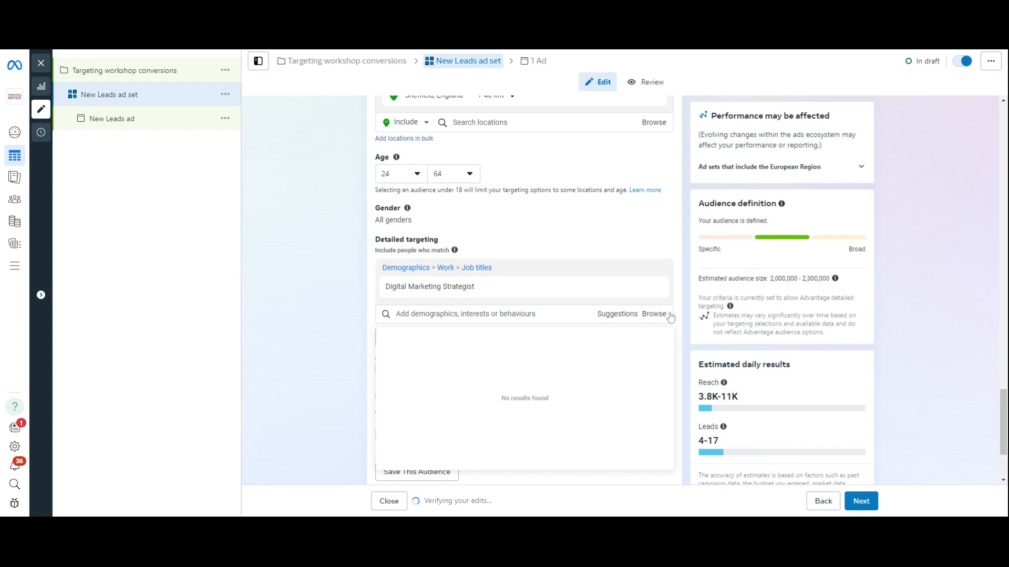
{"action": "left_click", "coordinate": [555, 242]}
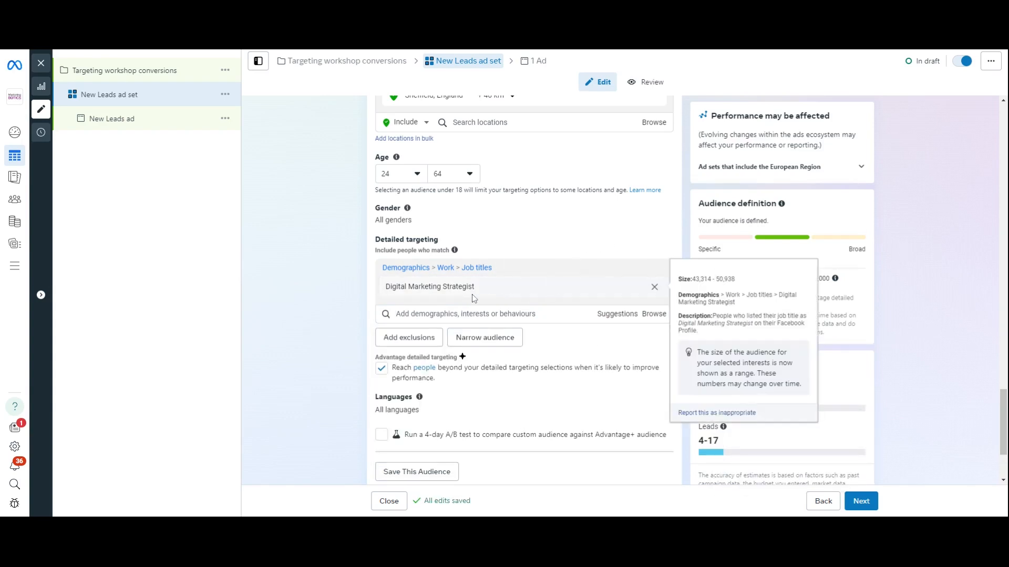
Add suggested titles Social Media Manager, Social media marketing and Marketing Communications Manager.
{"action": "left_click", "coordinate": [465, 315]}
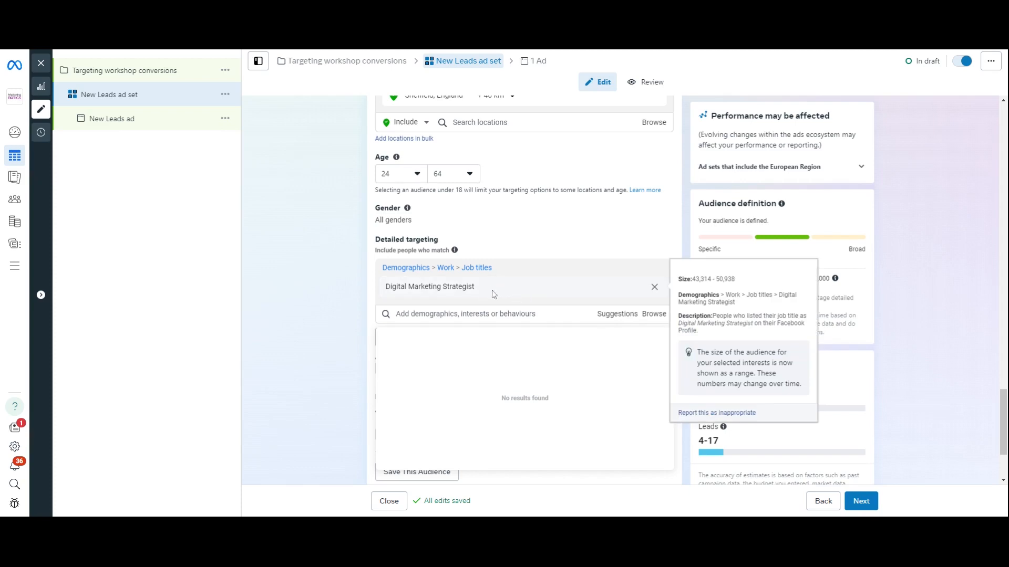
{"action": "mouse_move", "coordinate": [593, 293]}
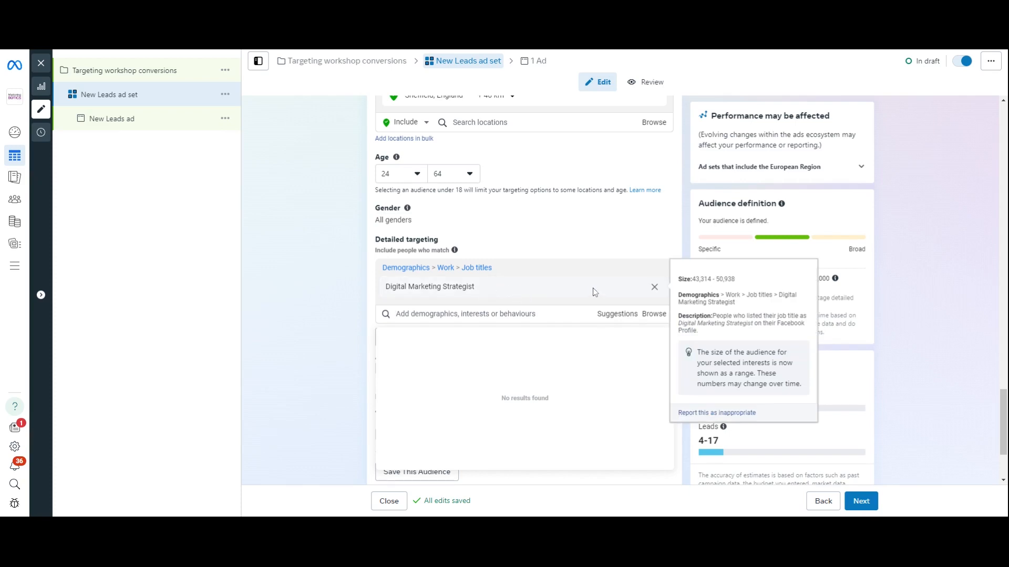
{"action": "left_click", "coordinate": [502, 314]}
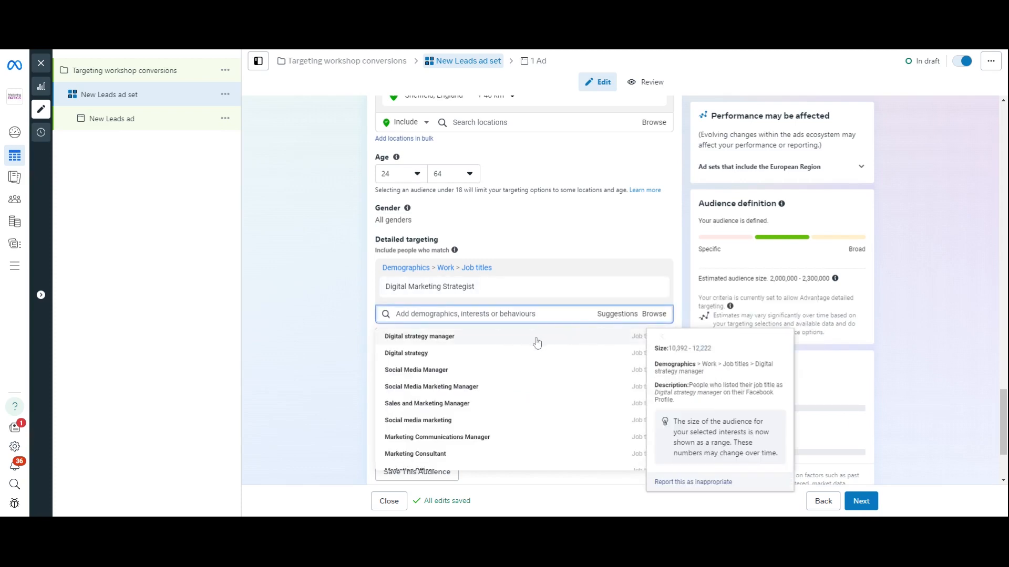
{"action": "mouse_move", "coordinate": [415, 370]}
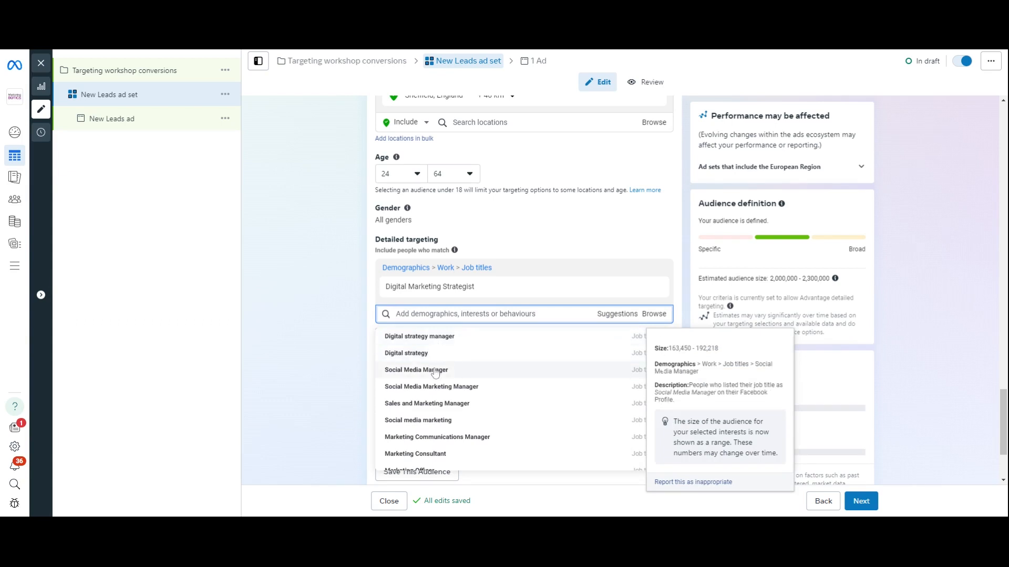
{"action": "left_click", "coordinate": [416, 370]}
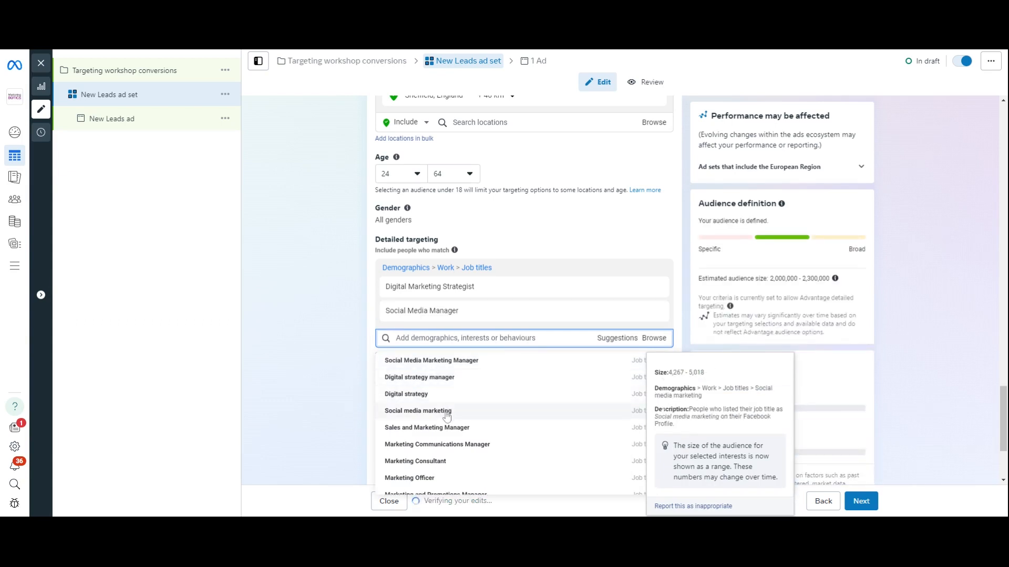
{"action": "left_click", "coordinate": [418, 411]}
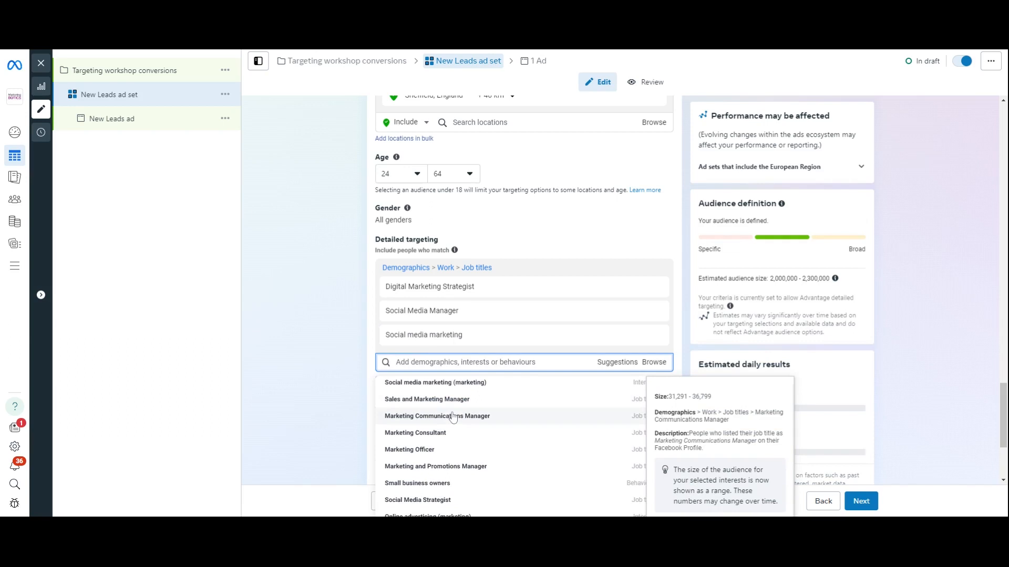
{"action": "left_click", "coordinate": [437, 415]}
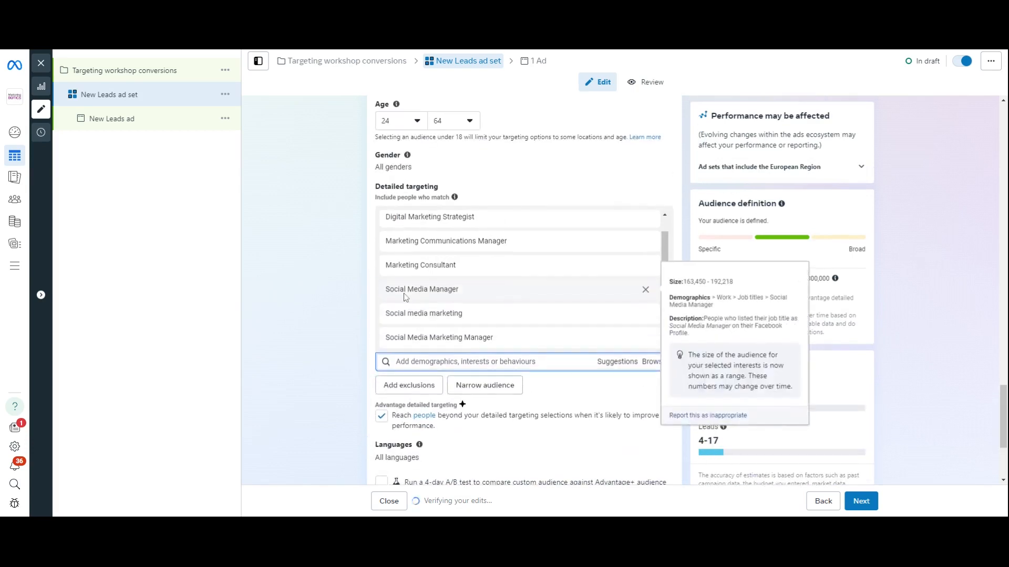
{"action": "scroll", "scroll_direction": "up", "scroll_amount": 3}
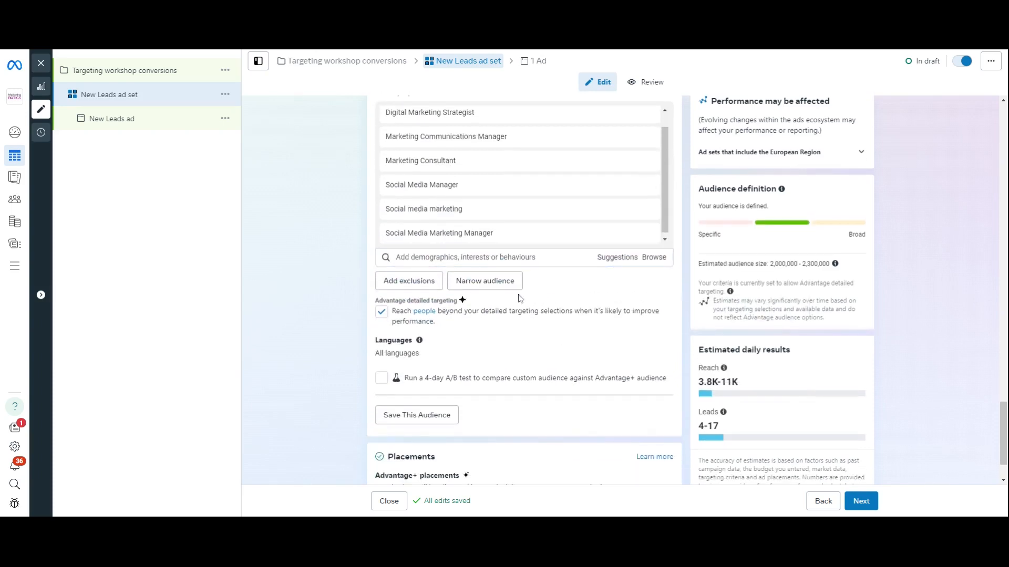
{"action": "mouse_move", "coordinate": [484, 280]}
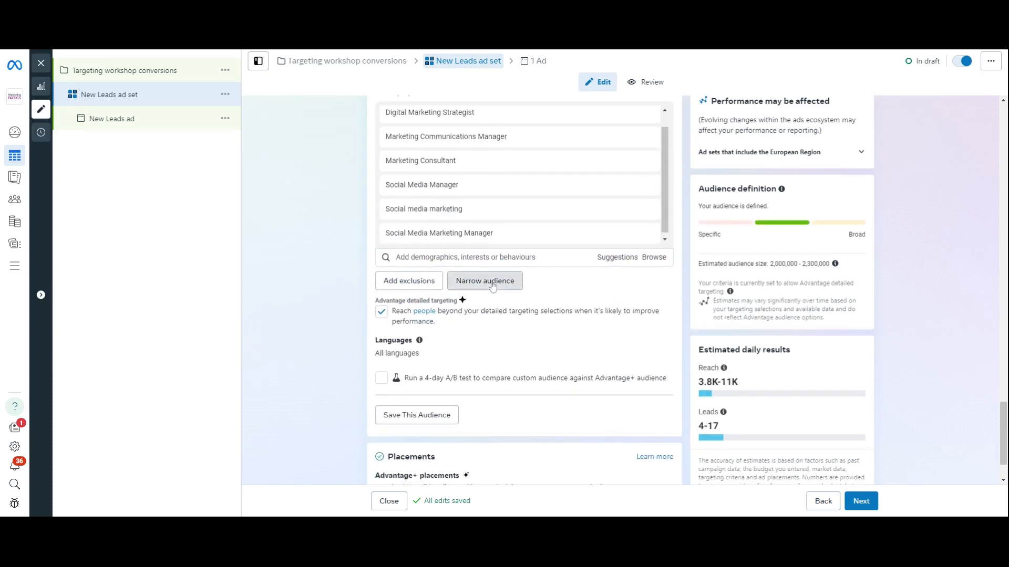
{"action": "left_click", "coordinate": [484, 280]}
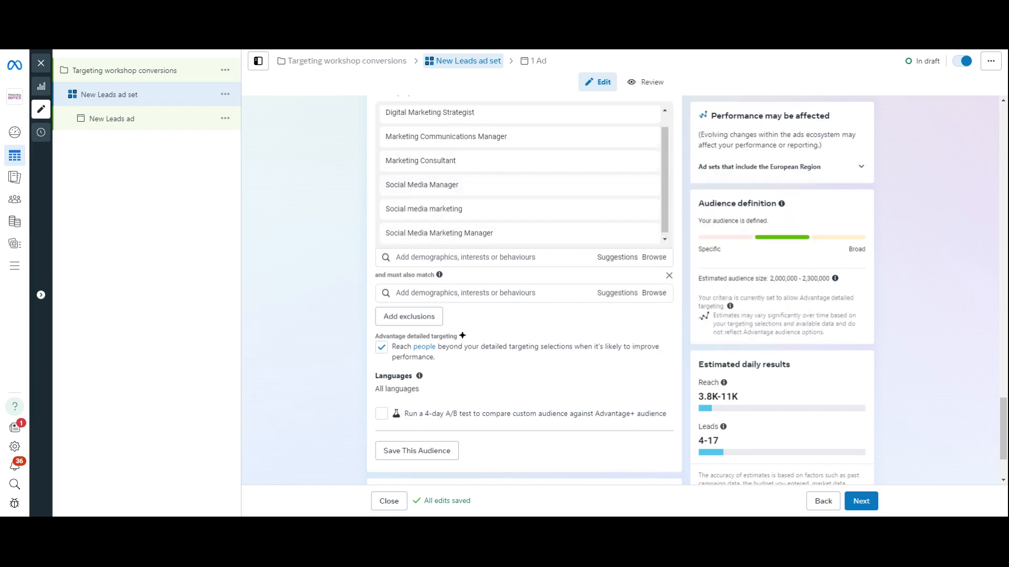
{"action": "type", "text": "facebook page"}
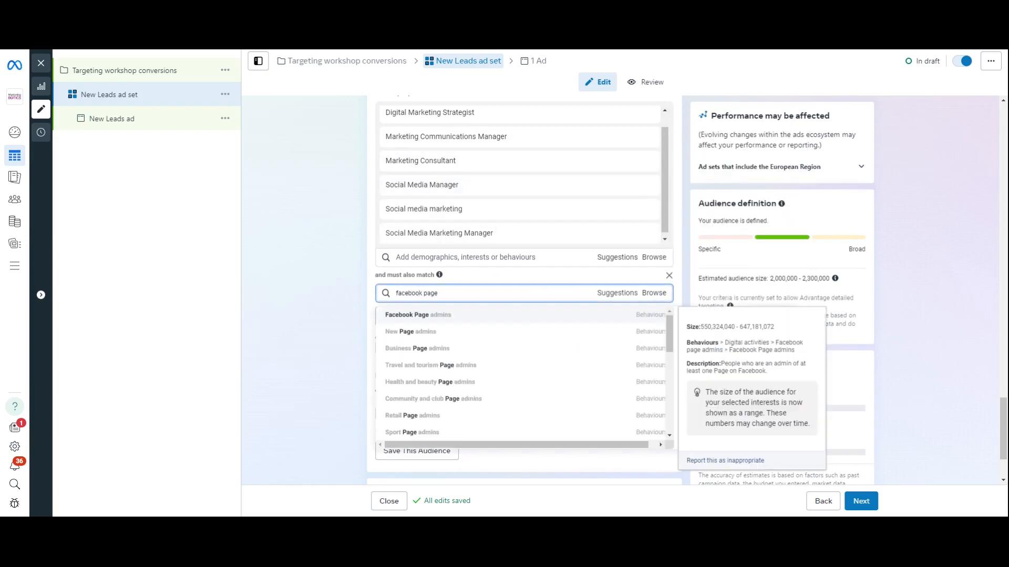
{"action": "left_click", "coordinate": [418, 315]}
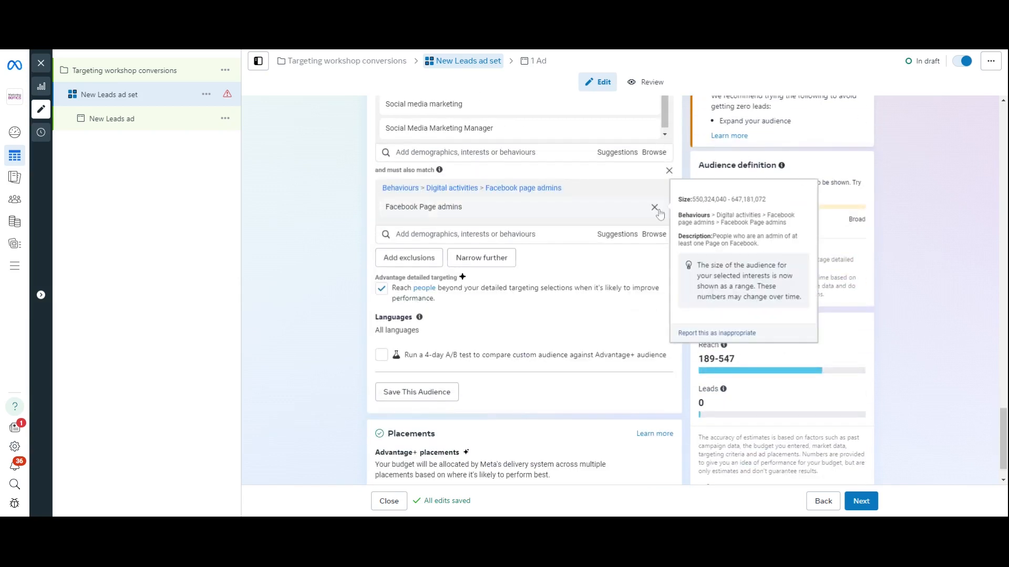
{"action": "left_click", "coordinate": [655, 207]}
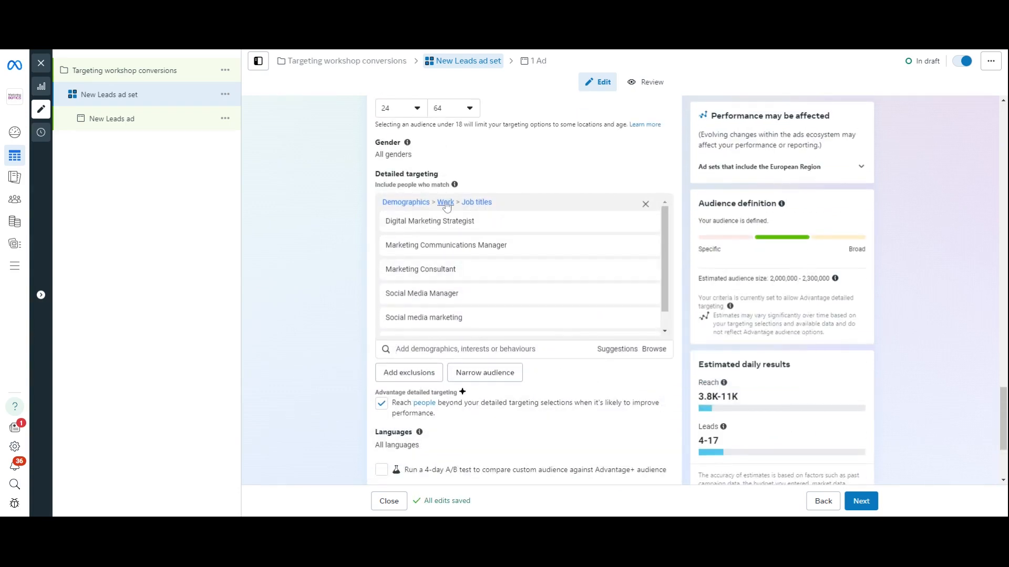
{"action": "scroll", "scroll_direction": "down", "scroll_amount": 3}
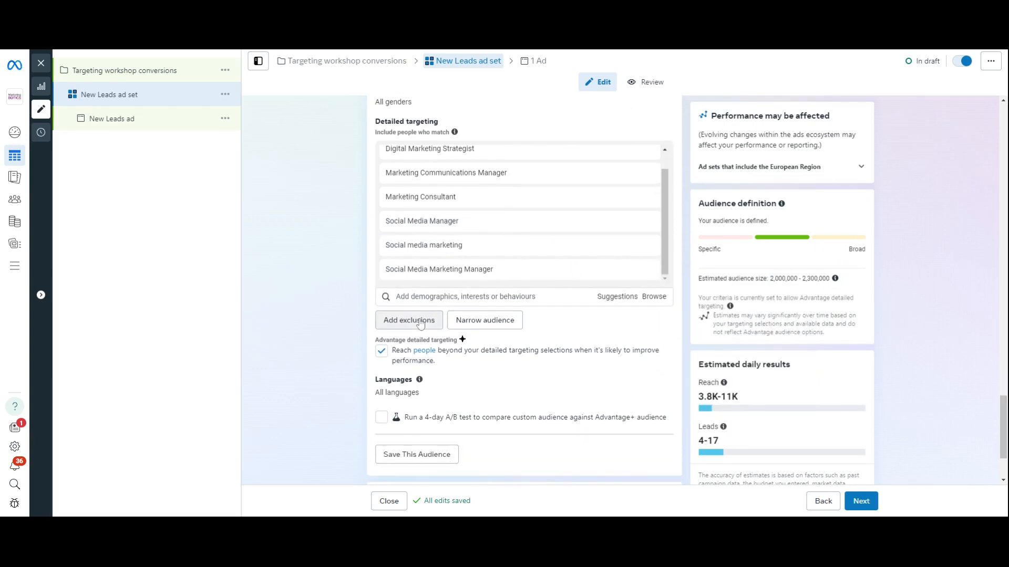
{"action": "scroll", "scroll_direction": "down", "scroll_amount": 3}
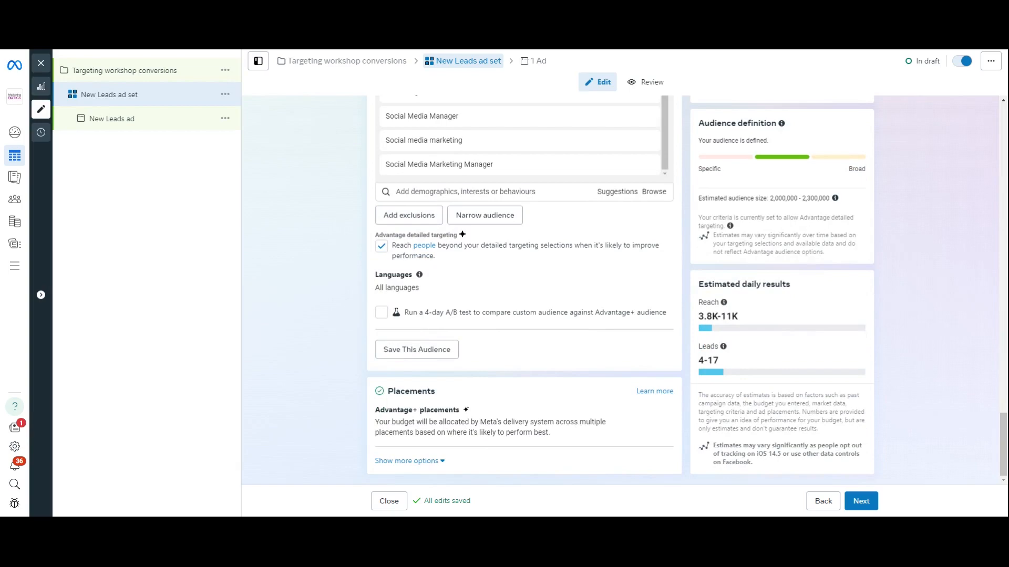
{"action": "mouse_move", "coordinate": [462, 326]}
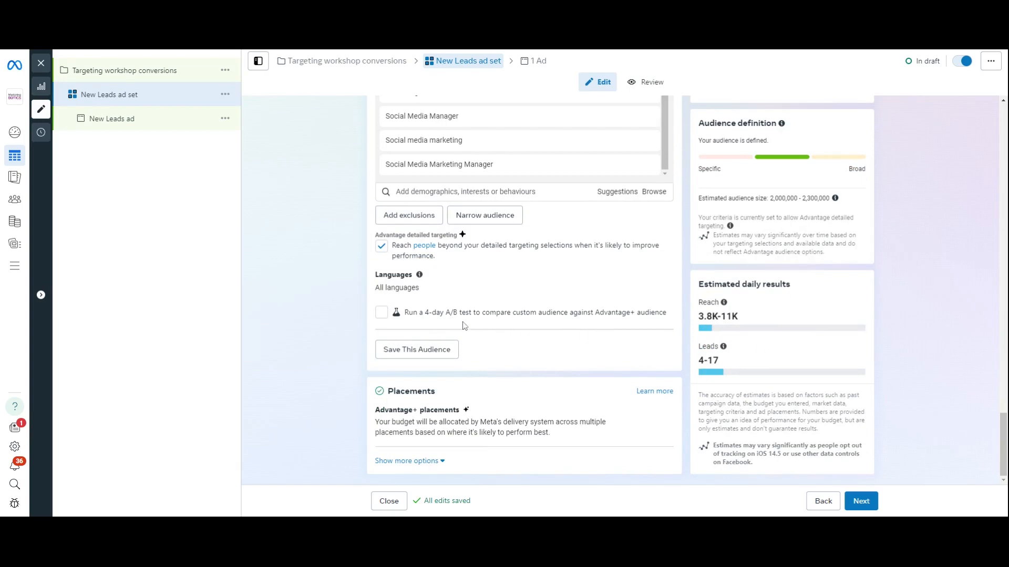
{"action": "mouse_move", "coordinate": [521, 359]}
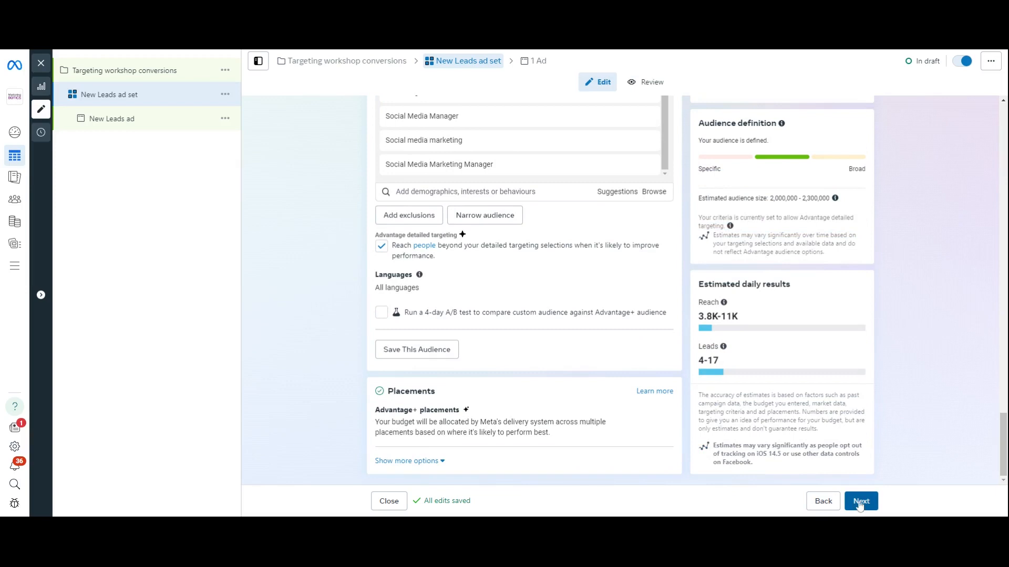
Continue to the New Leads ad, dismiss the recommendations panel and scroll to Ad creative.
{"action": "left_click", "coordinate": [861, 501]}
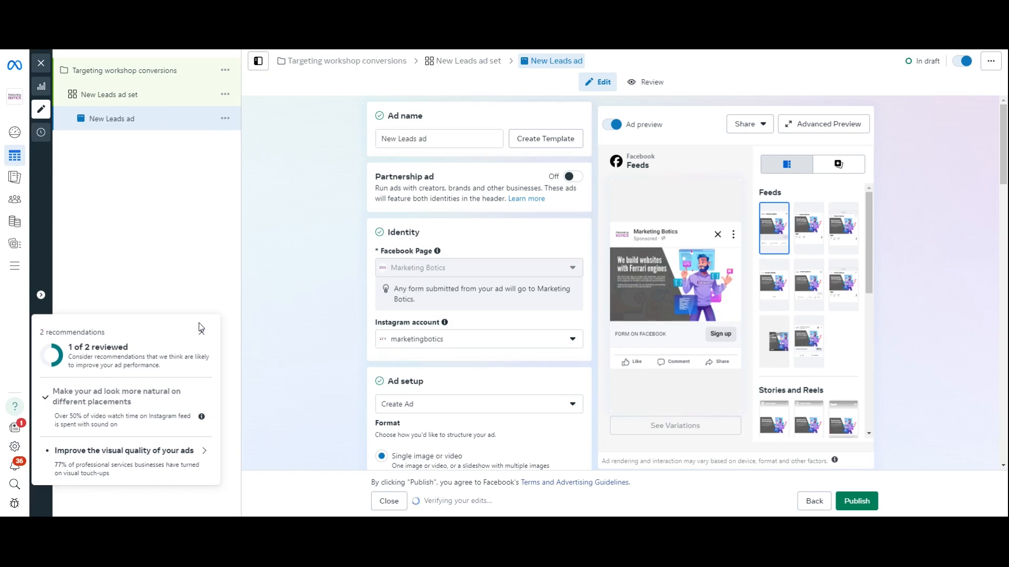
{"action": "double_click", "coordinate": [407, 139]}
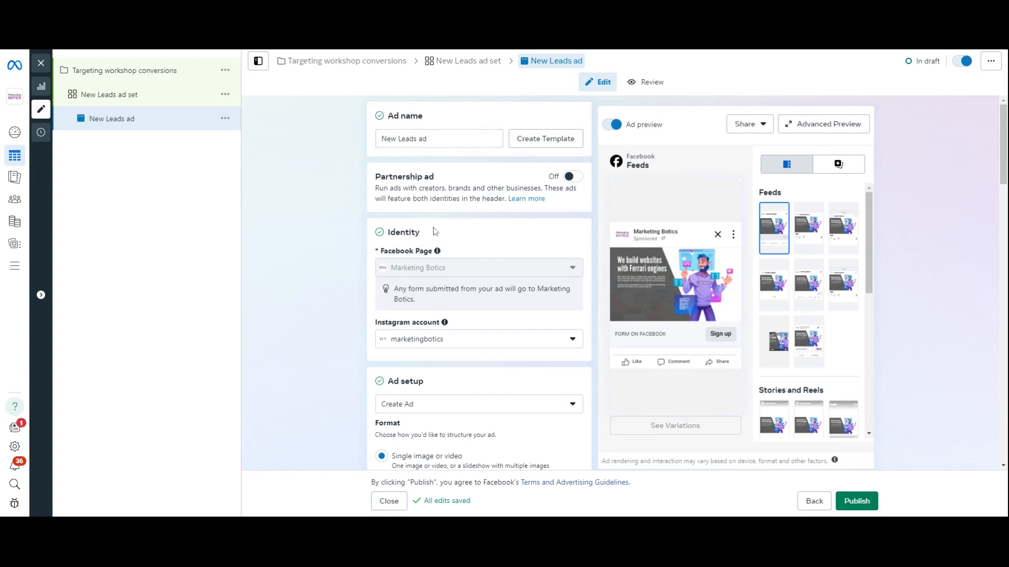
{"action": "scroll", "scroll_direction": "down", "scroll_amount": 3}
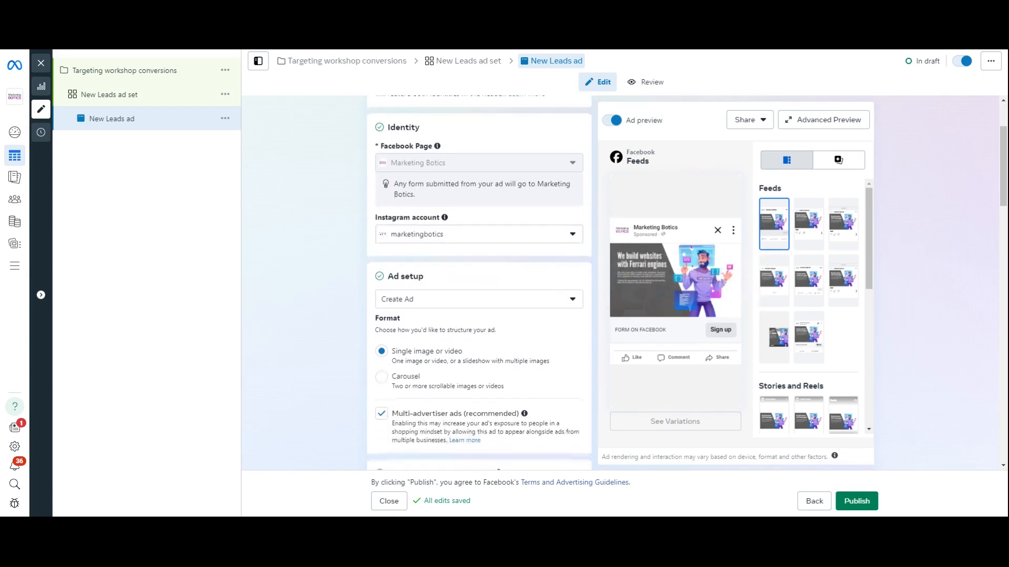
{"action": "scroll", "scroll_direction": "up", "scroll_amount": 3}
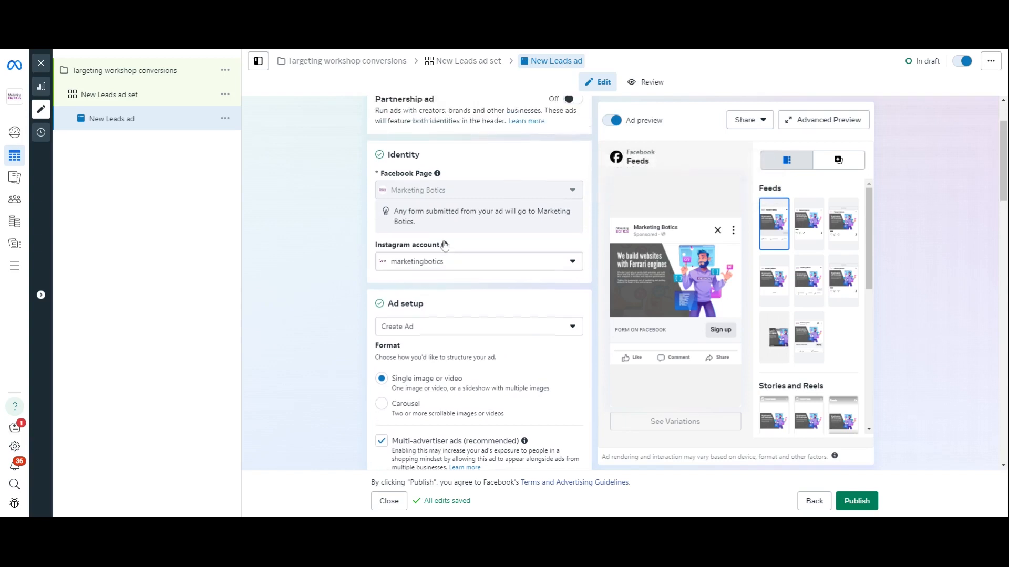
{"action": "scroll", "scroll_direction": "down", "scroll_amount": 3}
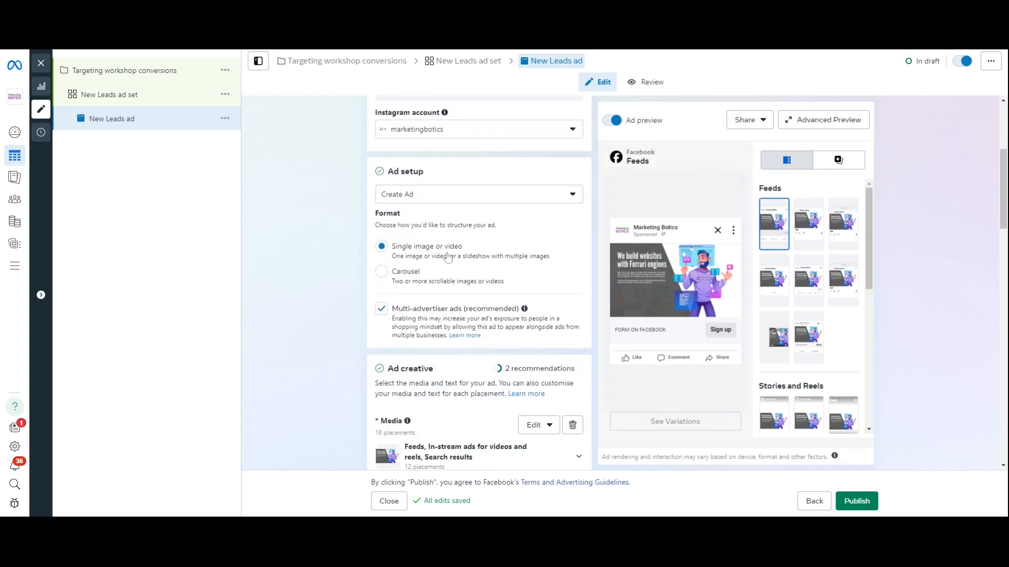
{"action": "mouse_move", "coordinate": [422, 256]}
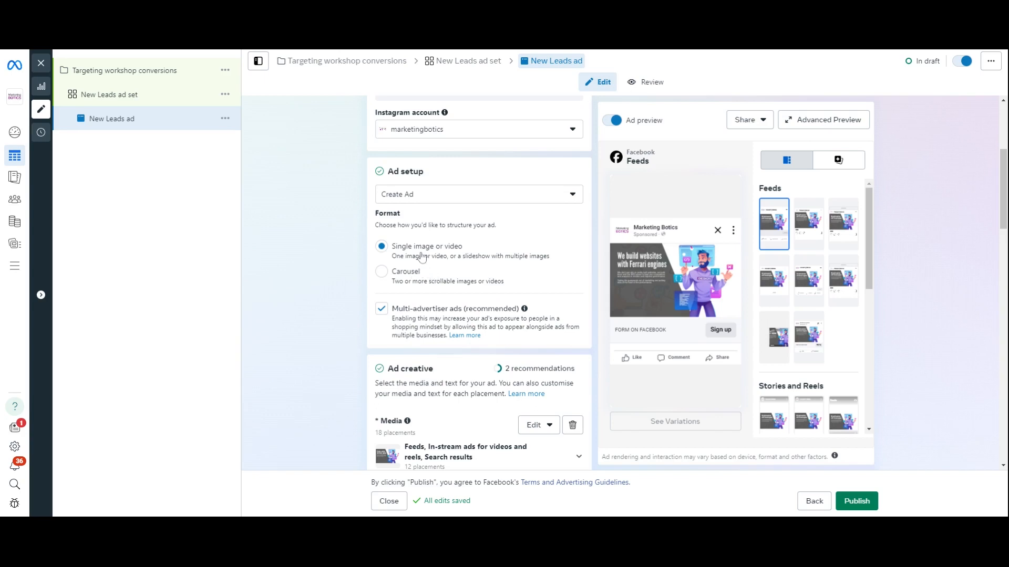
{"action": "scroll", "scroll_direction": "down", "scroll_amount": 3}
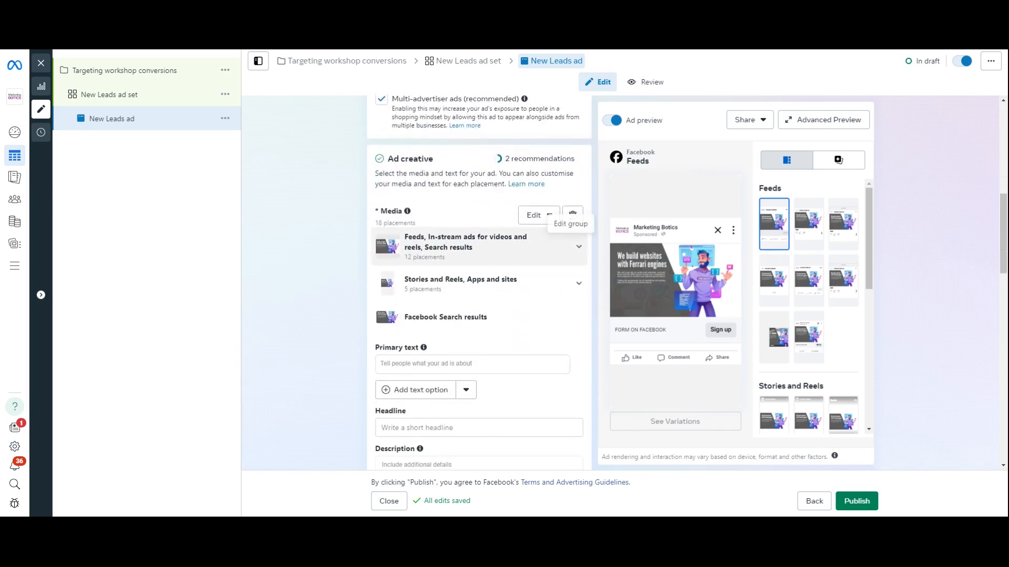
{"action": "mouse_move", "coordinate": [572, 215]}
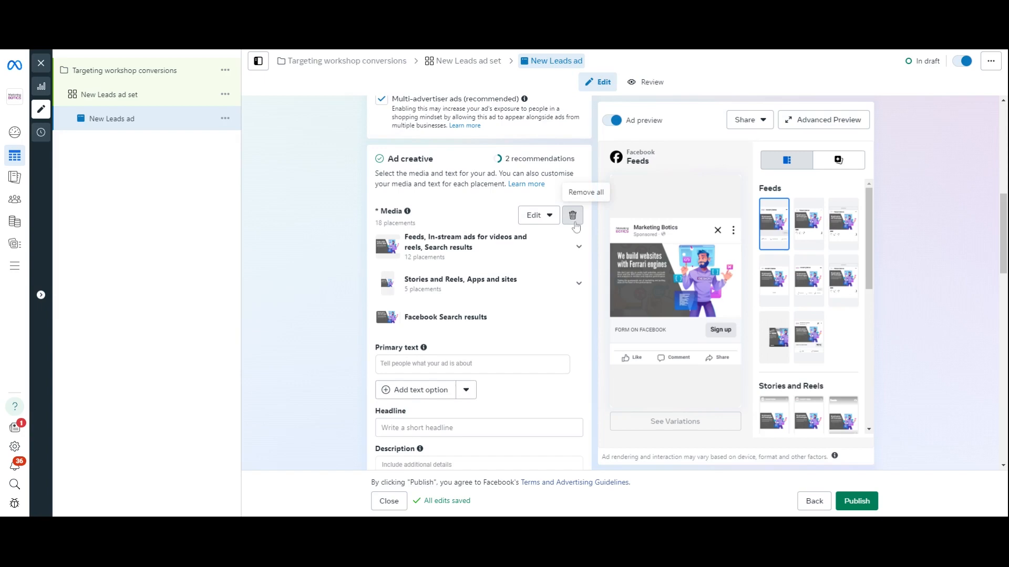
Remove the ad's current media and browse the ad account's own images.
{"action": "left_click", "coordinate": [572, 215]}
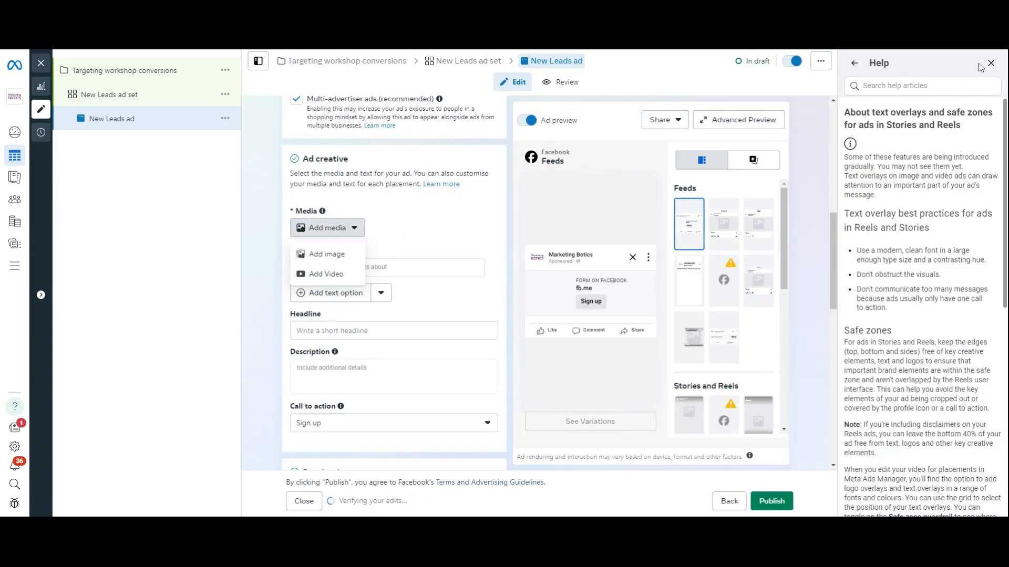
{"action": "left_click", "coordinate": [991, 63]}
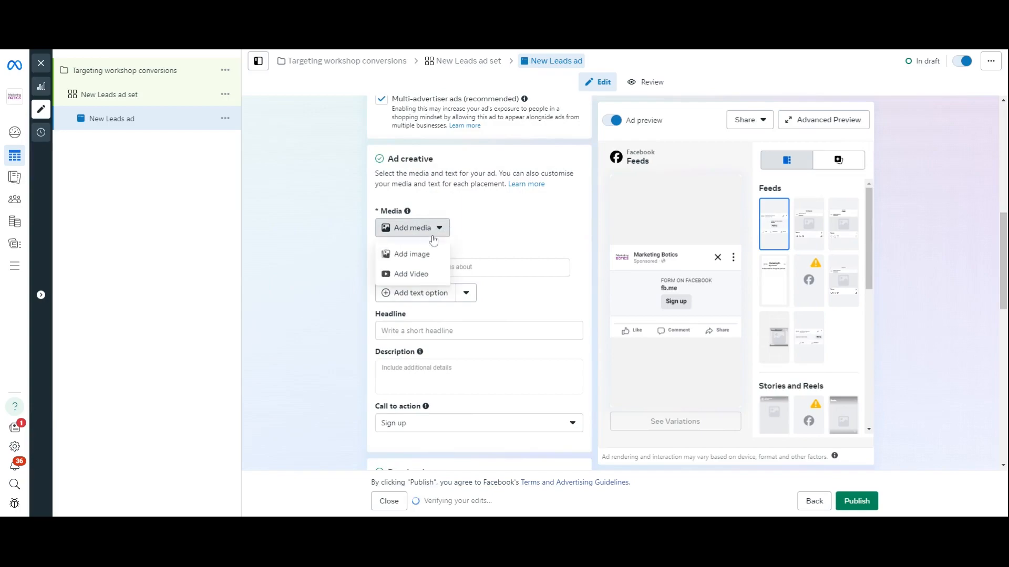
{"action": "left_click", "coordinate": [411, 253]}
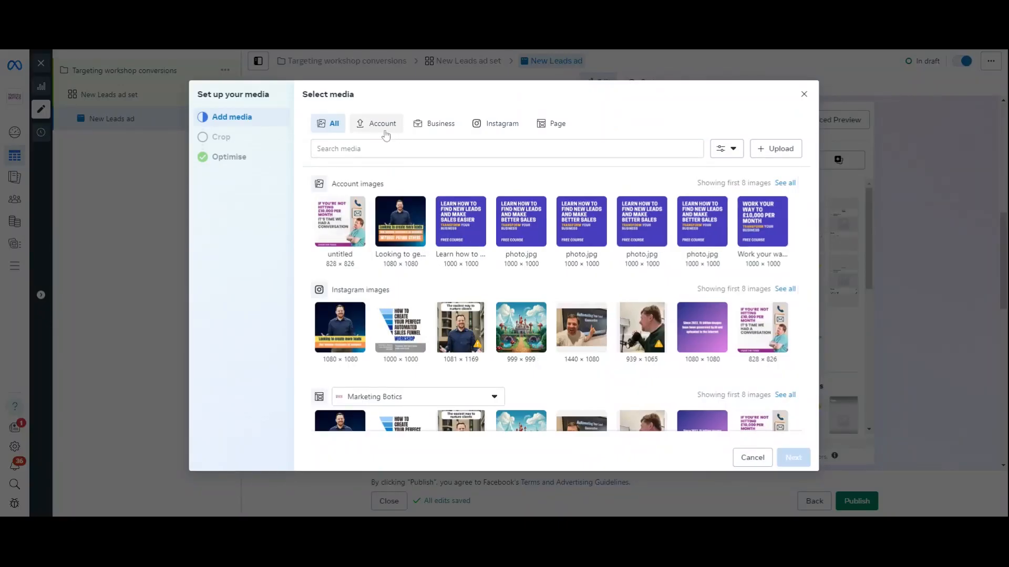
{"action": "left_click", "coordinate": [381, 123]}
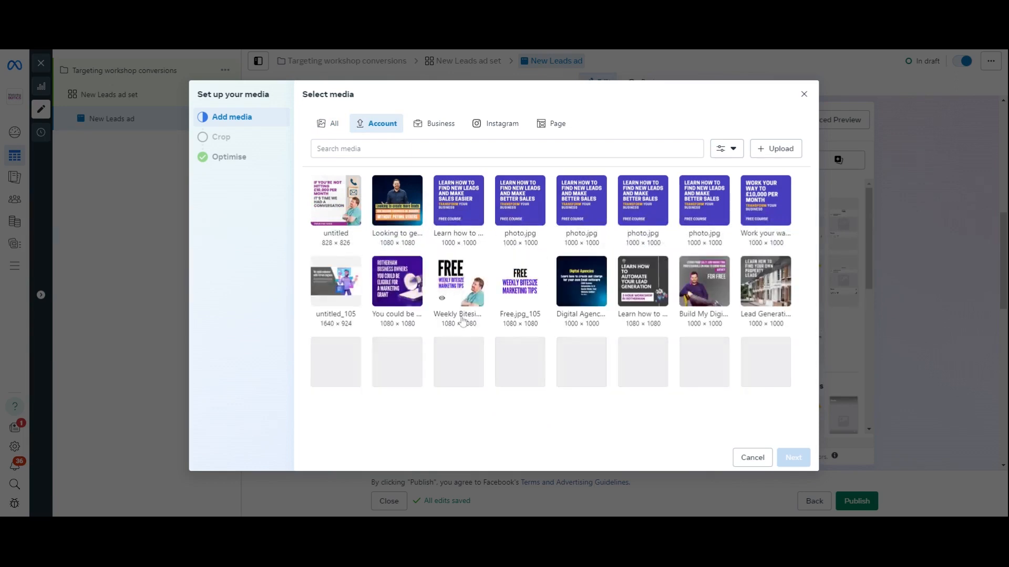
{"action": "scroll", "scroll_direction": "down", "scroll_amount": 3}
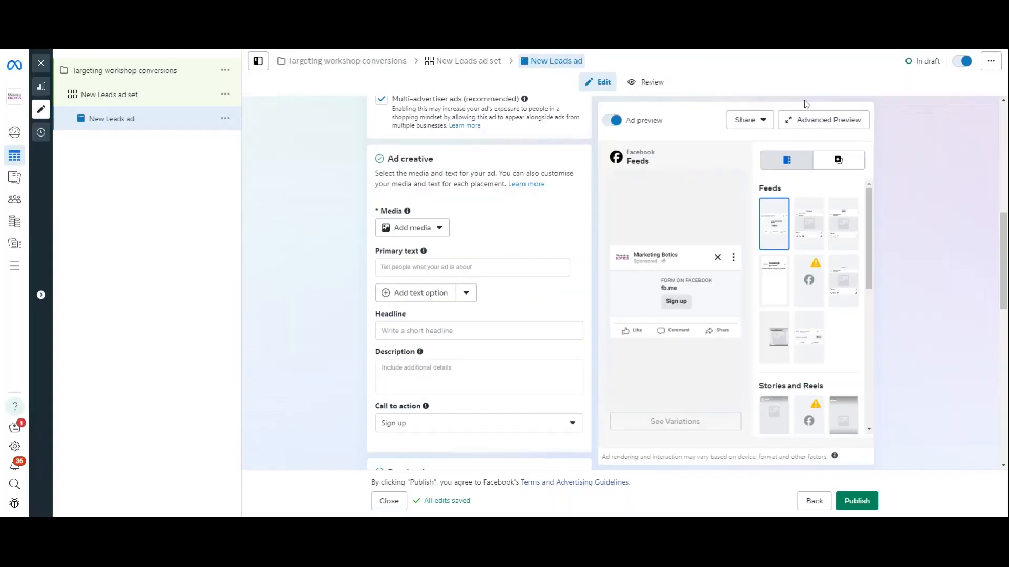
Add the sales funnel workshop image, keeping the original crops through to Done.
{"action": "left_click", "coordinate": [412, 228]}
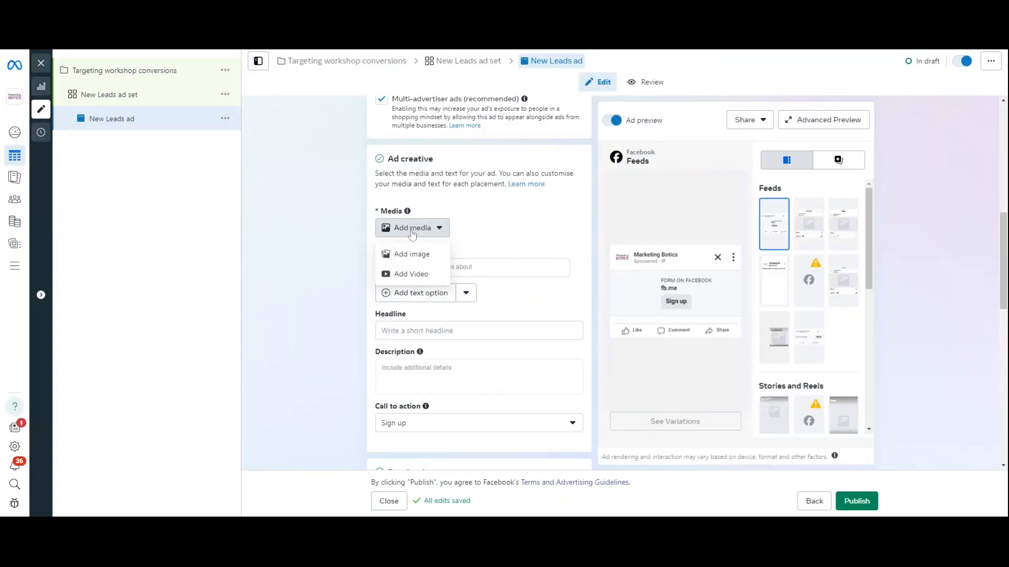
{"action": "left_click", "coordinate": [411, 253]}
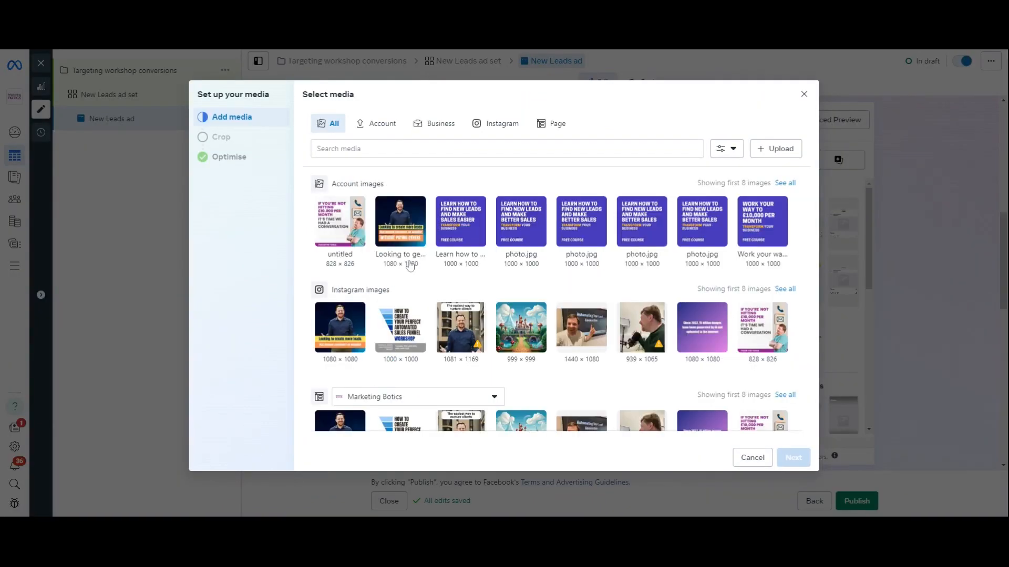
{"action": "left_click", "coordinate": [401, 328]}
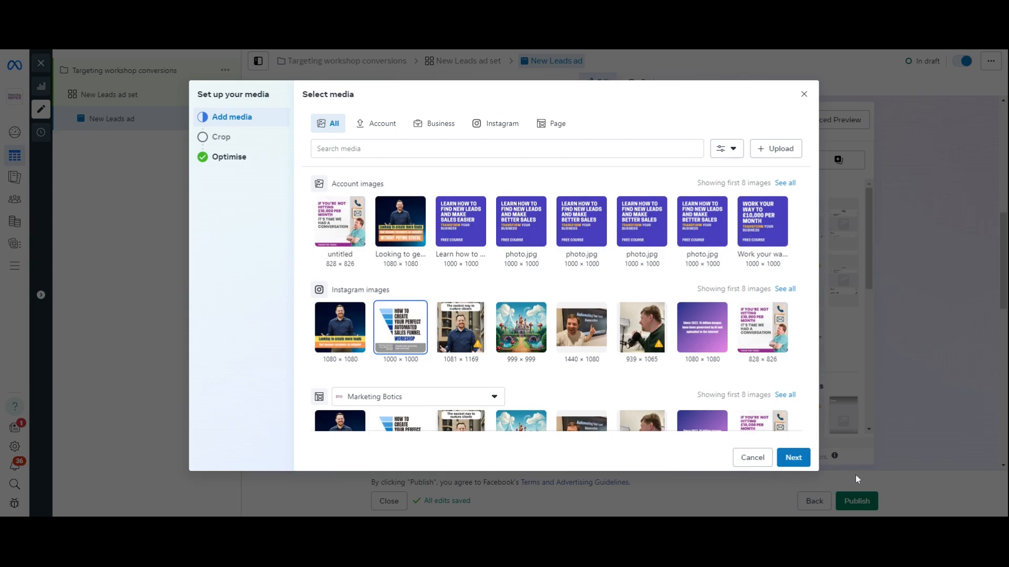
{"action": "left_click", "coordinate": [793, 458]}
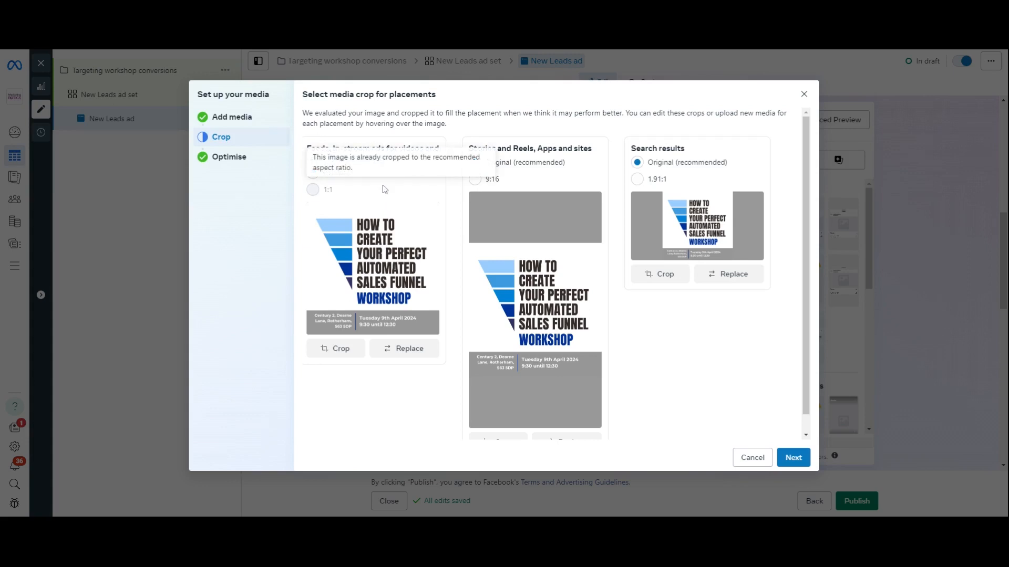
{"action": "mouse_move", "coordinate": [335, 258]}
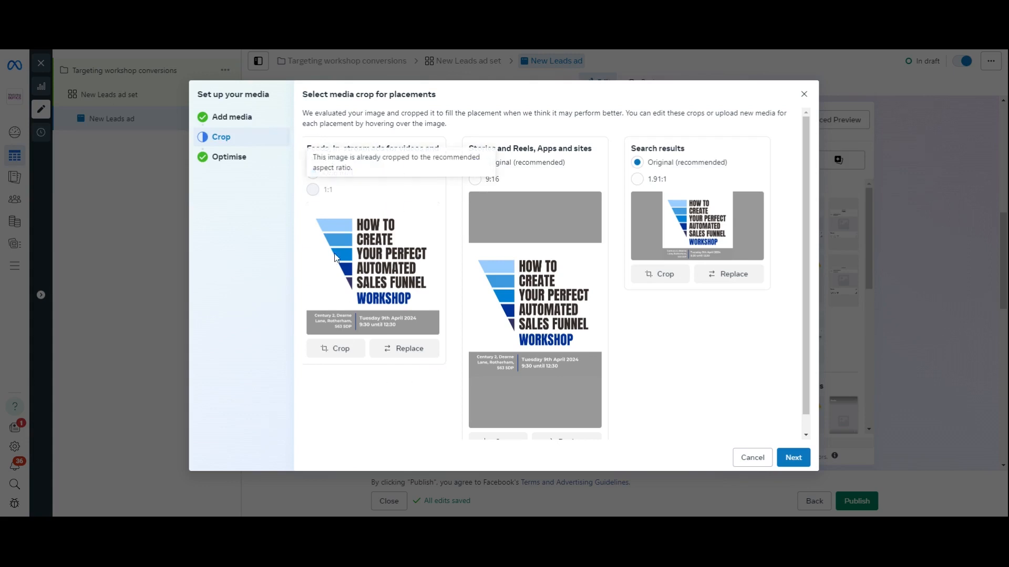
{"action": "mouse_move", "coordinate": [782, 433]}
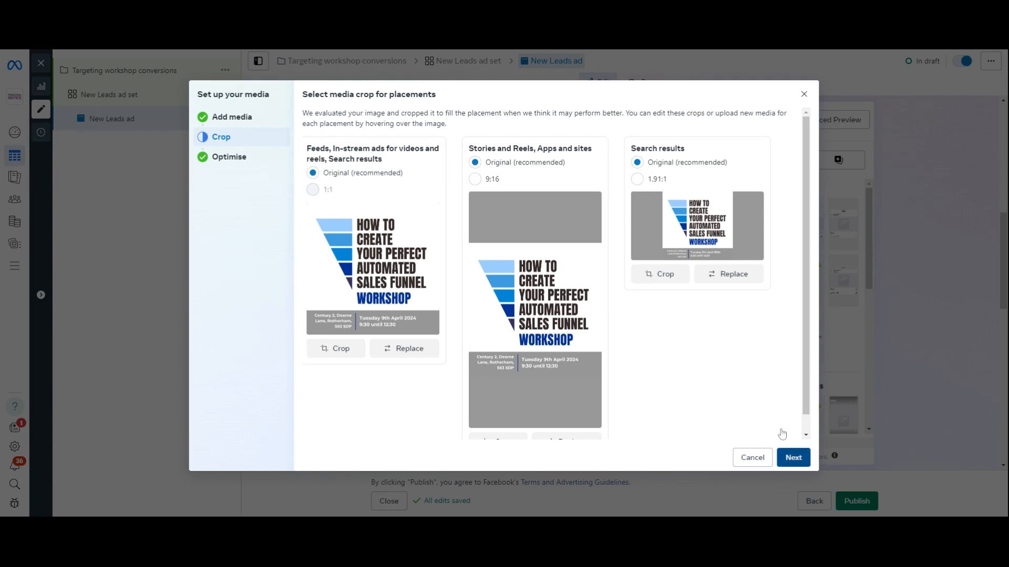
{"action": "left_click", "coordinate": [792, 458]}
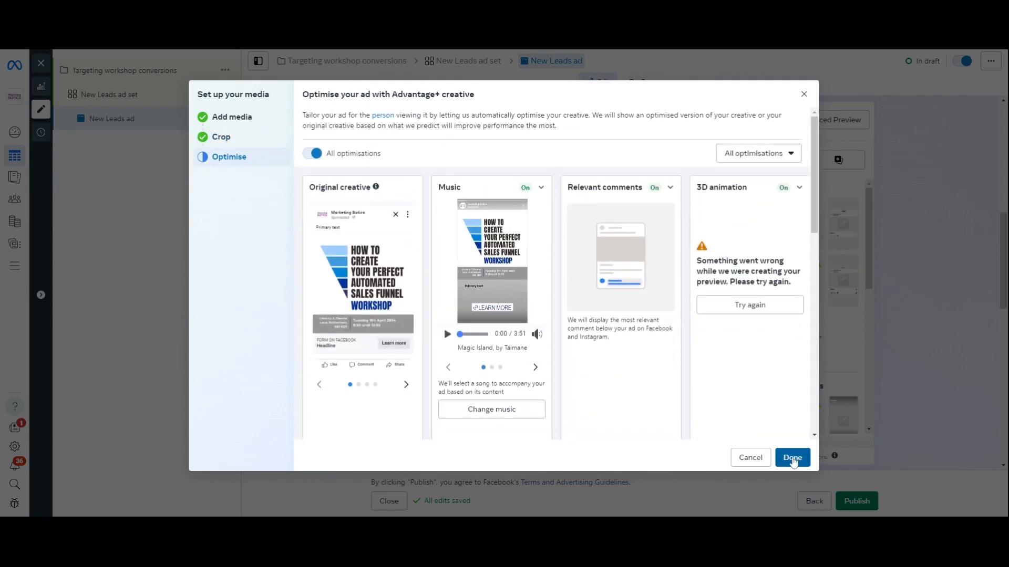
{"action": "left_click", "coordinate": [792, 458]}
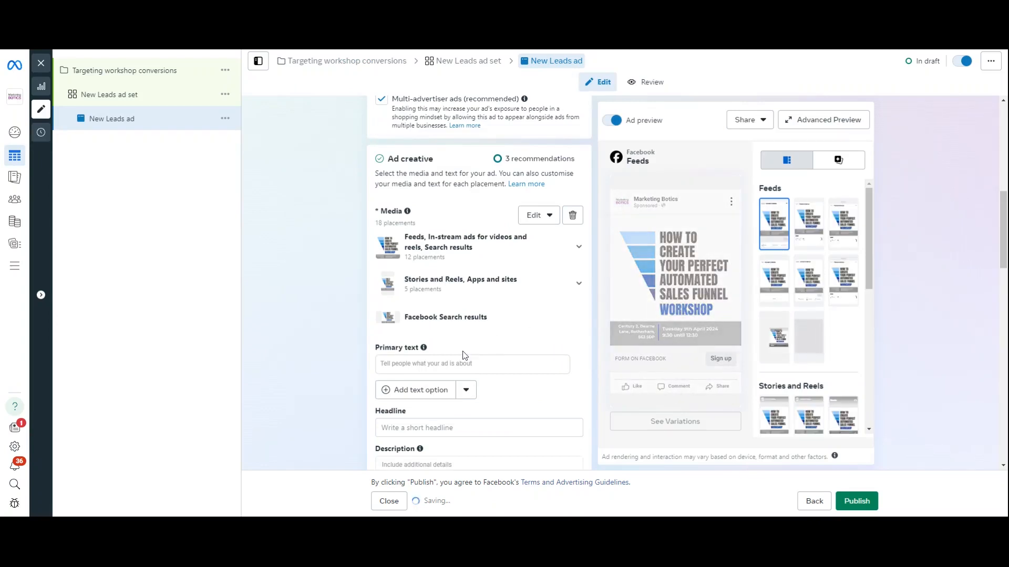
Enter the headline 'Come along to my workshop' and the workshop-promotion primary text.
{"action": "scroll", "scroll_direction": "down", "scroll_amount": 3}
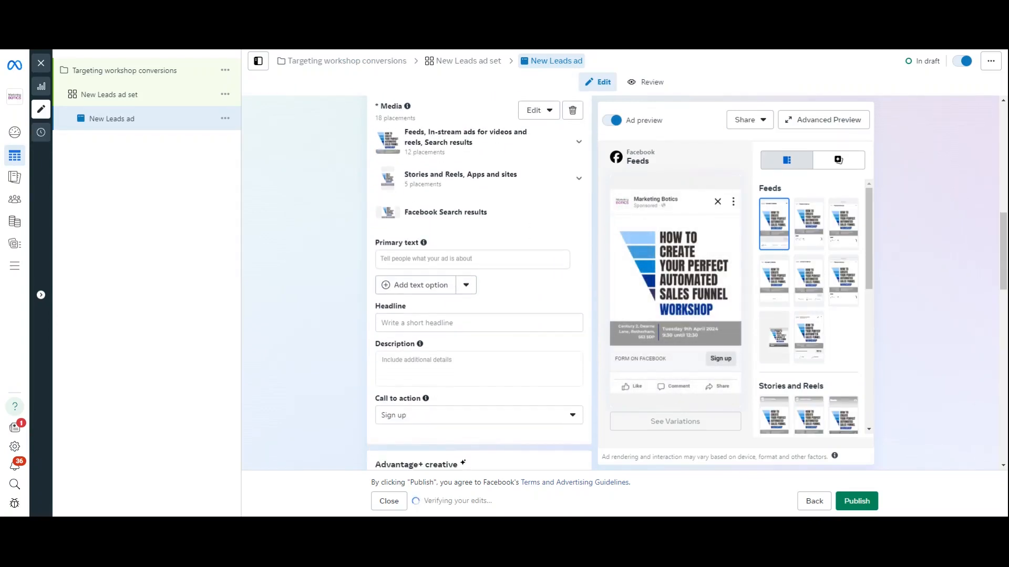
{"action": "left_click", "coordinate": [478, 322]}
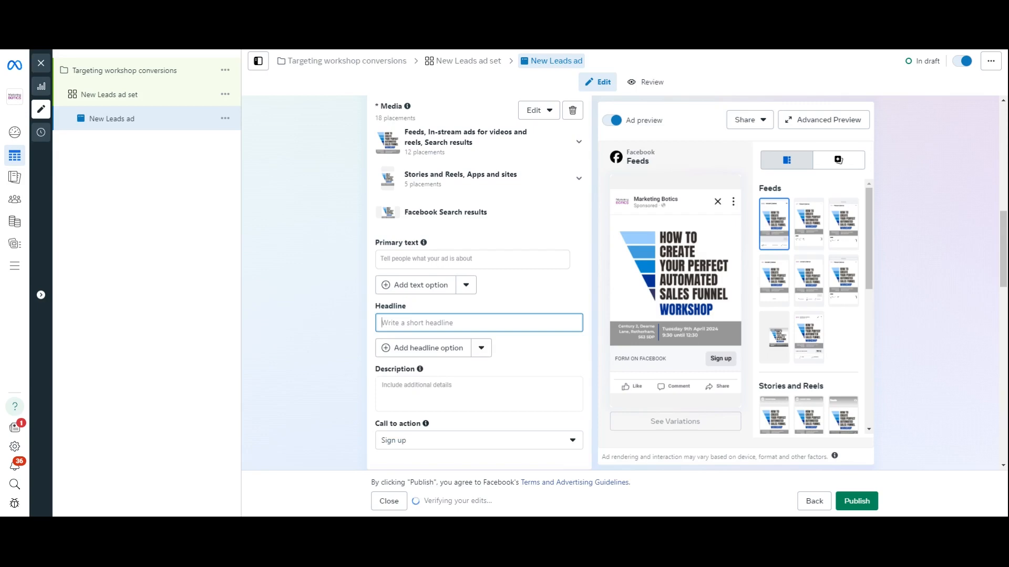
{"action": "type", "text": "Come along to my qork"}
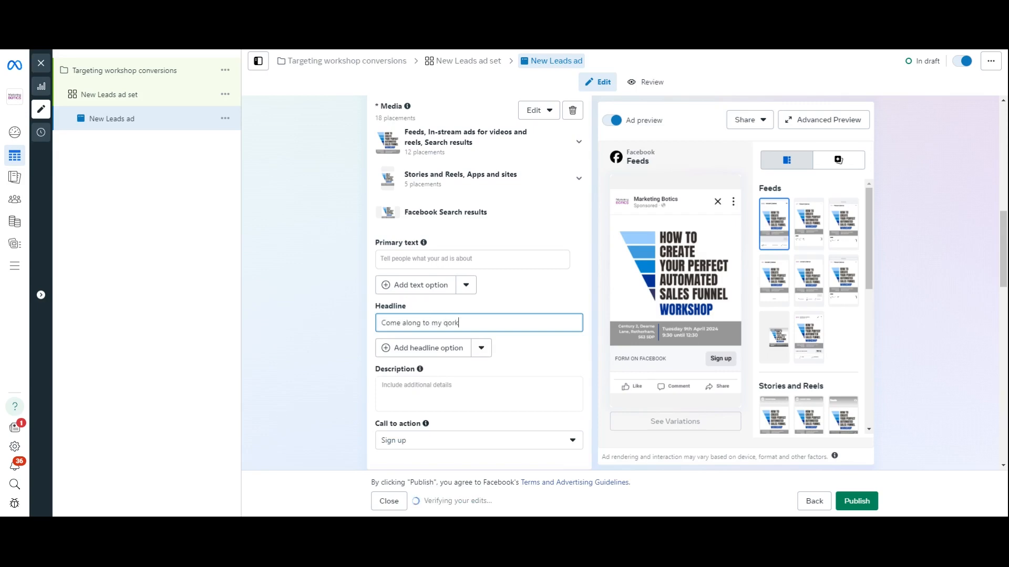
{"action": "type", "text": "shop"}
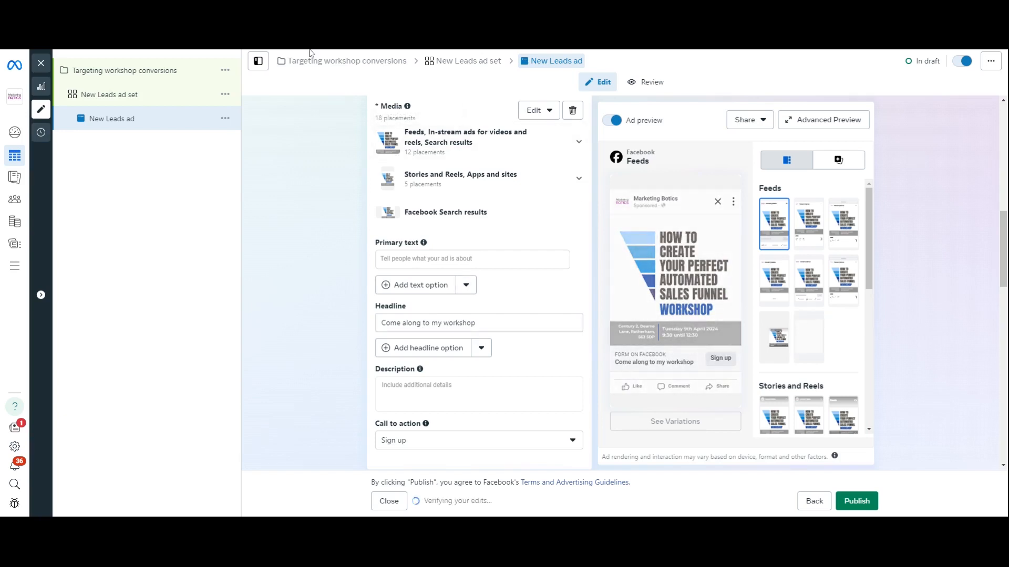
{"action": "left_click", "coordinate": [478, 322]}
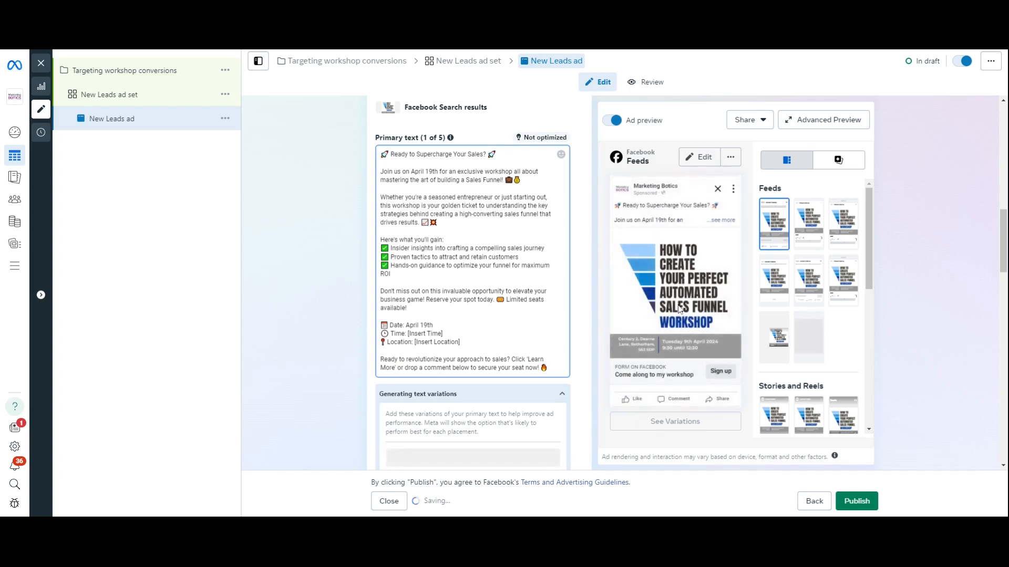
{"action": "scroll", "scroll_direction": "down", "scroll_amount": 3}
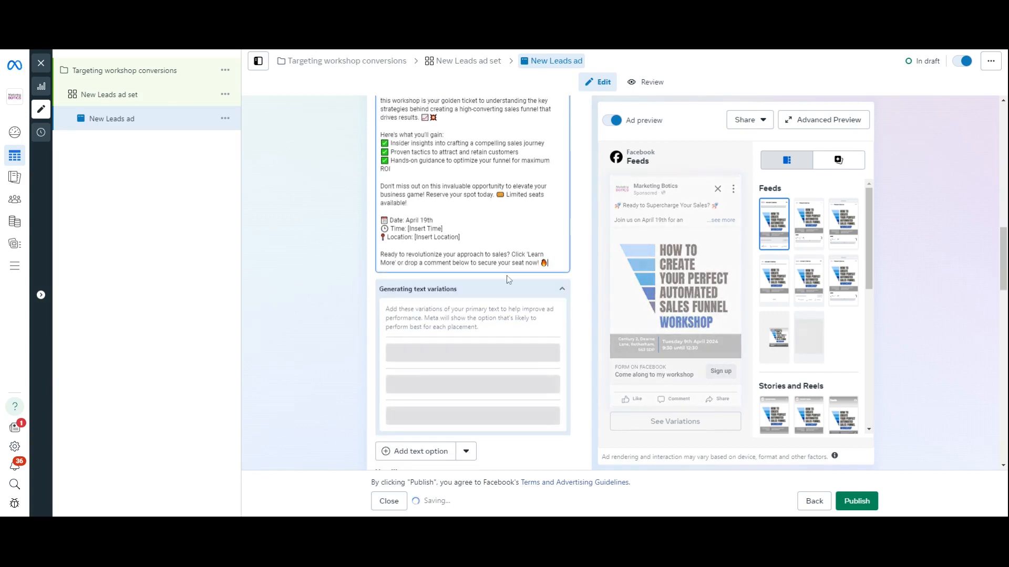
{"action": "scroll", "scroll_direction": "up", "scroll_amount": 3}
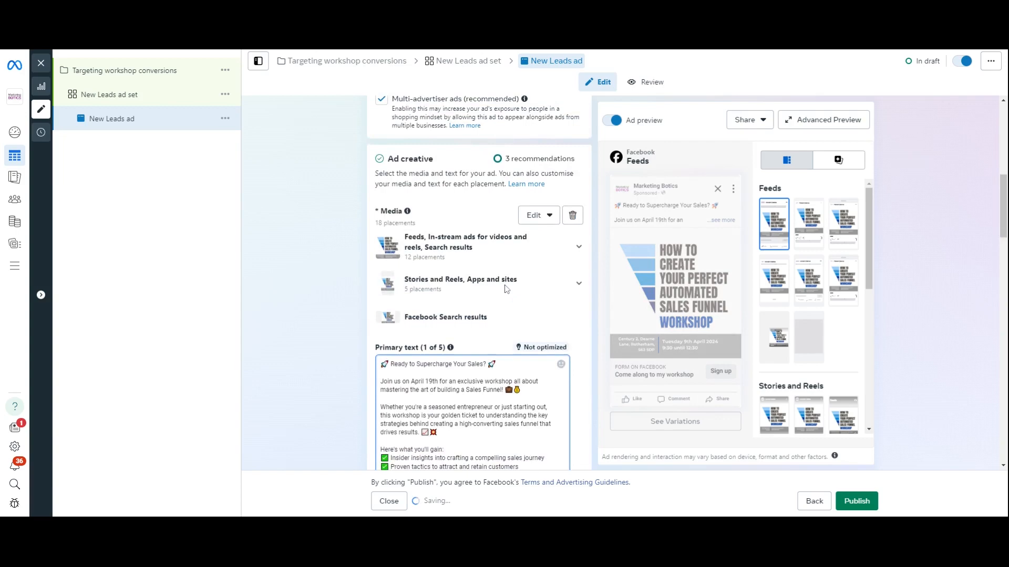
{"action": "scroll", "scroll_direction": "down", "scroll_amount": 3}
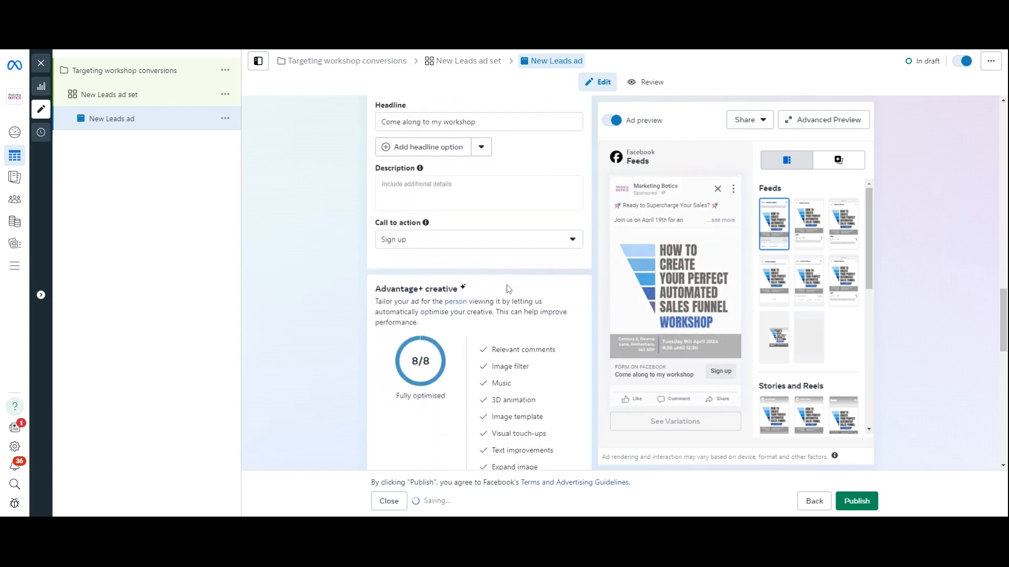
{"action": "scroll", "scroll_direction": "down", "scroll_amount": 3}
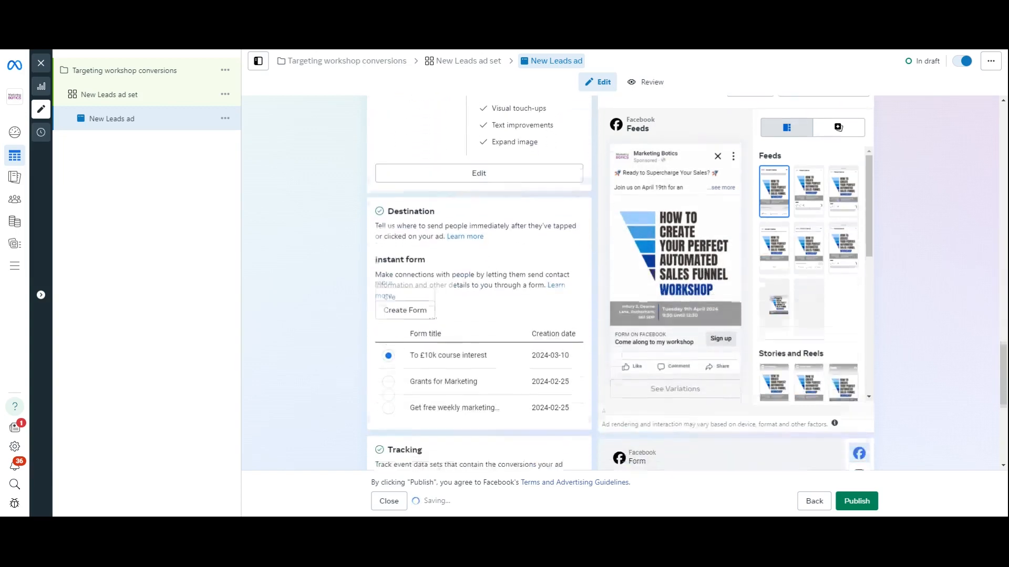
{"action": "scroll", "scroll_direction": "down", "scroll_amount": 3}
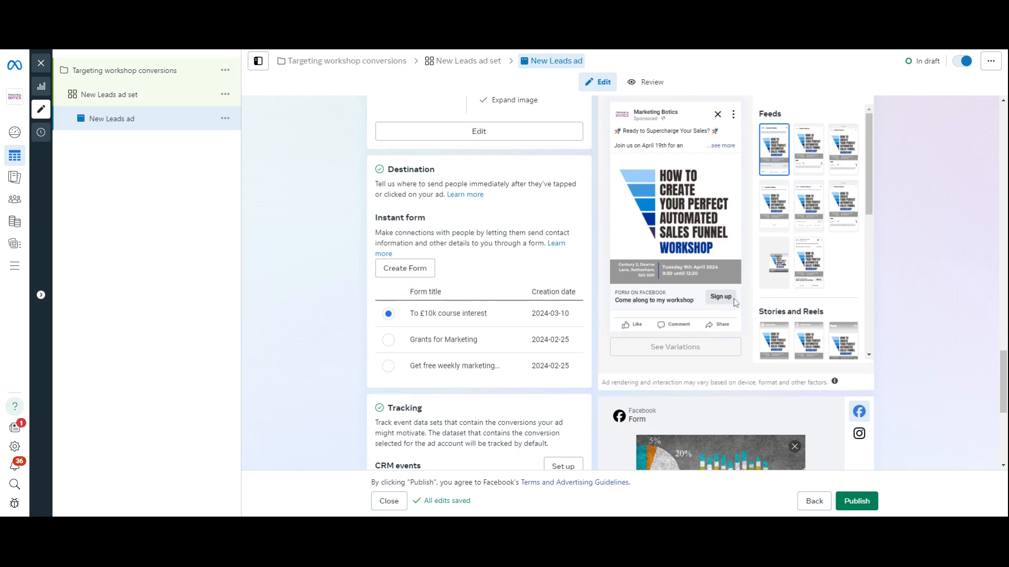
{"action": "mouse_move", "coordinate": [722, 303]}
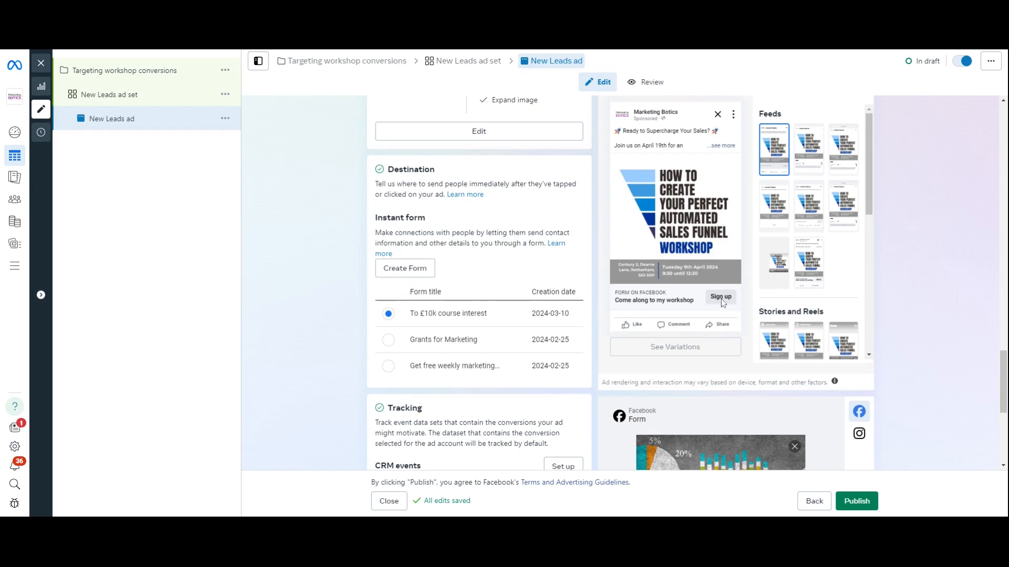
{"action": "mouse_move", "coordinate": [712, 303]}
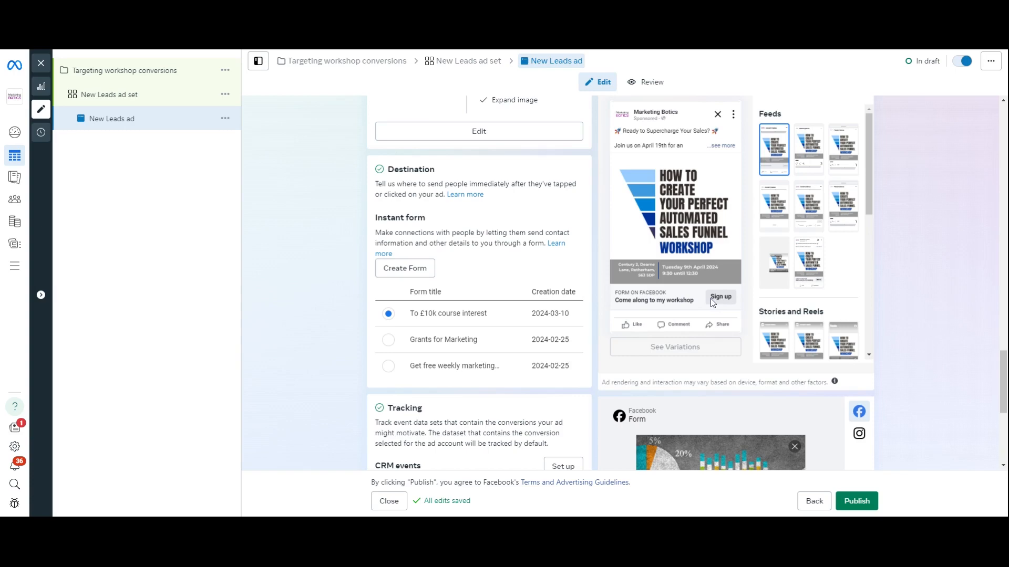
{"action": "mouse_move", "coordinate": [428, 284]}
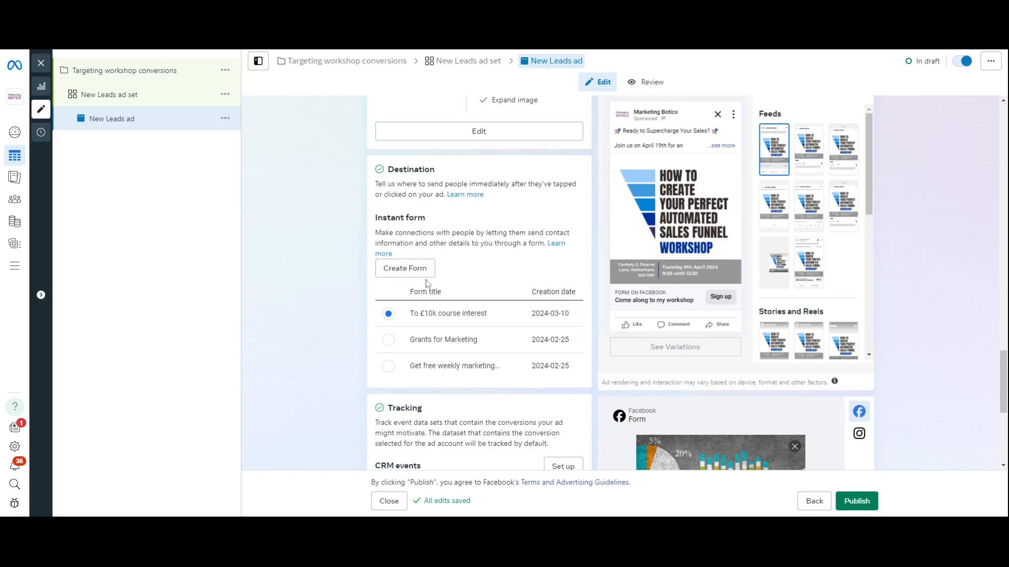
{"action": "mouse_move", "coordinate": [405, 269]}
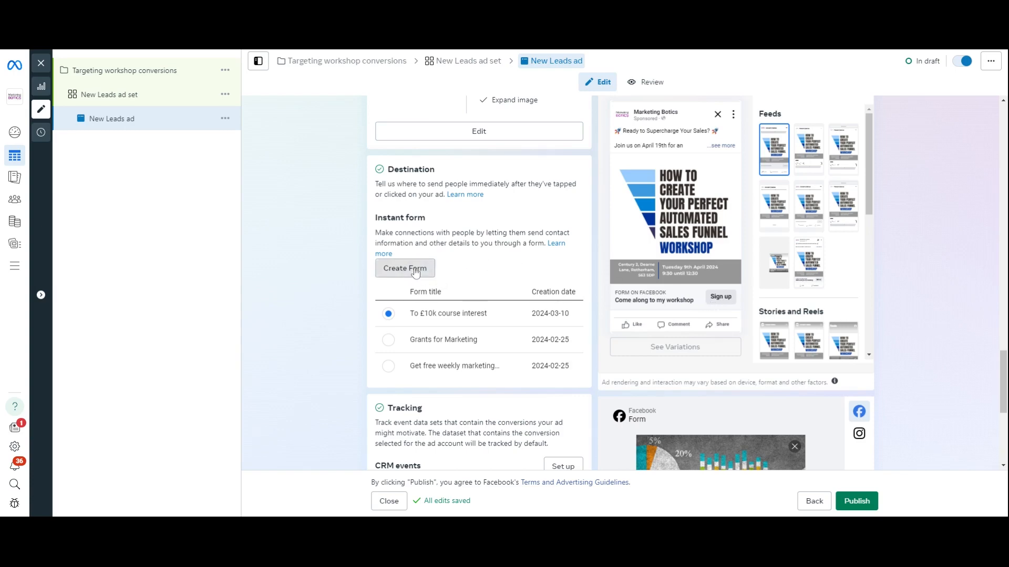
Create an instant form named 'test' with an uploaded business-team photo as intro background.
{"action": "left_click", "coordinate": [404, 268]}
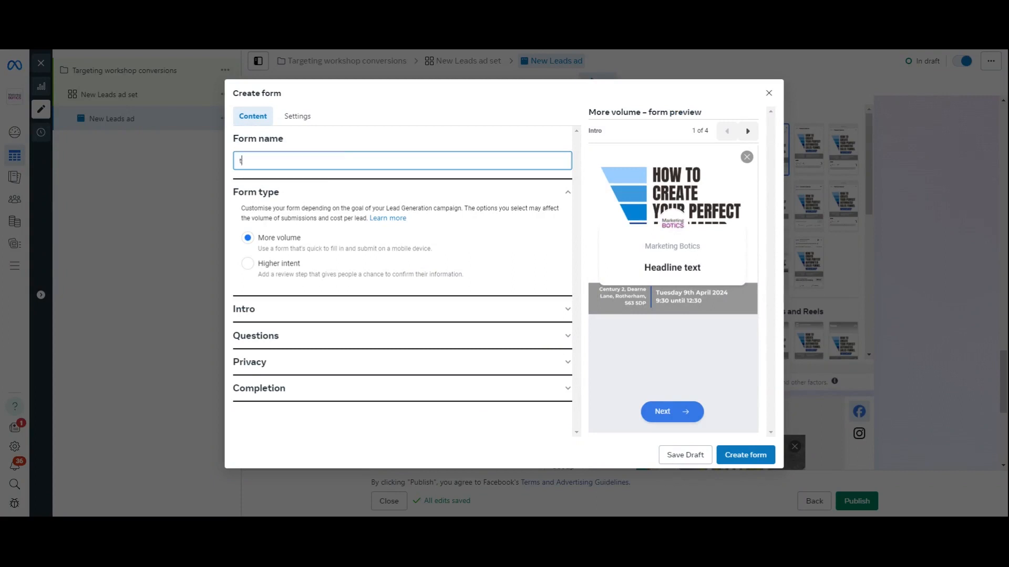
{"action": "type", "text": "est"}
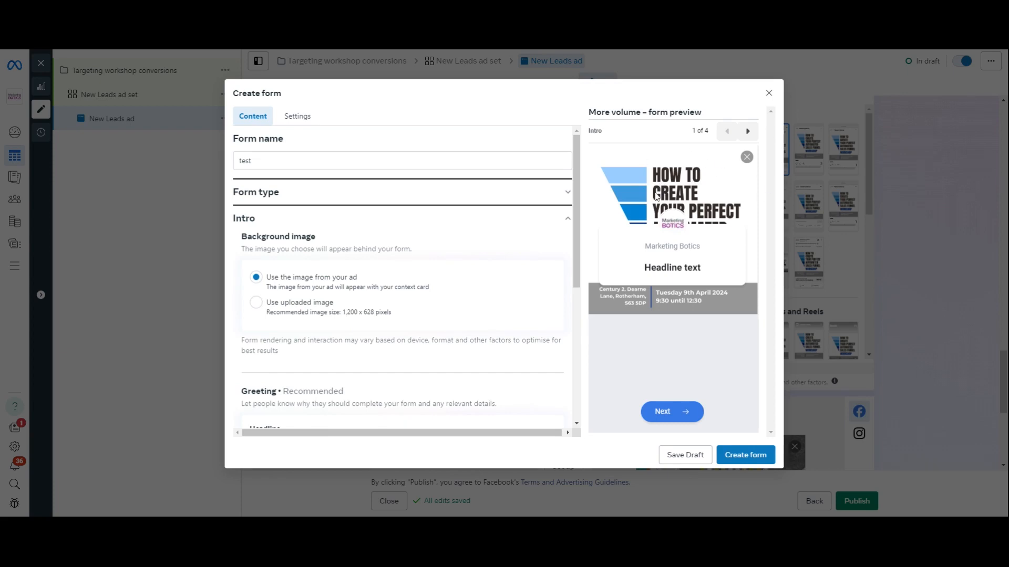
{"action": "mouse_move", "coordinate": [473, 325]}
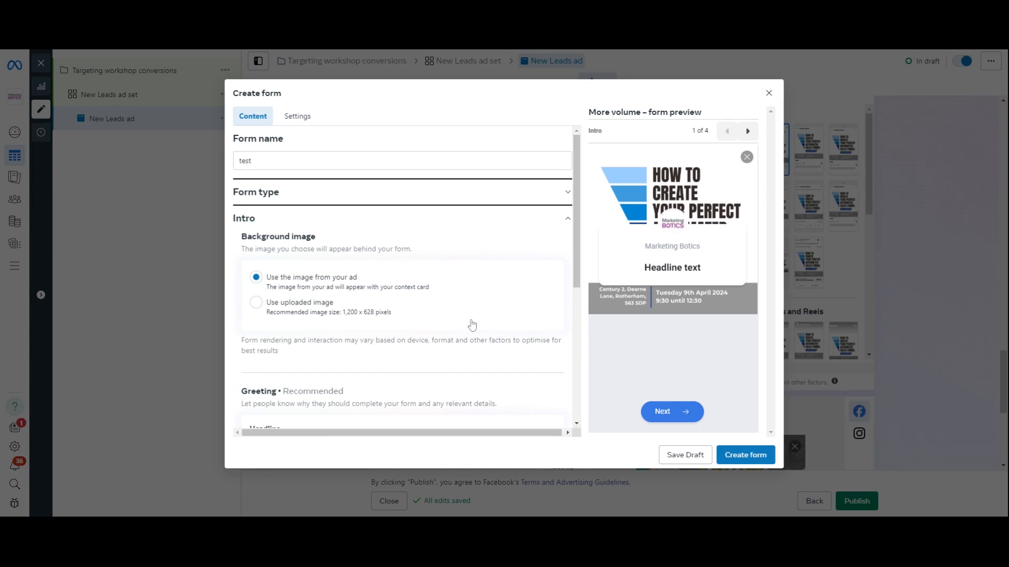
{"action": "left_click", "coordinate": [256, 302]}
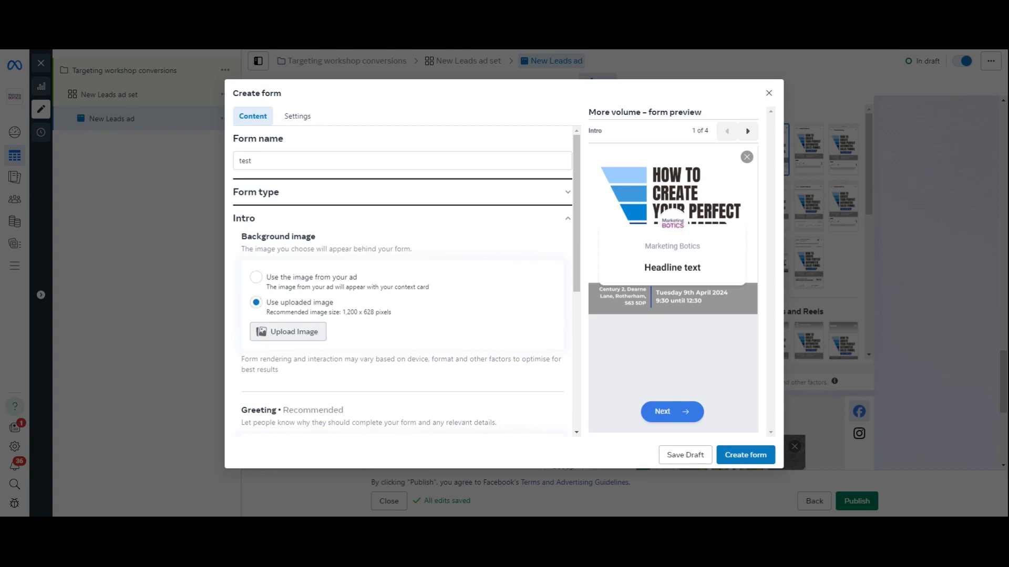
{"action": "left_click", "coordinate": [287, 332]}
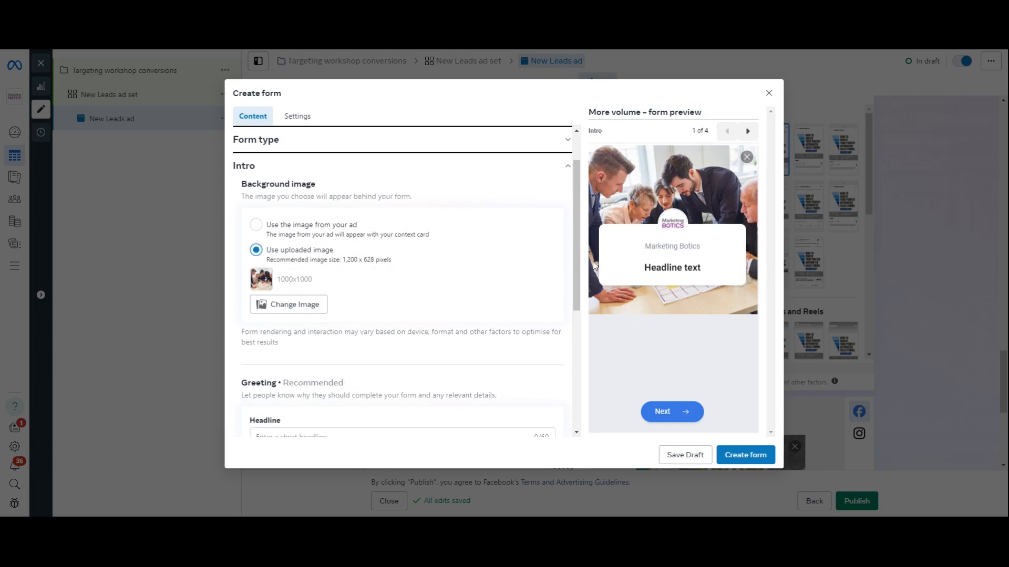
{"action": "scroll", "scroll_direction": "down", "scroll_amount": 3}
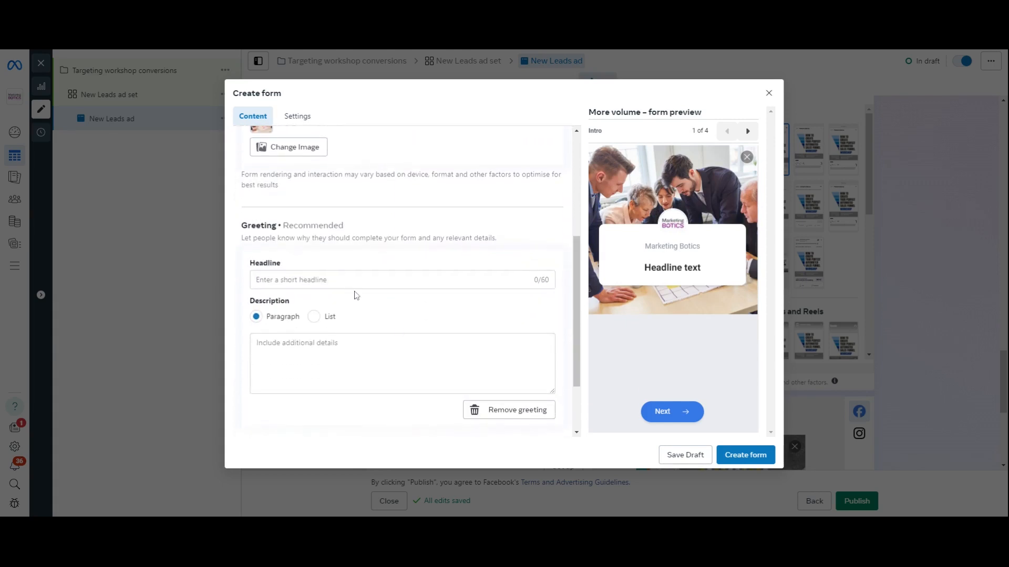
Enter 'Find out more' as the greeting headline.
{"action": "left_click", "coordinate": [402, 279]}
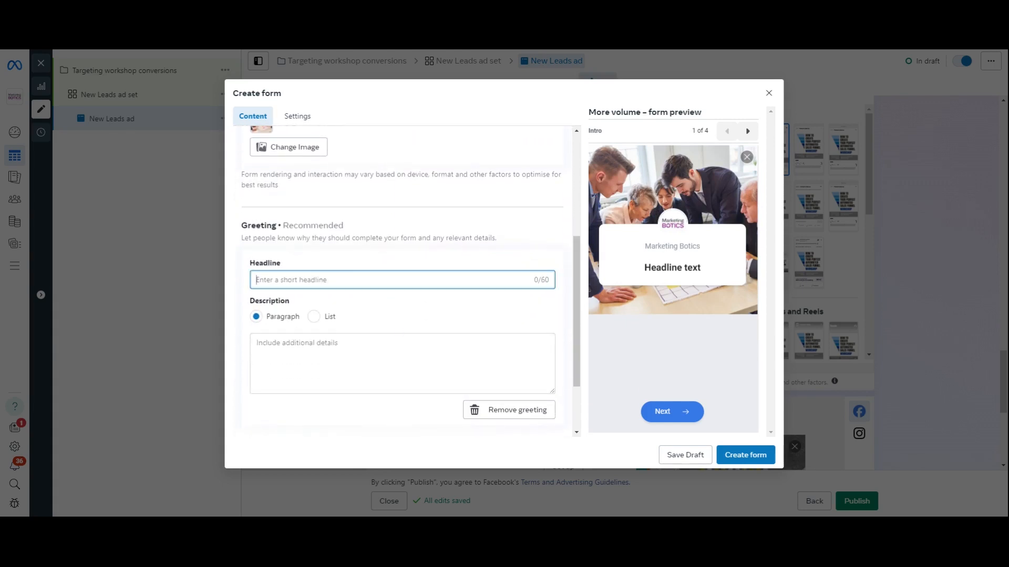
{"action": "type", "text": "Find ou"}
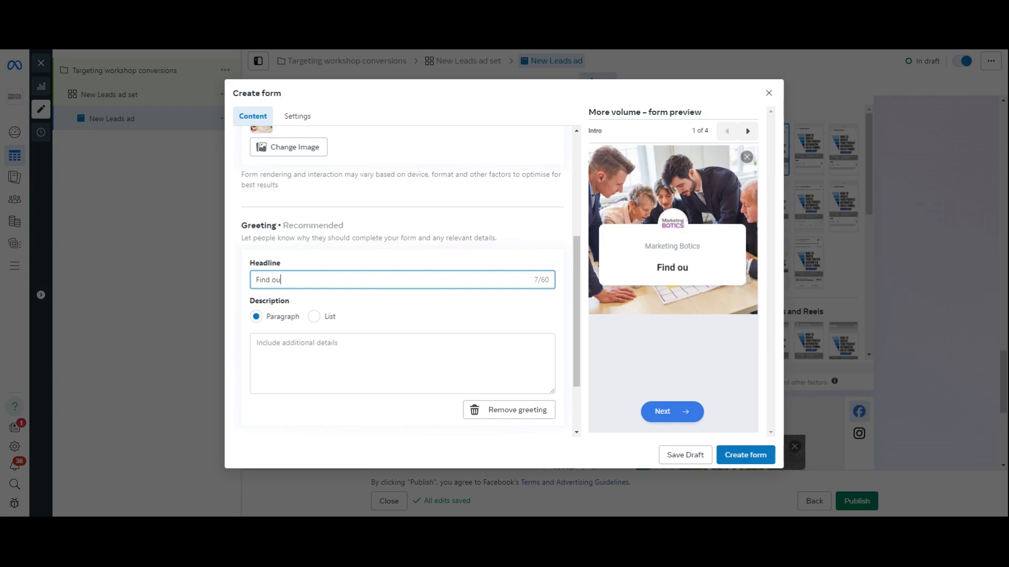
{"action": "type", "text": "t more"}
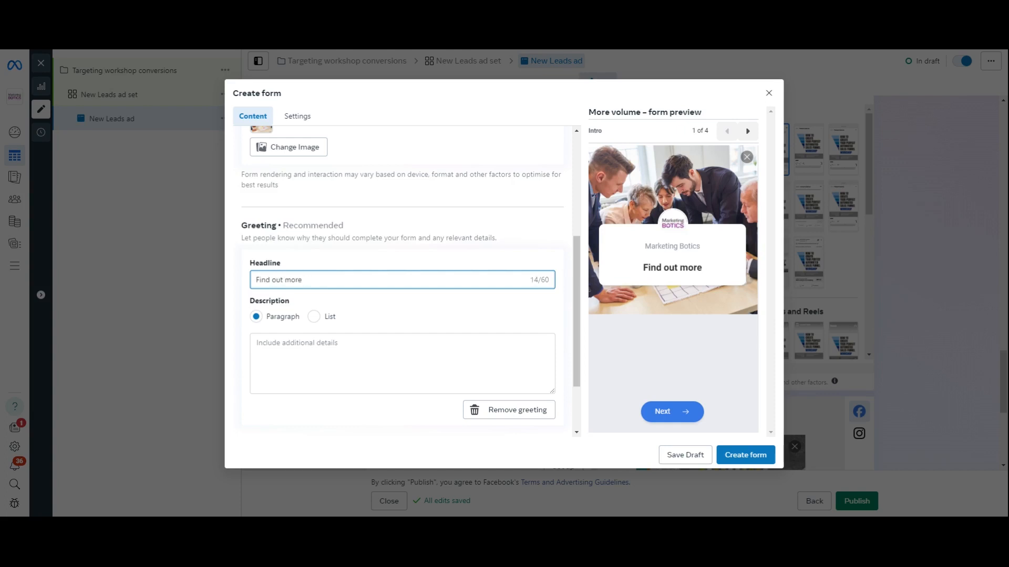
Write the greeting description about course sign-up and the Sheffield practical course on 9th April 2024.
{"action": "left_click", "coordinate": [402, 363]}
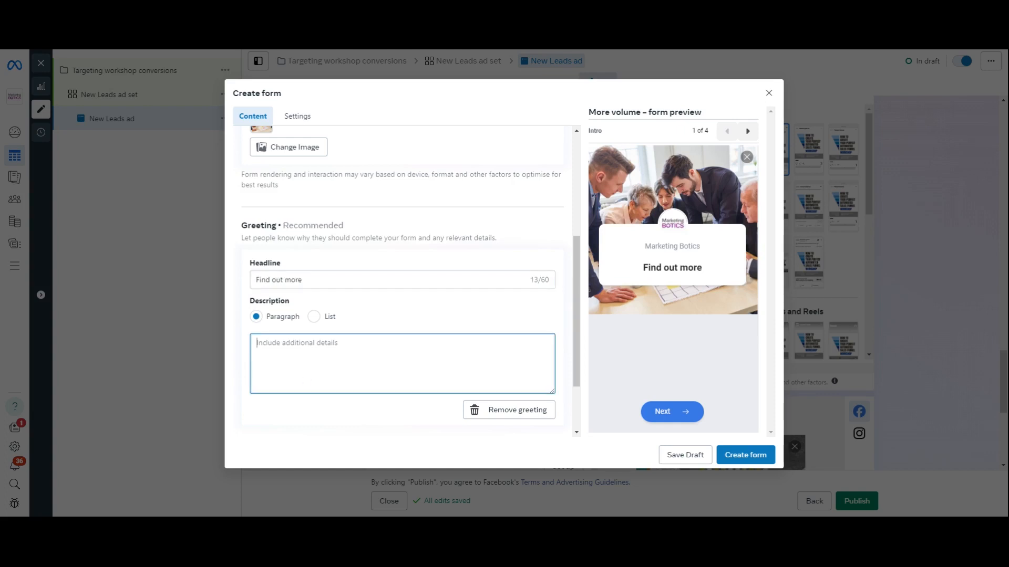
{"action": "type", "text": "SDubmit your"}
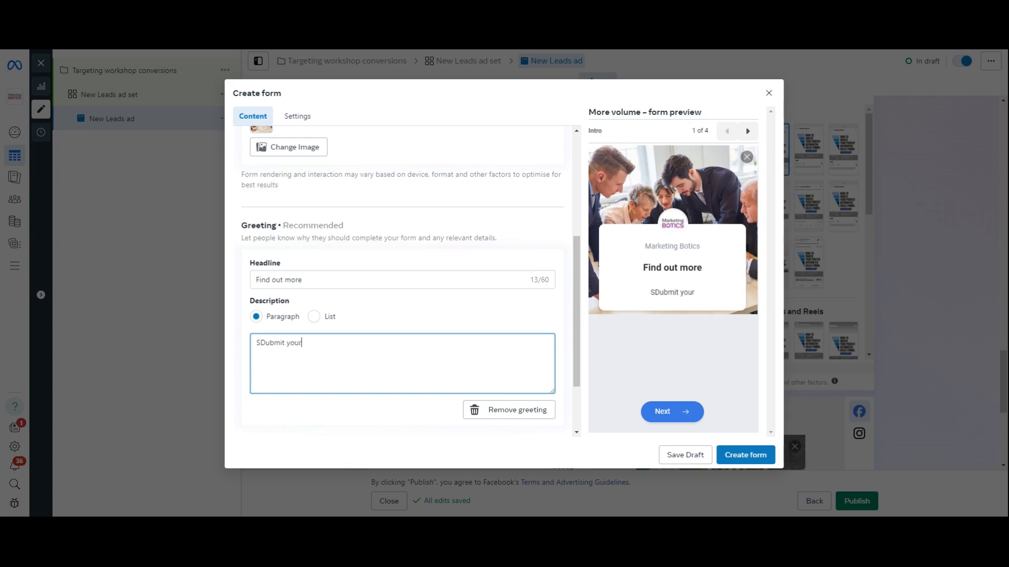
{"action": "type", "text": "info and get instant access to our online course and"}
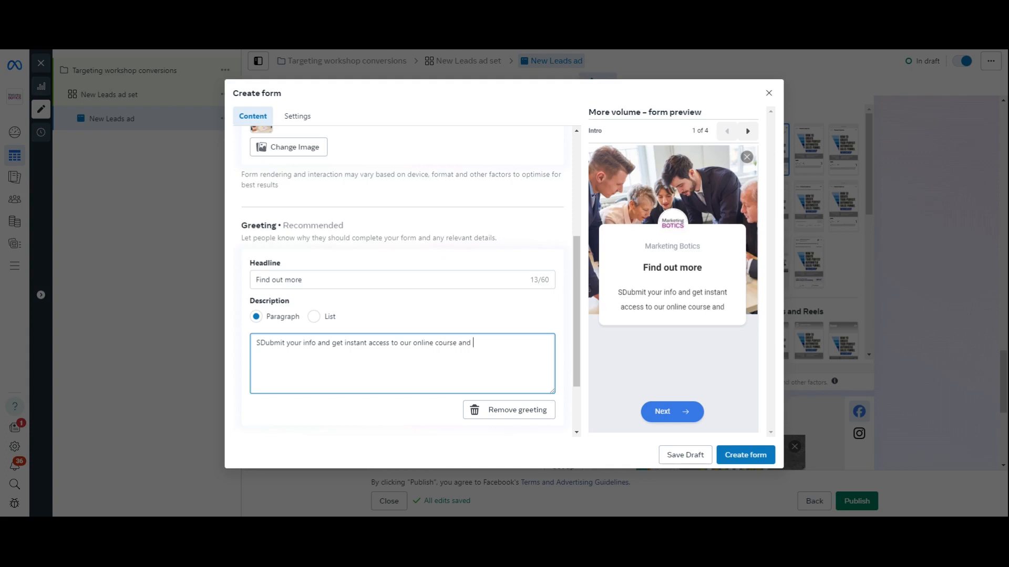
{"action": "type", "text": "signed up for o"}
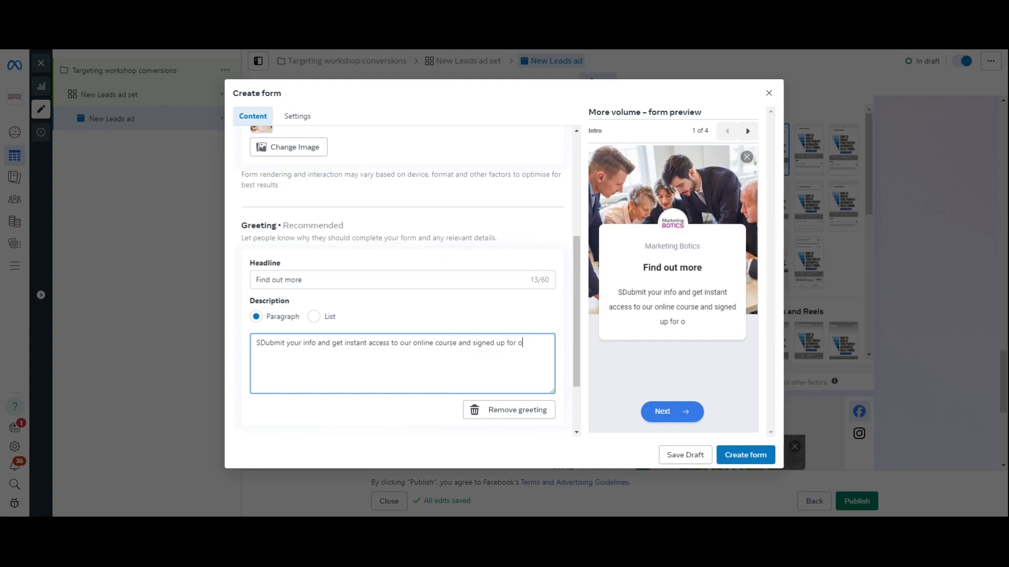
{"action": "type", "text": "ur practac"}
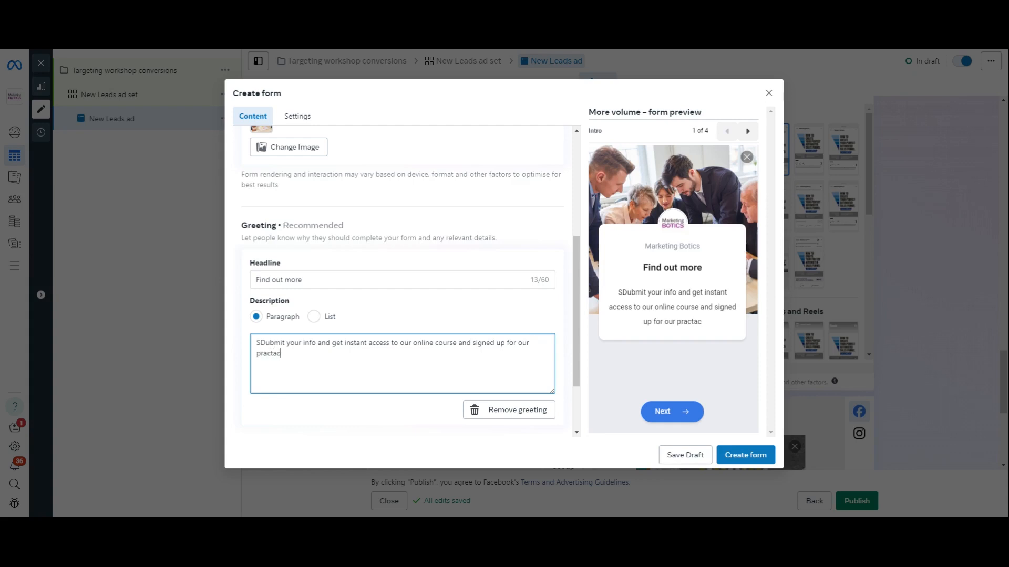
{"action": "key", "text": "BackSpace"}
{"action": "type", "text": "ical course in Sheffiel"}
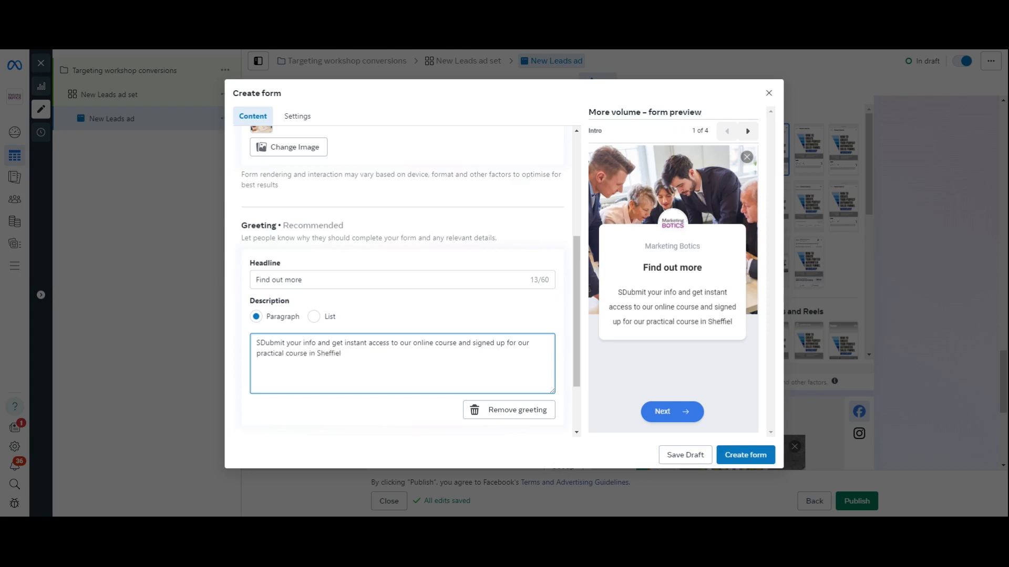
{"action": "type", "text": "On t"}
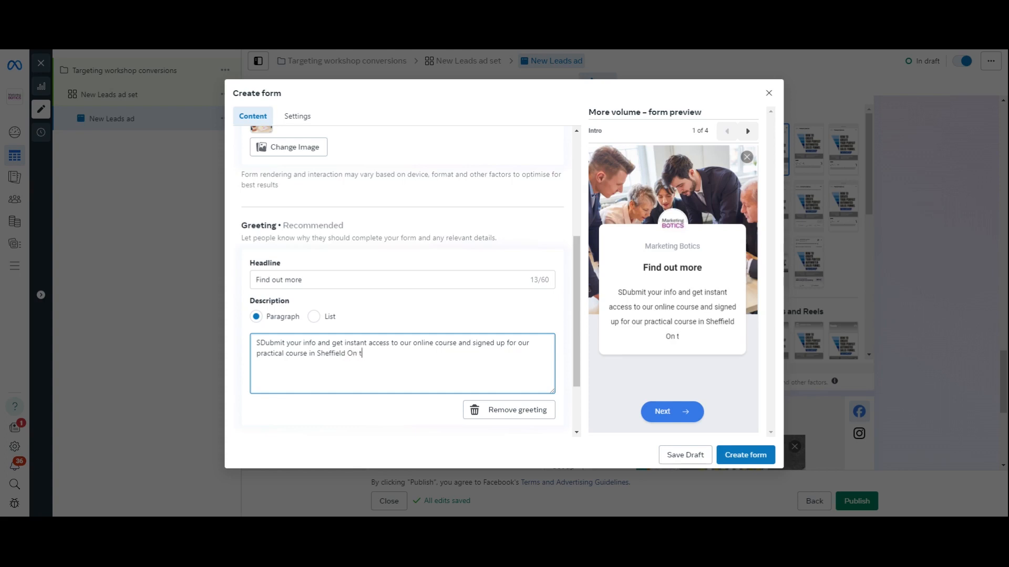
{"action": "type", "text": "he"}
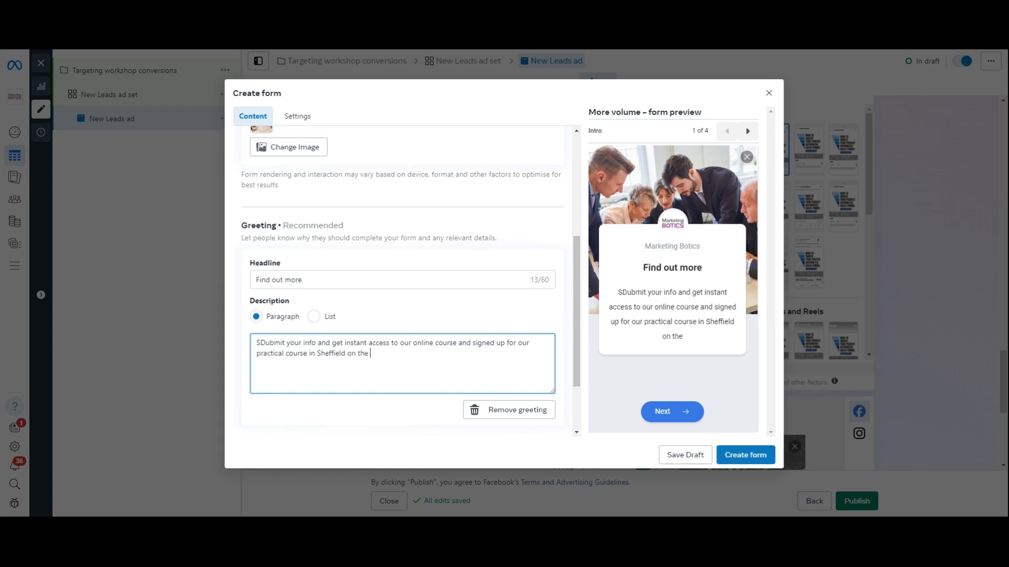
{"action": "type", "text": "9th April 20"}
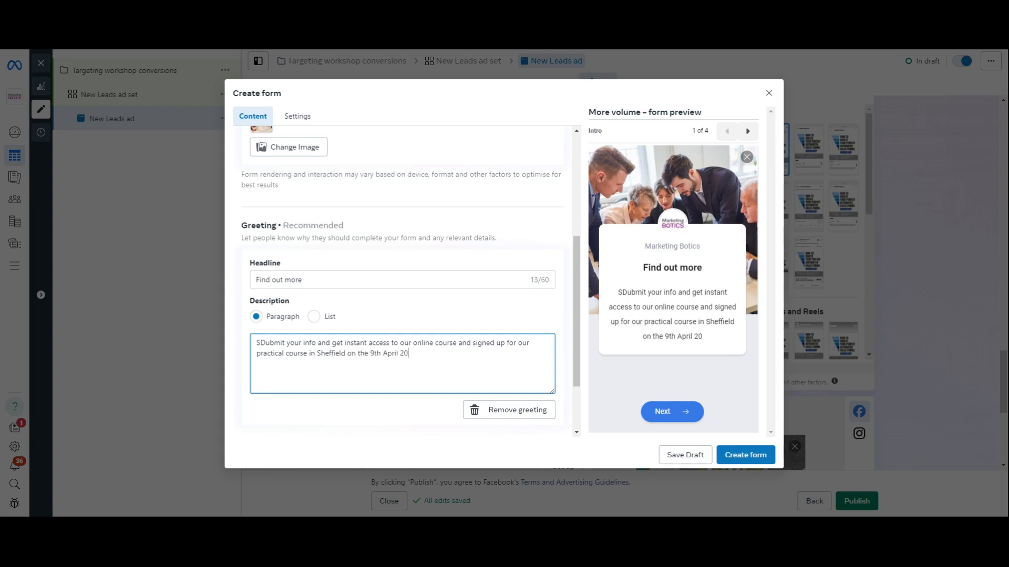
{"action": "type", "text": "4"}
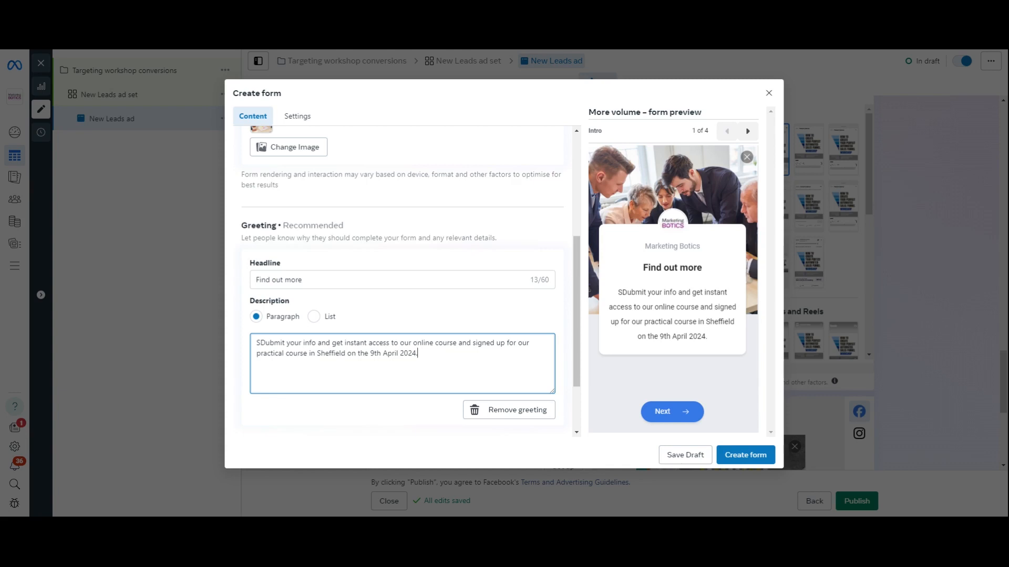
{"action": "type", "text": "."}
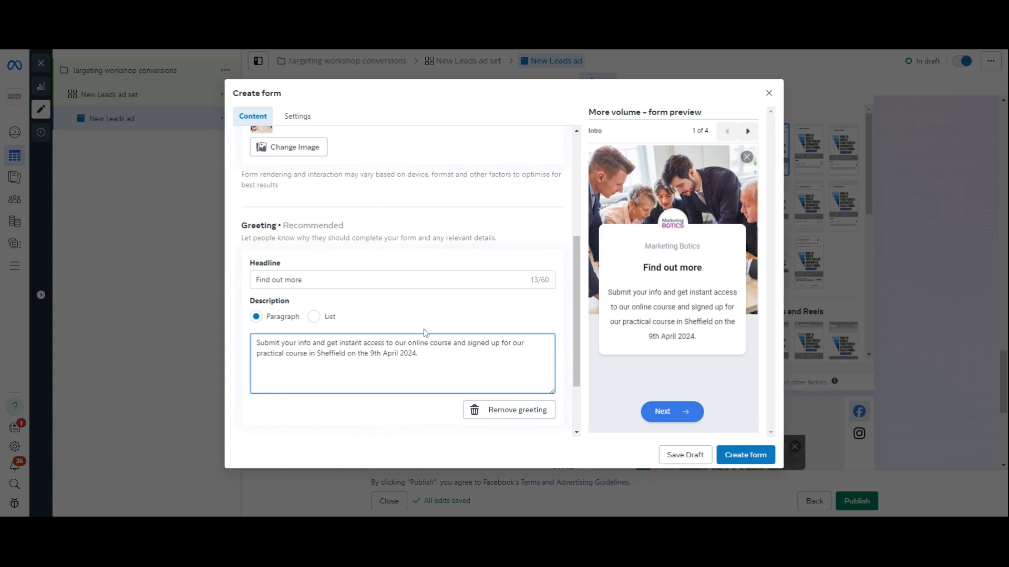
{"action": "scroll", "scroll_direction": "down", "scroll_amount": 3}
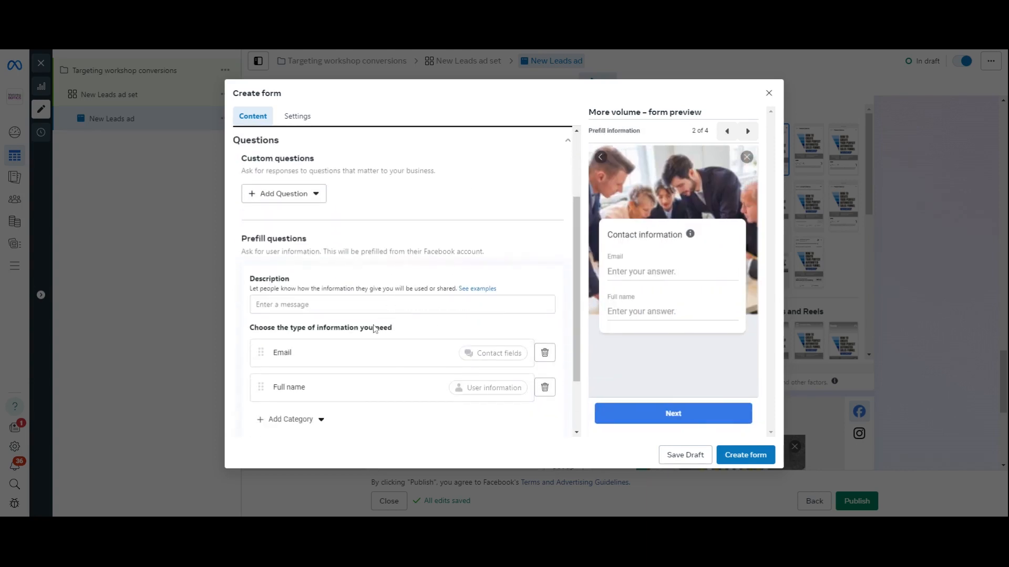
Add Phone number as an extra contact-field question.
{"action": "scroll", "scroll_direction": "down", "scroll_amount": 3}
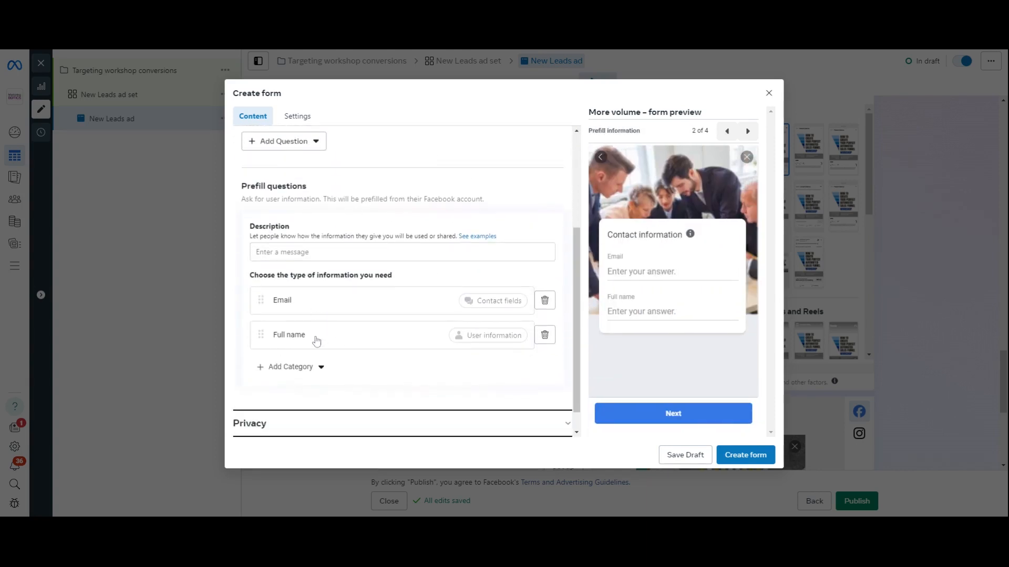
{"action": "left_click", "coordinate": [289, 366]}
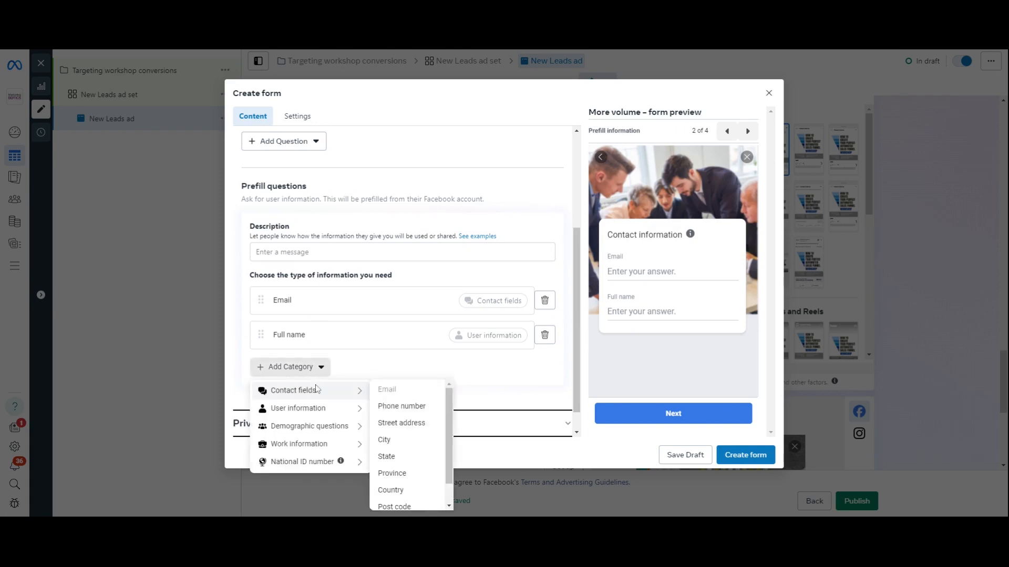
{"action": "mouse_move", "coordinate": [401, 406]}
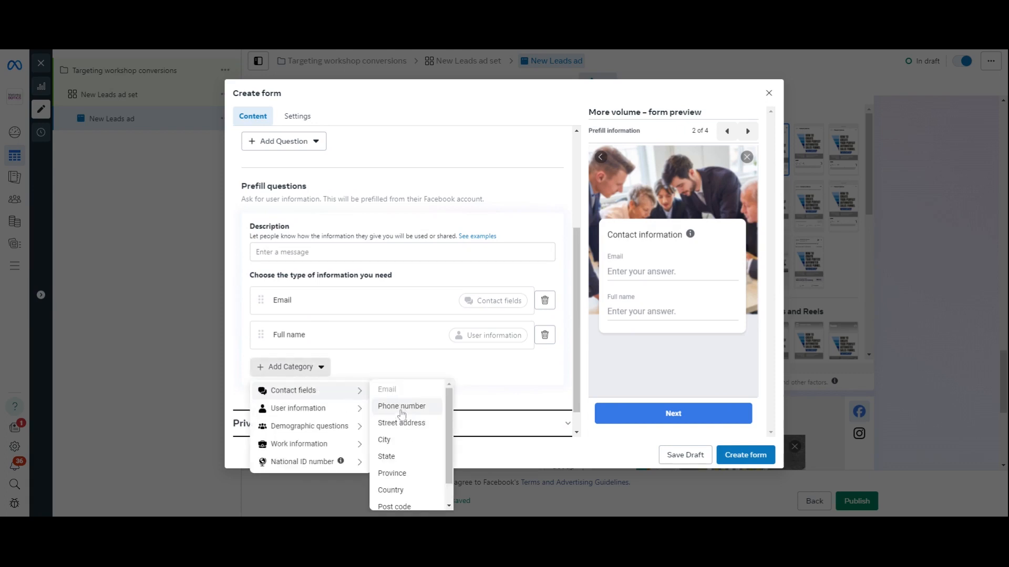
{"action": "left_click", "coordinate": [401, 406]}
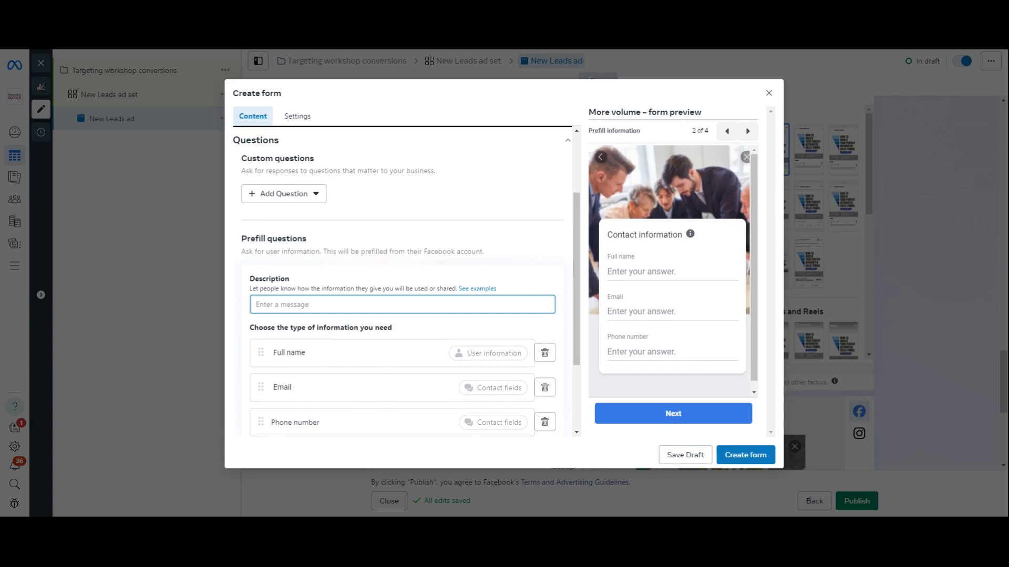
Describe the contact step as 'We will confirm your space on the upcoming practical course'.
{"action": "type", "text": "This inf"}
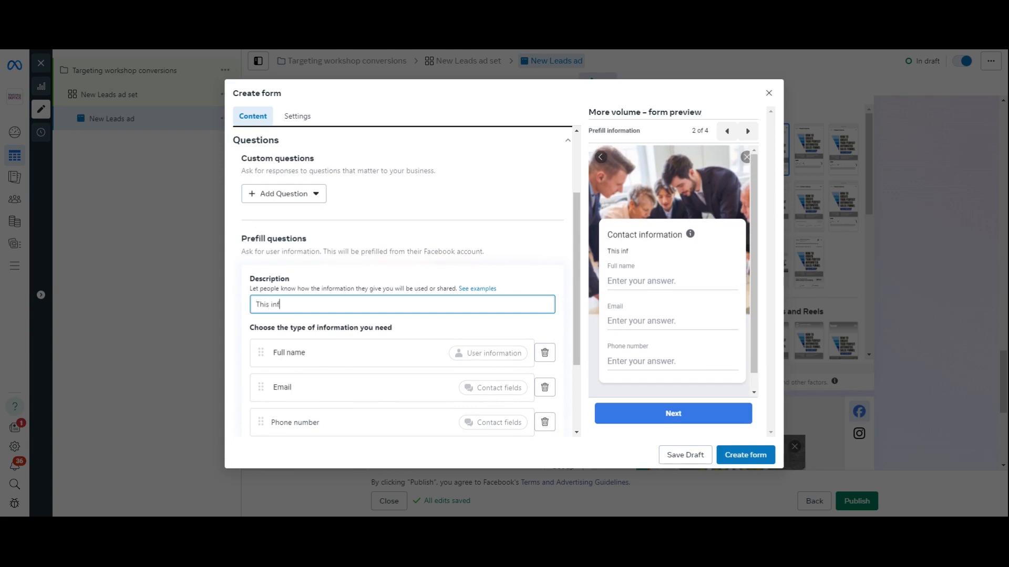
{"action": "type", "text": "W"}
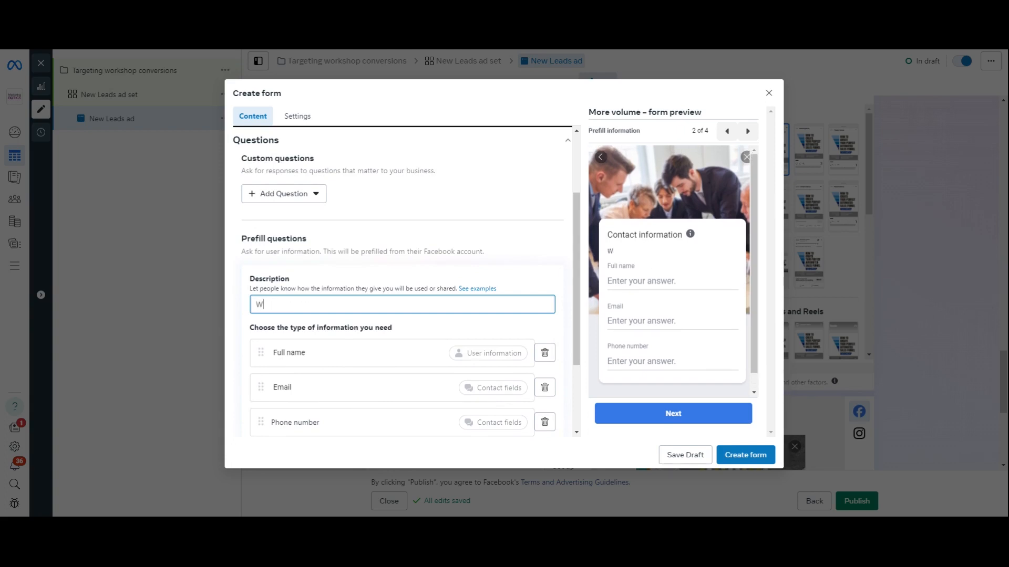
{"action": "type", "text": "e will confirm"}
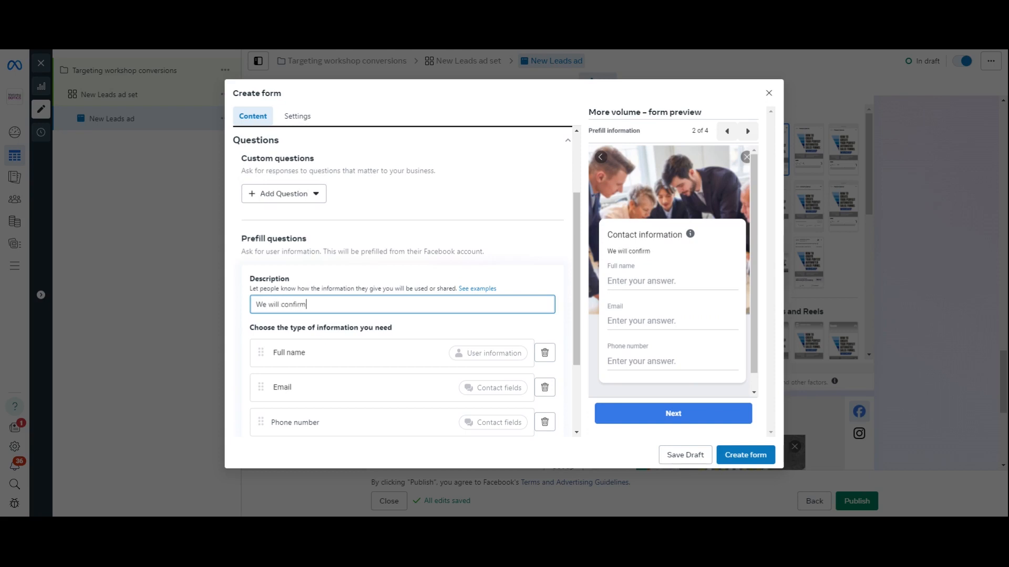
{"action": "type", "text": "your space on"}
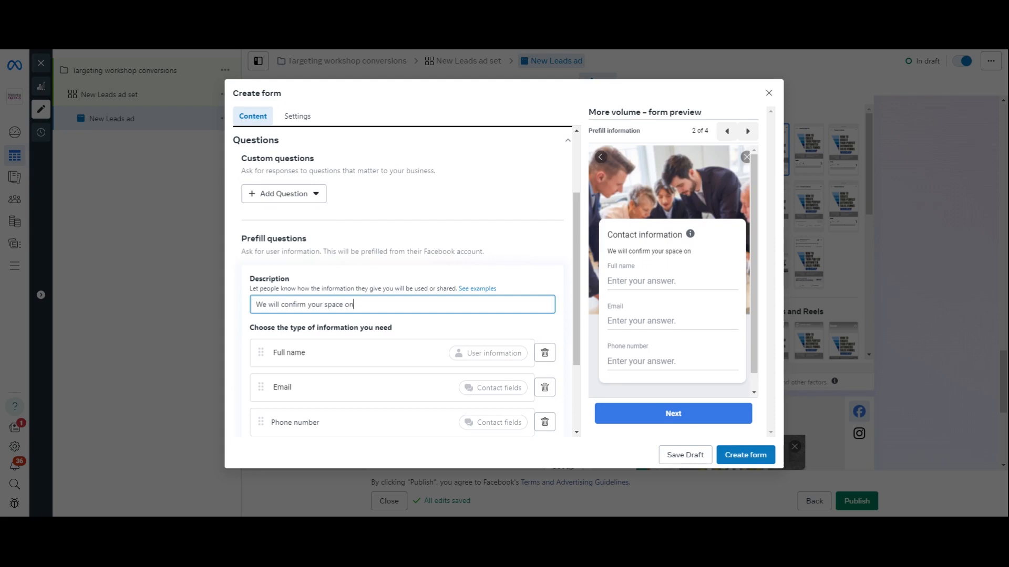
{"action": "type", "text": "the upcoming"}
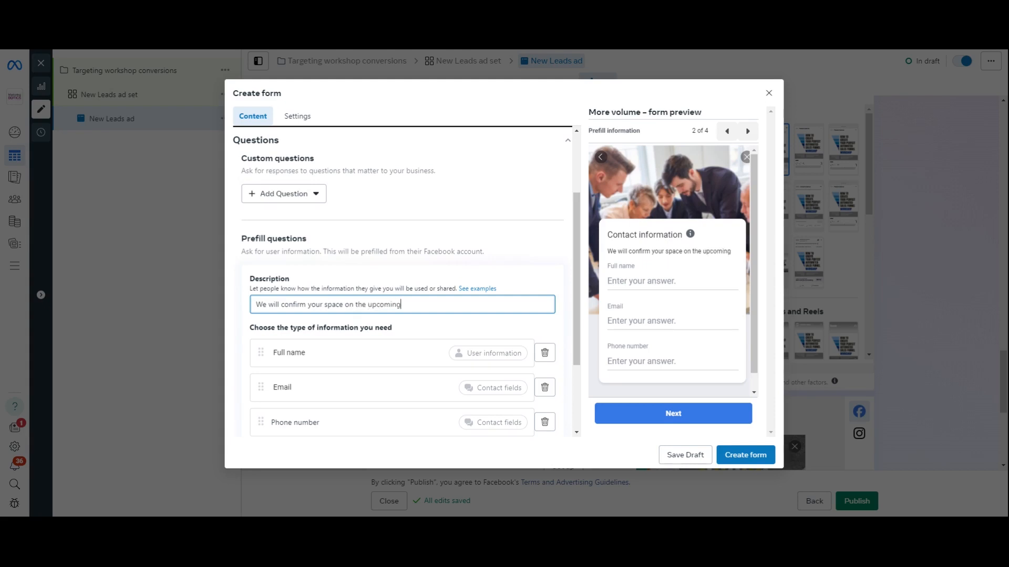
{"action": "type", "text": "practical cour"}
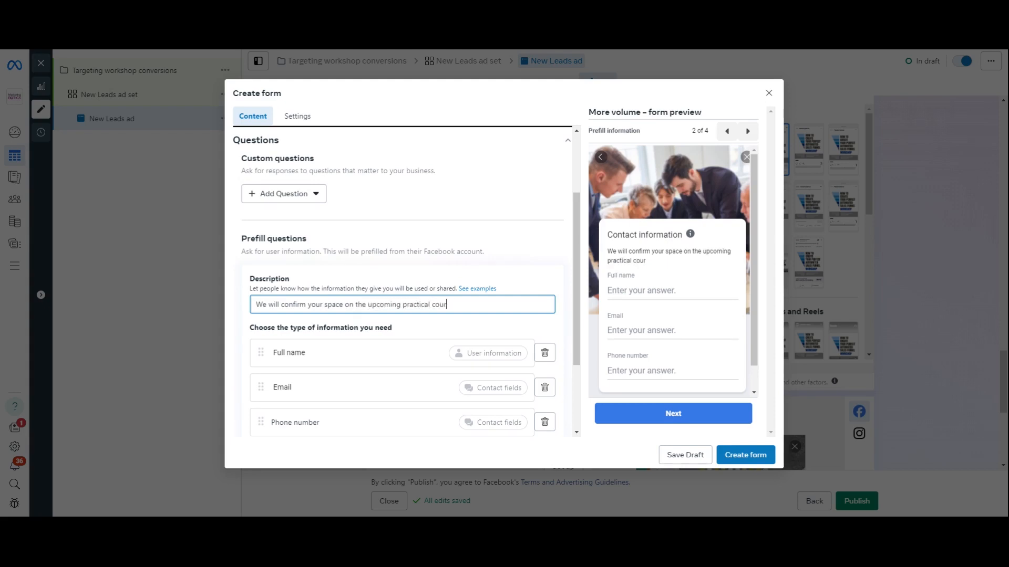
{"action": "type", "text": "se"}
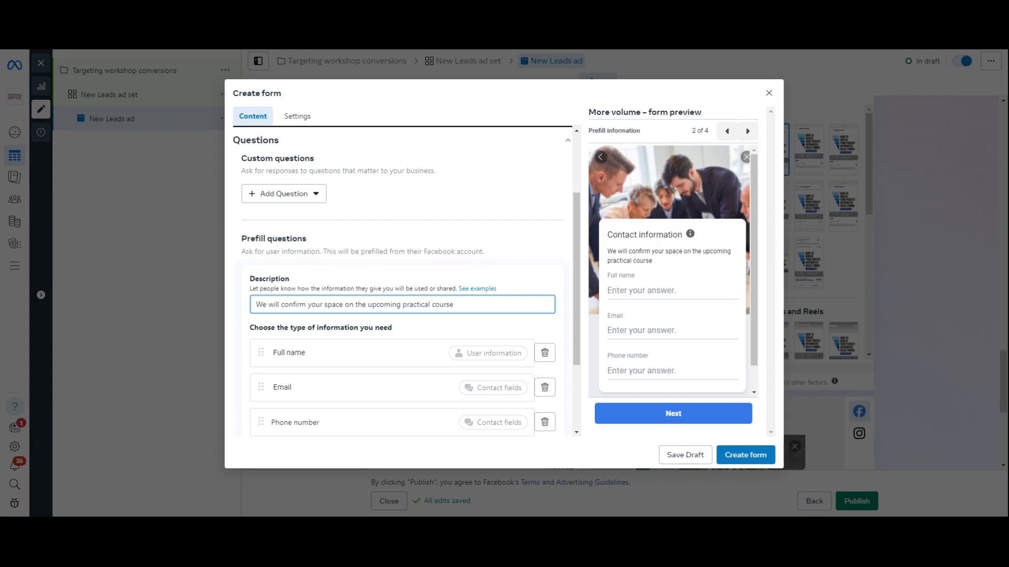
{"action": "scroll", "scroll_direction": "down", "scroll_amount": 3}
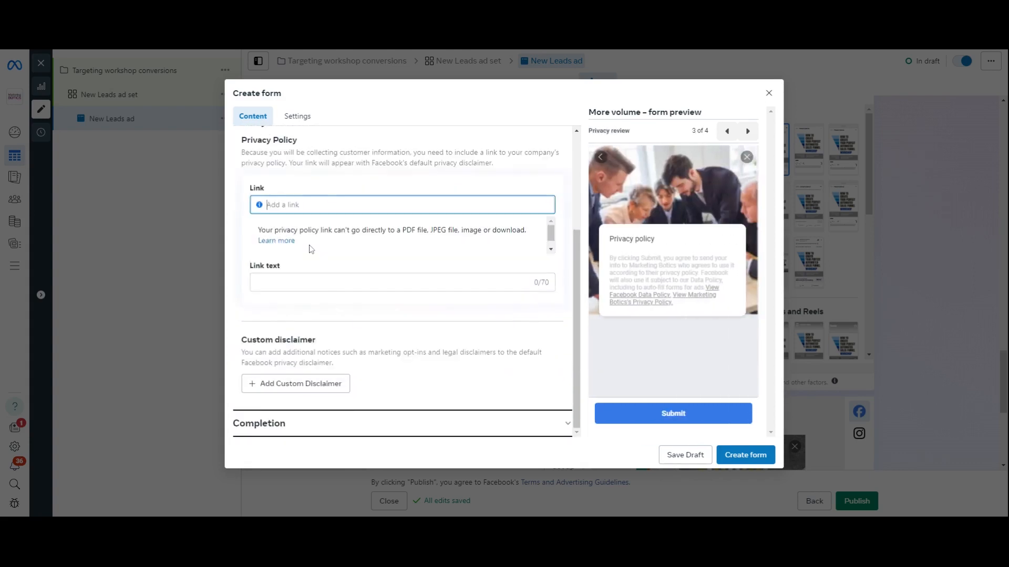
{"action": "scroll", "scroll_direction": "up", "scroll_amount": 3}
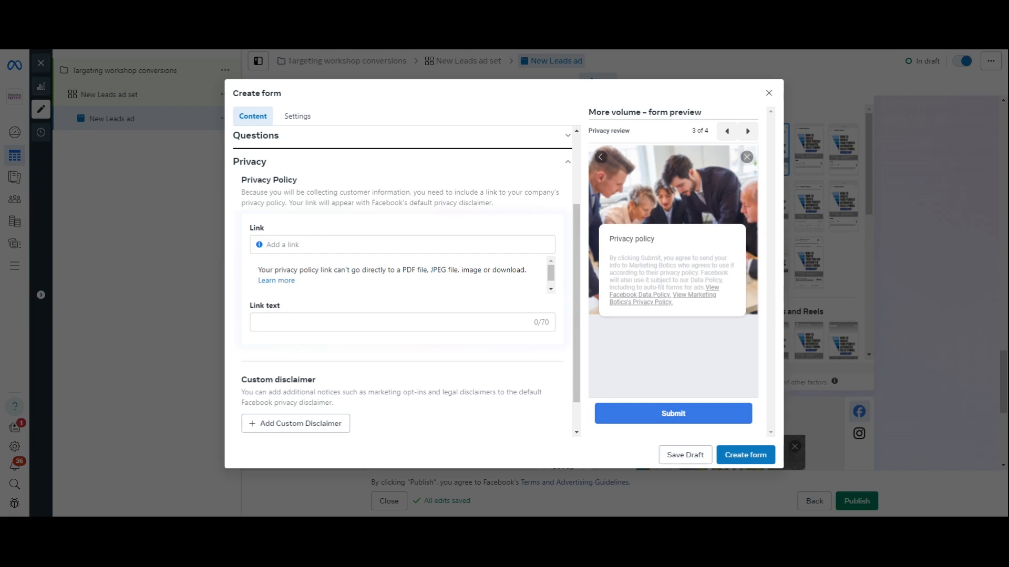
{"action": "left_click", "coordinate": [401, 244]}
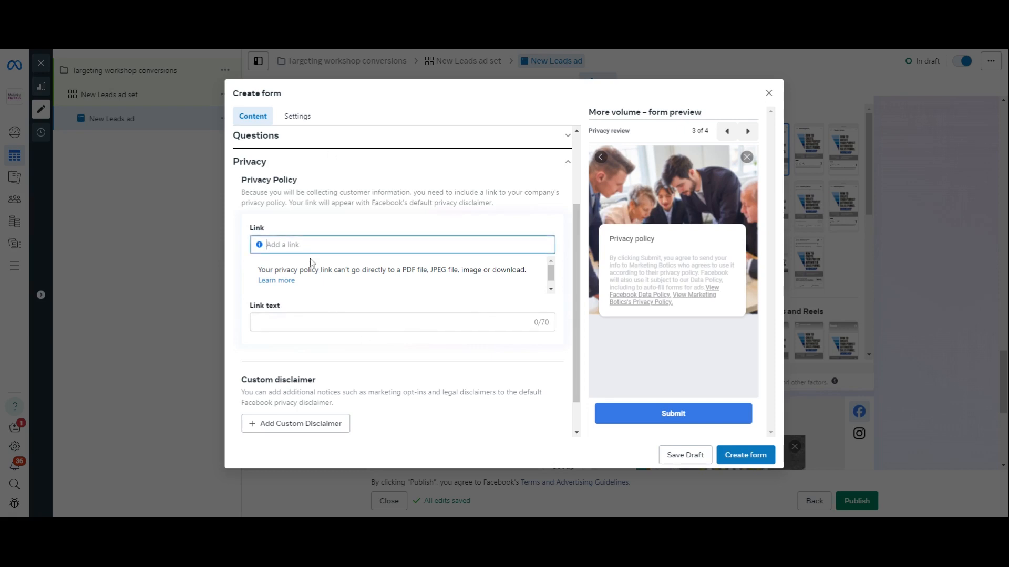
{"action": "type", "text": "https://marketingbotics.com/privacy-policy"}
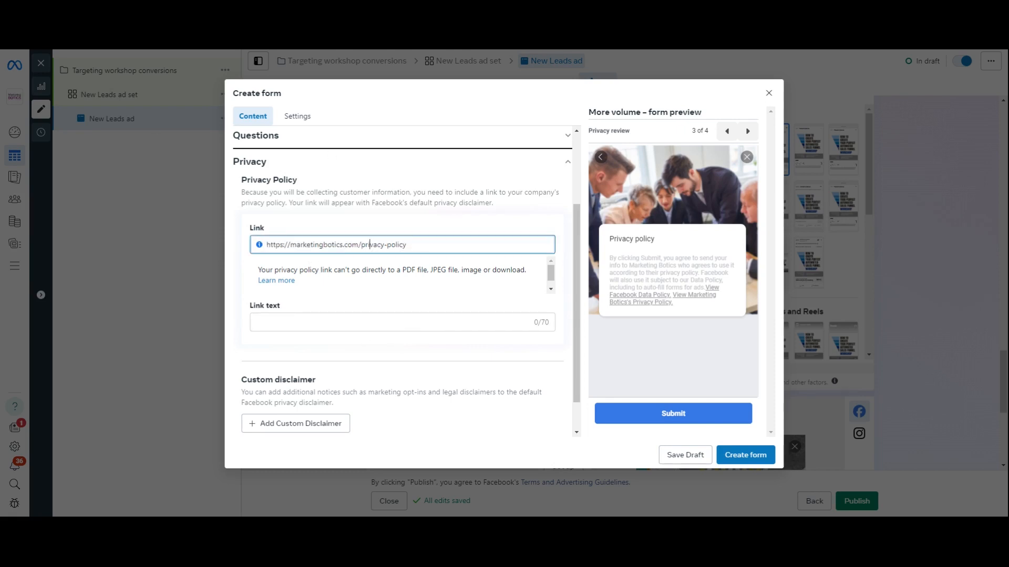
{"action": "double_click", "coordinate": [383, 244]}
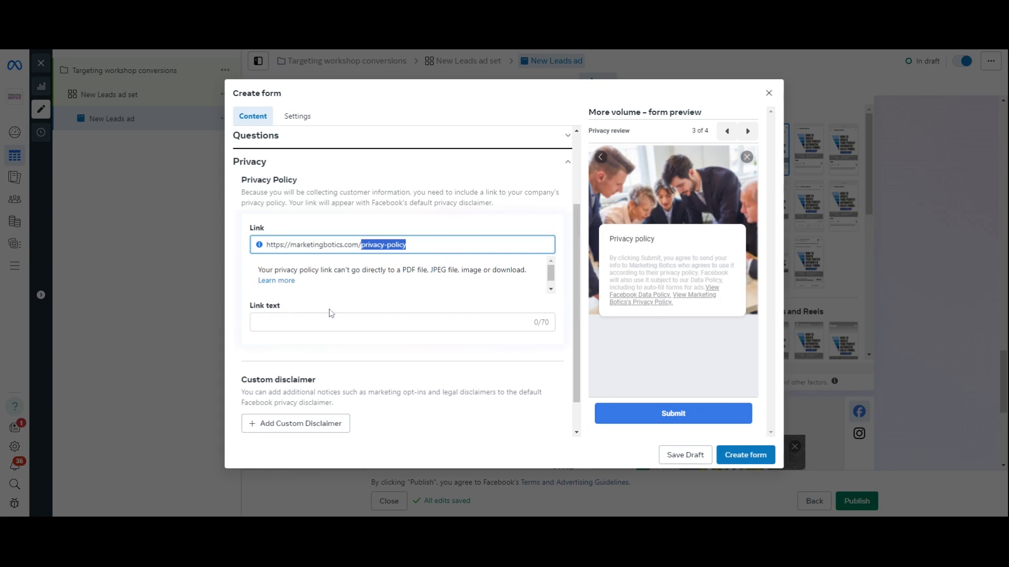
{"action": "type", "text": "privacy-policy"}
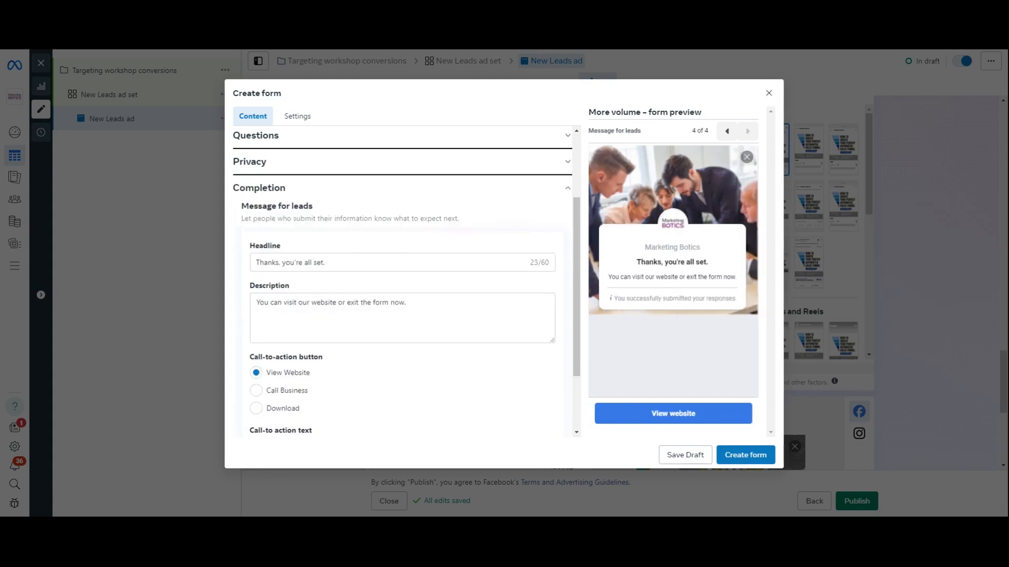
Rewrite the completion message text to point to my Youtube channel.
{"action": "left_click", "coordinate": [401, 263]}
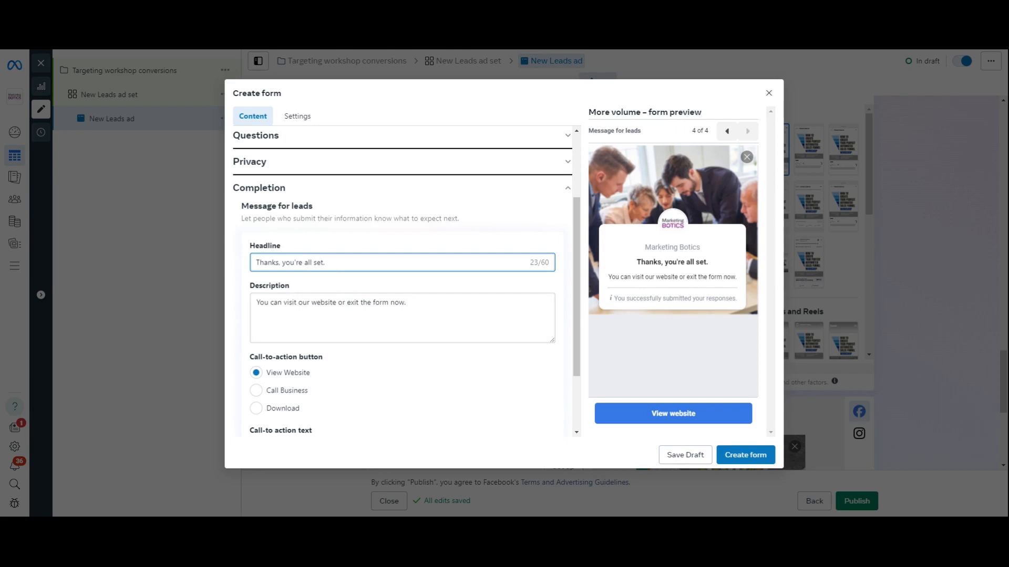
{"action": "triple_click", "coordinate": [330, 303]}
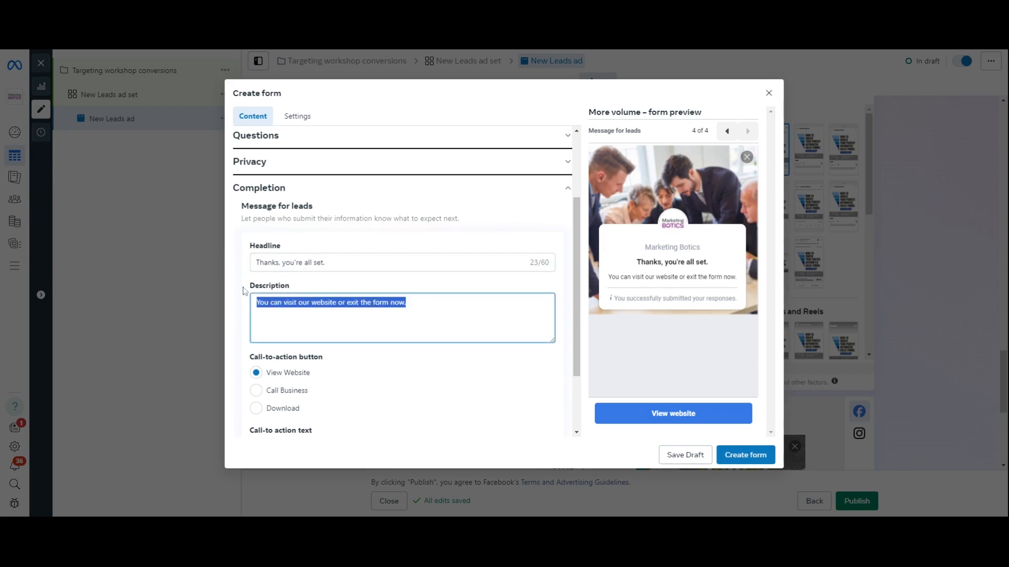
{"action": "type", "text": "Go to you"}
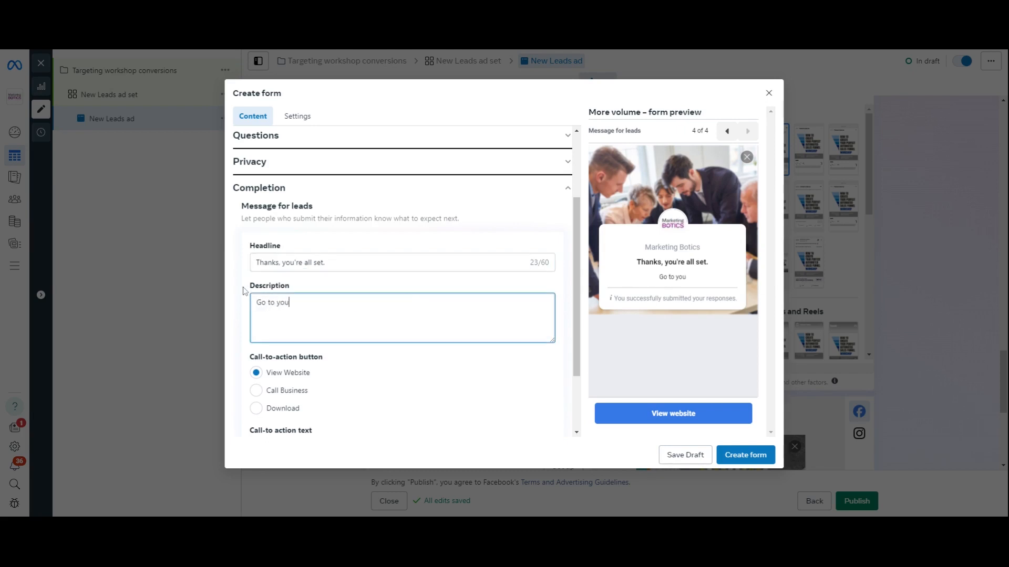
{"action": "key", "text": "BackSpace"}
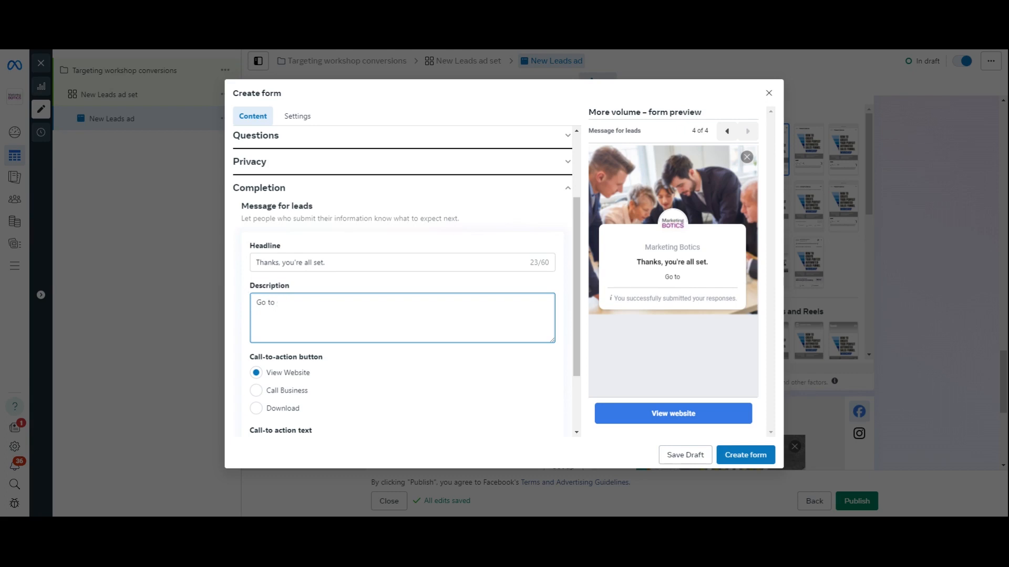
{"action": "type", "text": "my Youtube"}
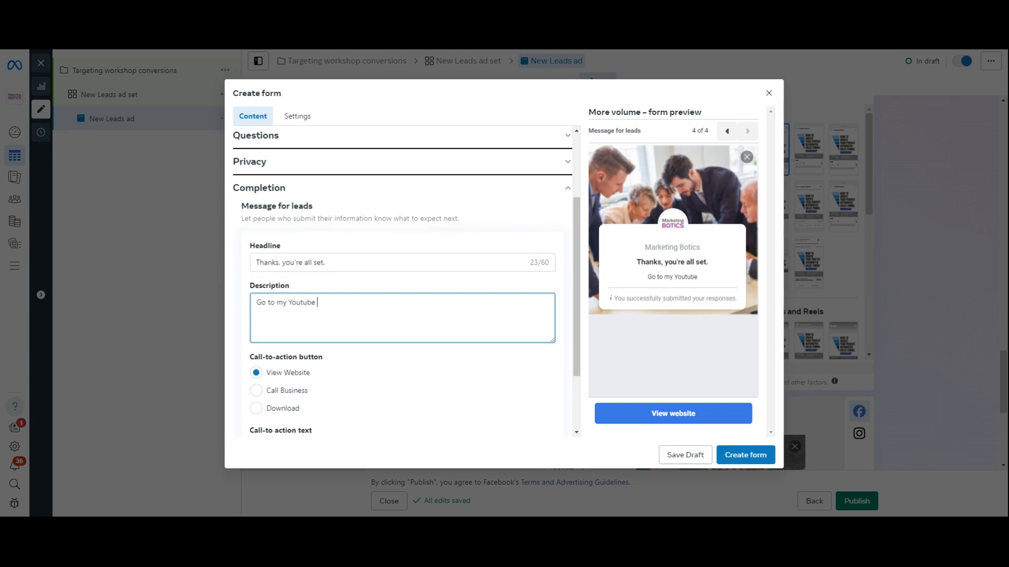
{"action": "type", "text": "channel"}
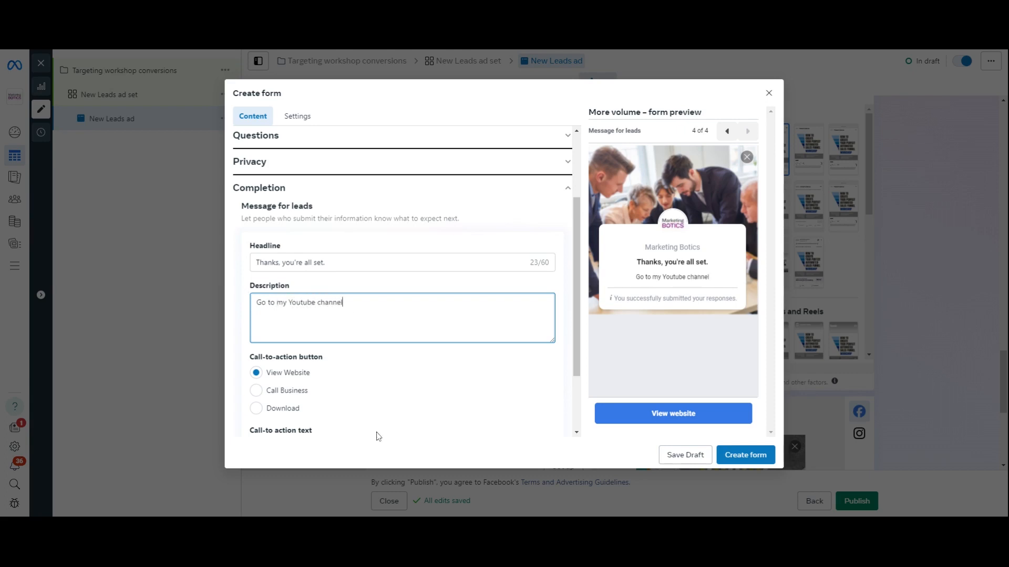
{"action": "scroll", "scroll_direction": "down", "scroll_amount": 3}
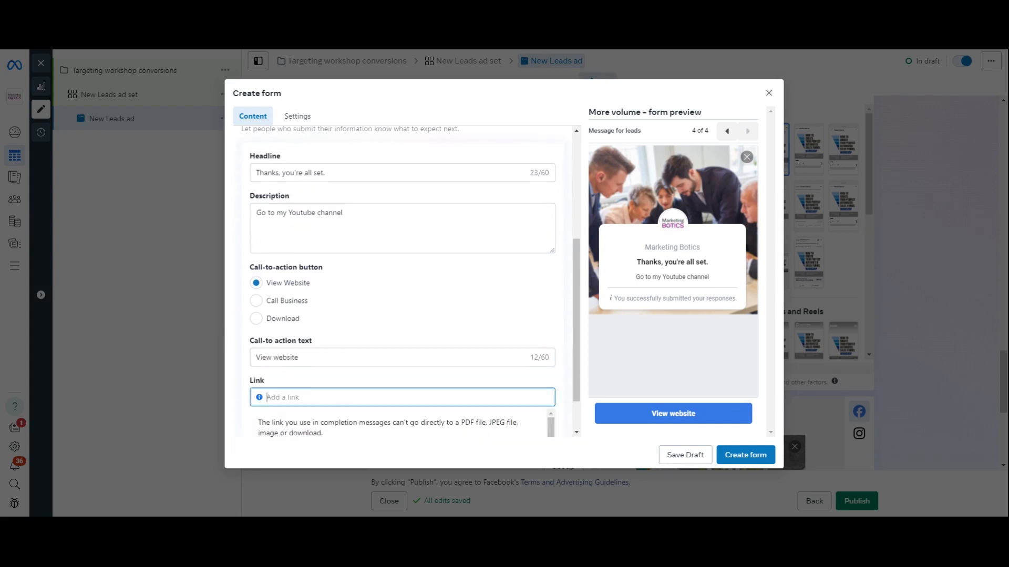
{"action": "type", "text": "youtube.c"}
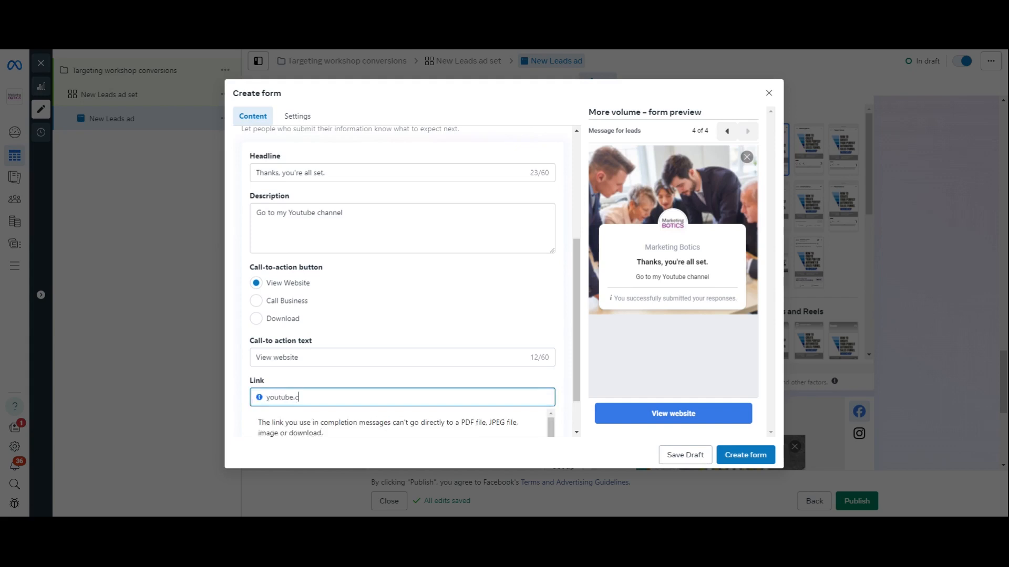
{"action": "type", "text": "om/"}
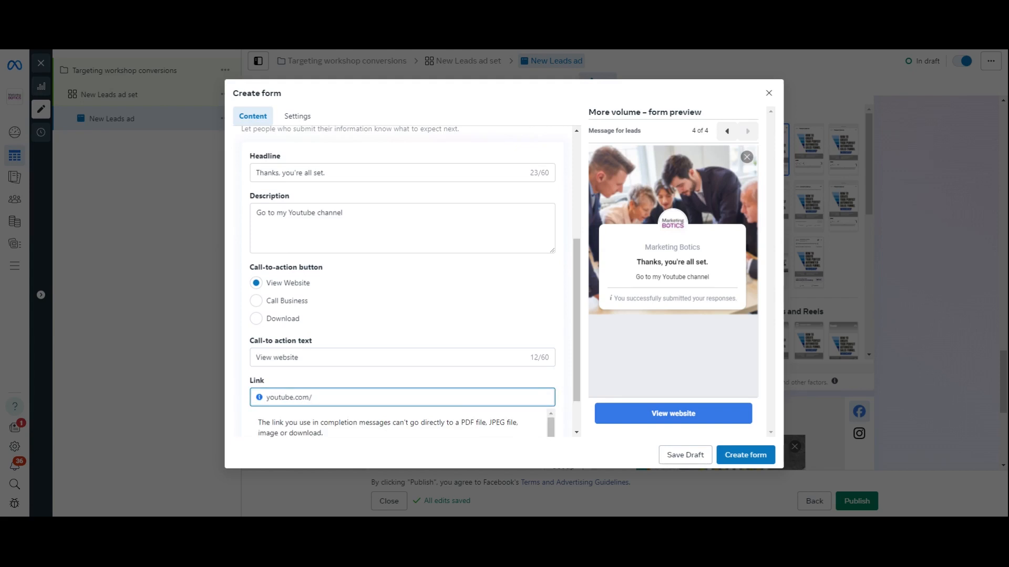
{"action": "type", "text": "@marketing"}
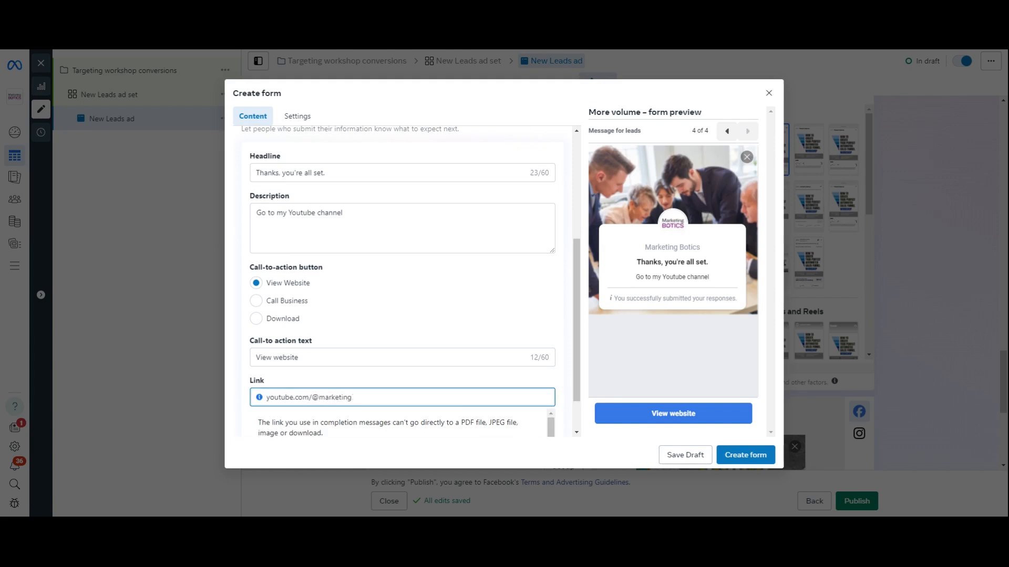
{"action": "type", "text": "botics"}
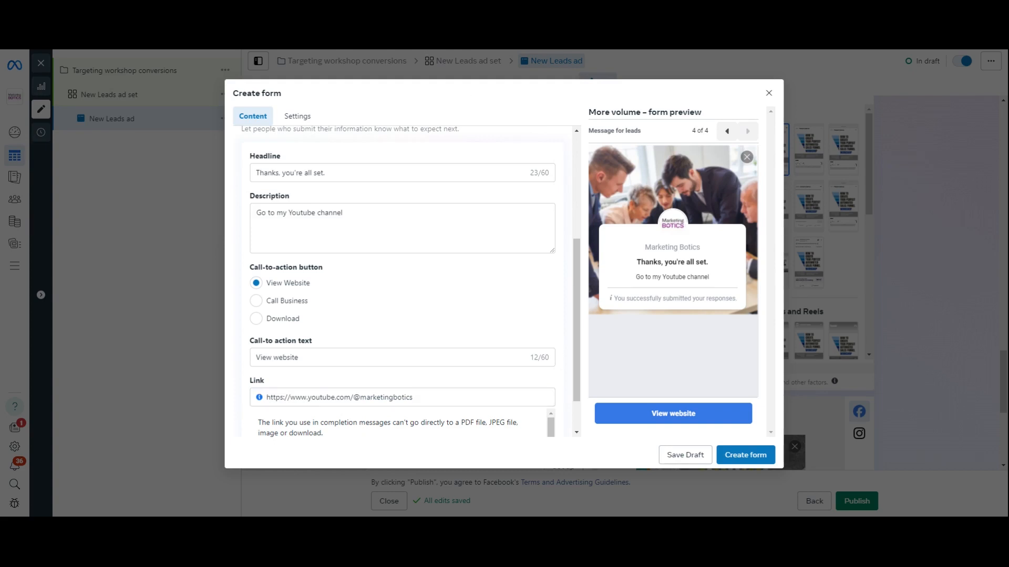
Label the completion button 'View my Yotube Channel'.
{"action": "left_click", "coordinate": [402, 398]}
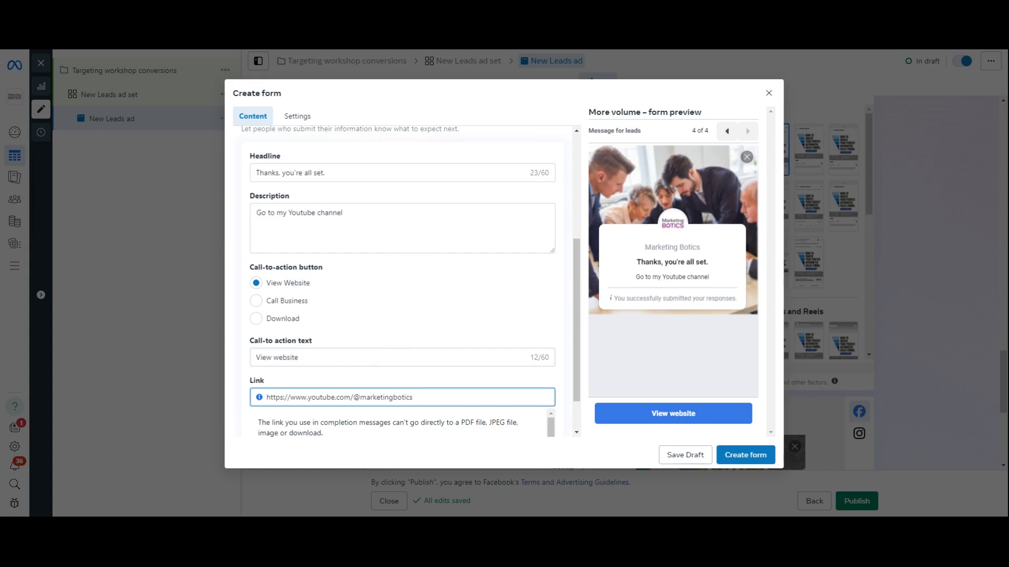
{"action": "type", "text": "View my Y"}
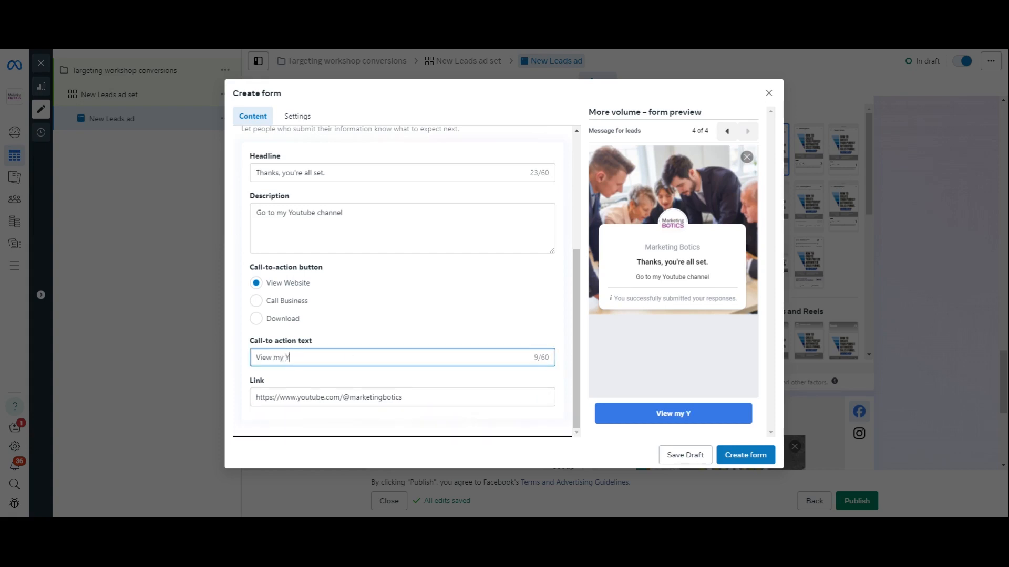
{"action": "type", "text": "otuvb"}
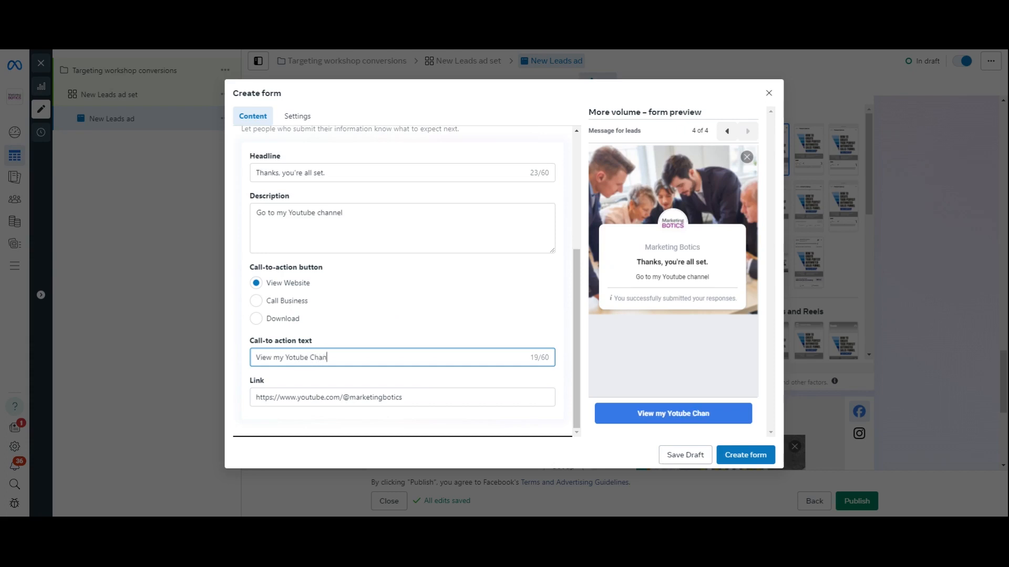
{"action": "type", "text": "nel"}
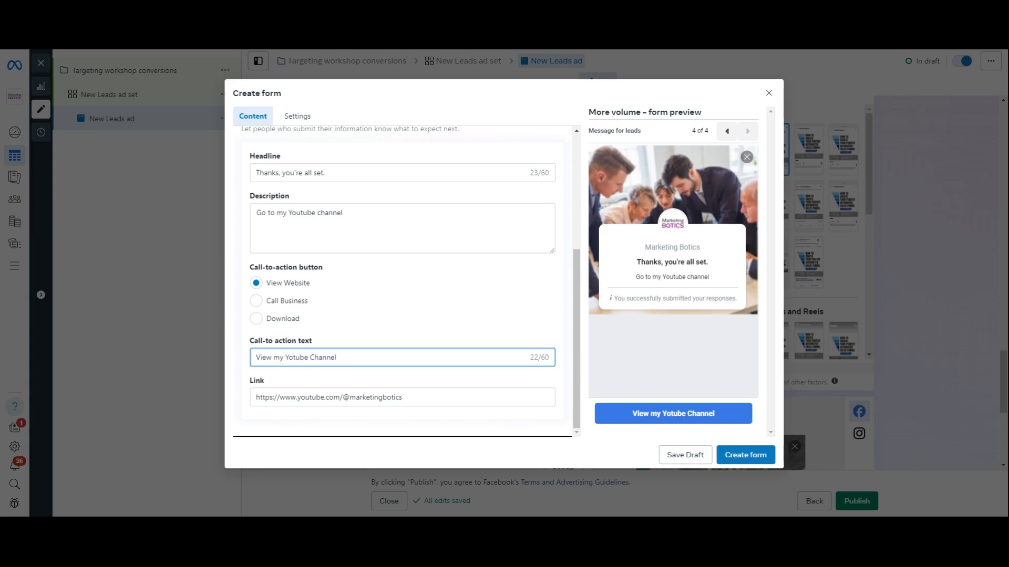
Change the completion description to 'Mark the date for 9th April 2024'.
{"action": "left_click", "coordinate": [401, 228]}
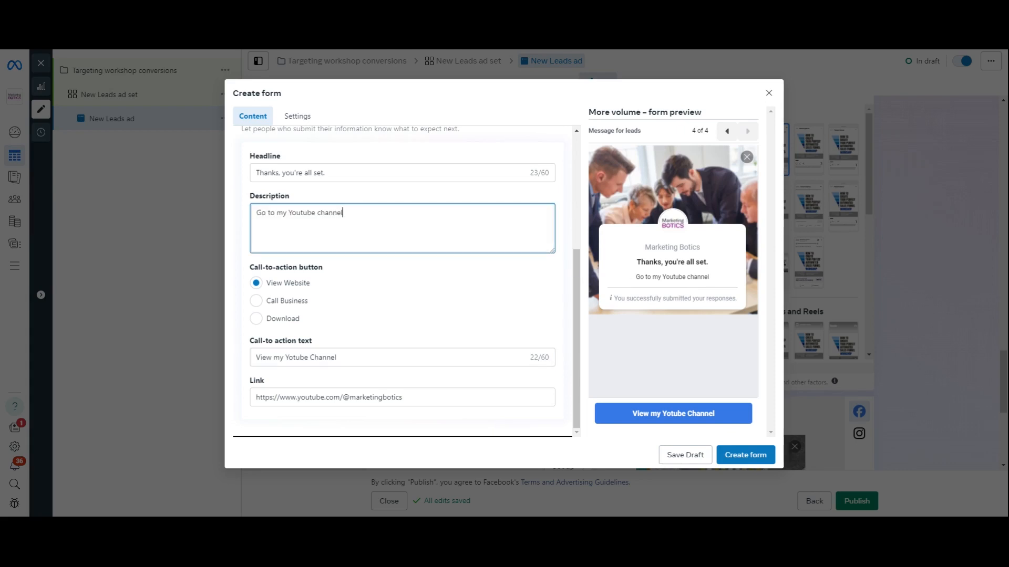
{"action": "type", "text": "mark"}
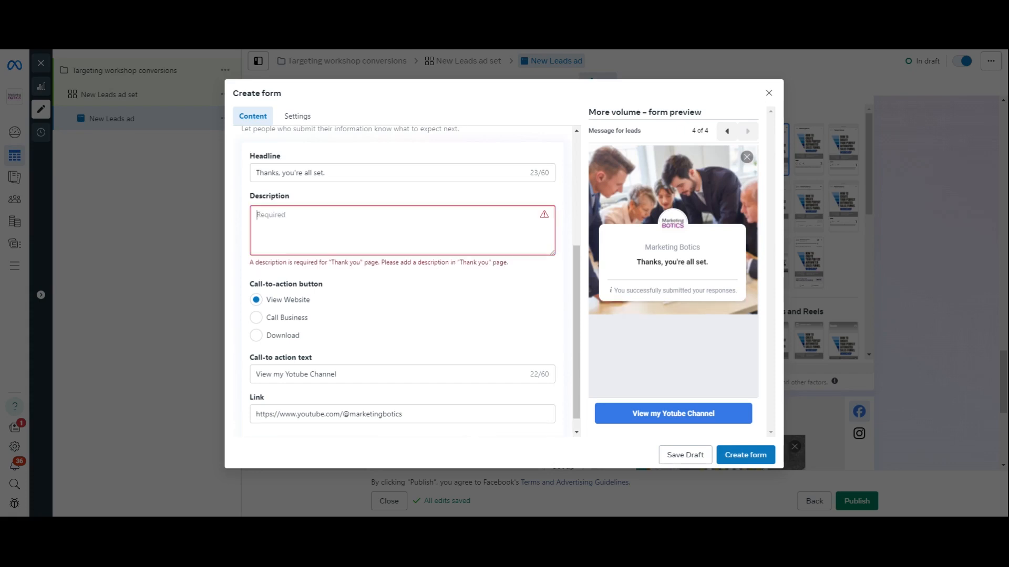
{"action": "type", "text": "Mark the date"}
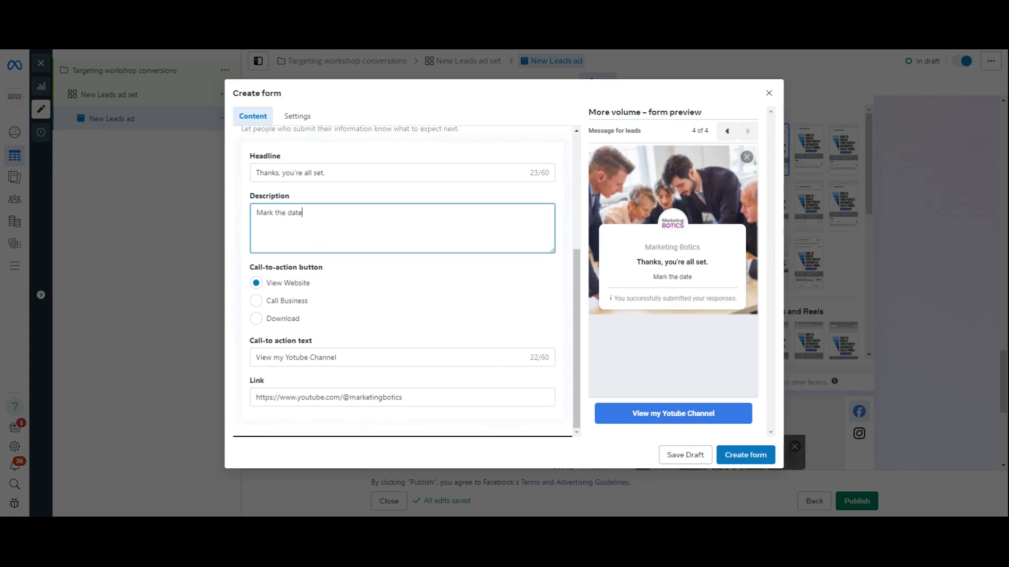
{"action": "type", "text": "for 9th A"}
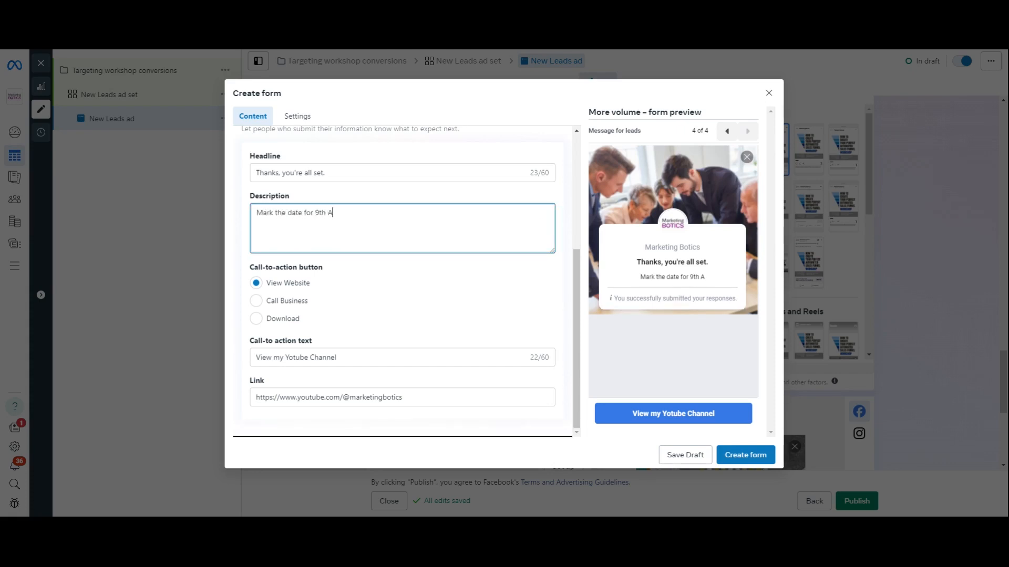
{"action": "type", "text": "pril 2024"}
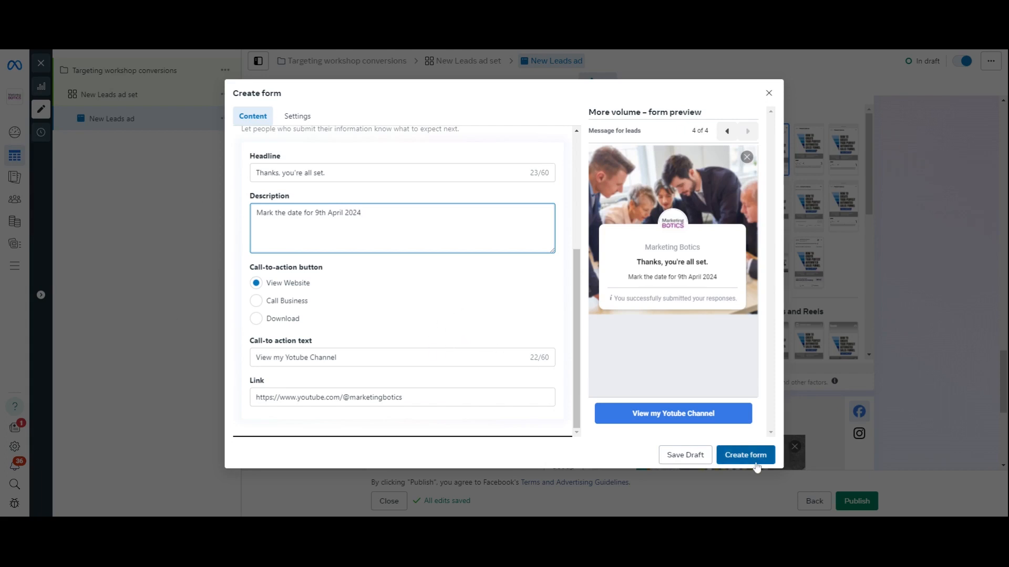
{"action": "scroll", "scroll_direction": "up", "scroll_amount": 3}
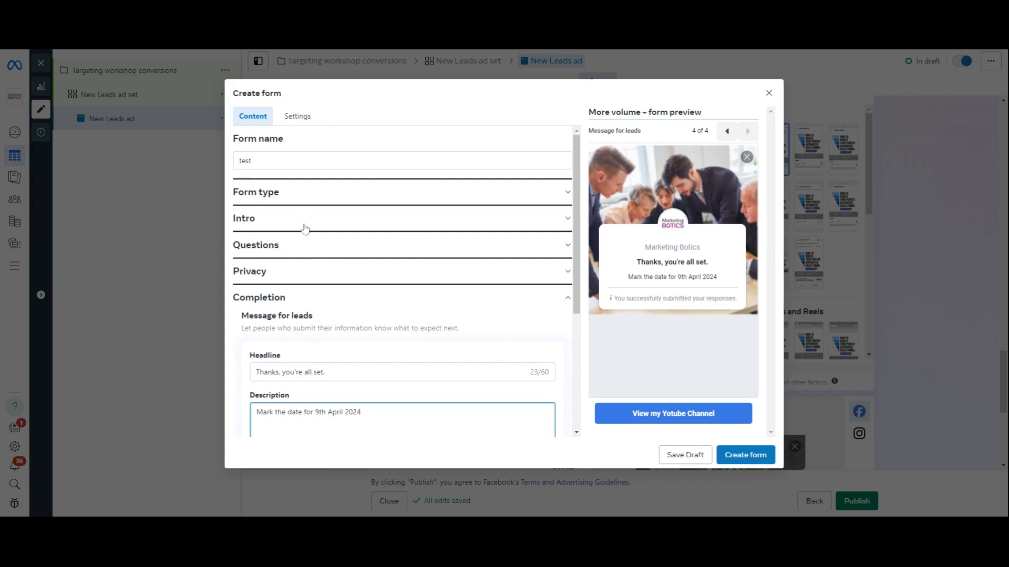
Check the form's Settings, return to Content, and create the 'test' form.
{"action": "left_click", "coordinate": [296, 116]}
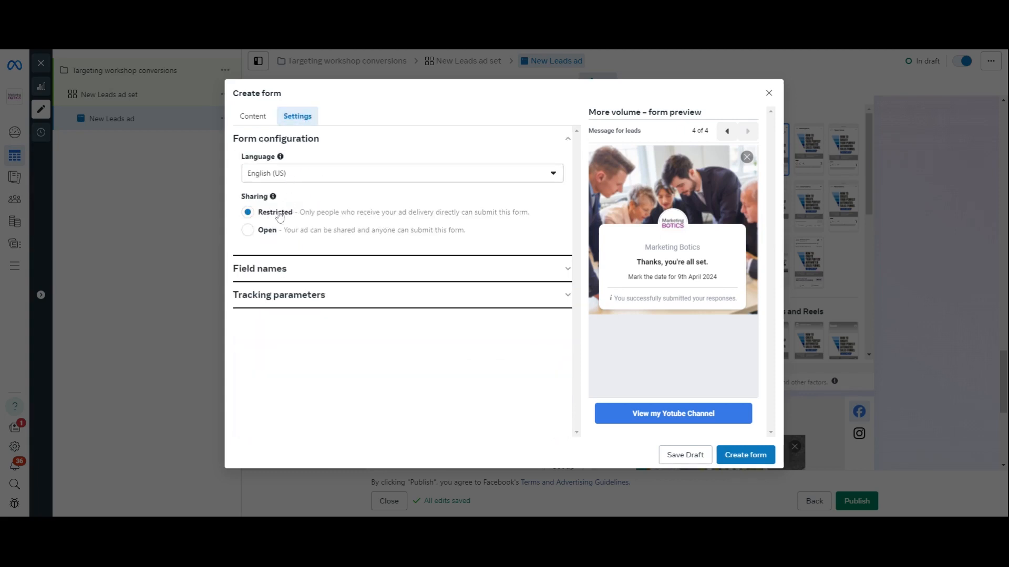
{"action": "left_click", "coordinate": [252, 115]}
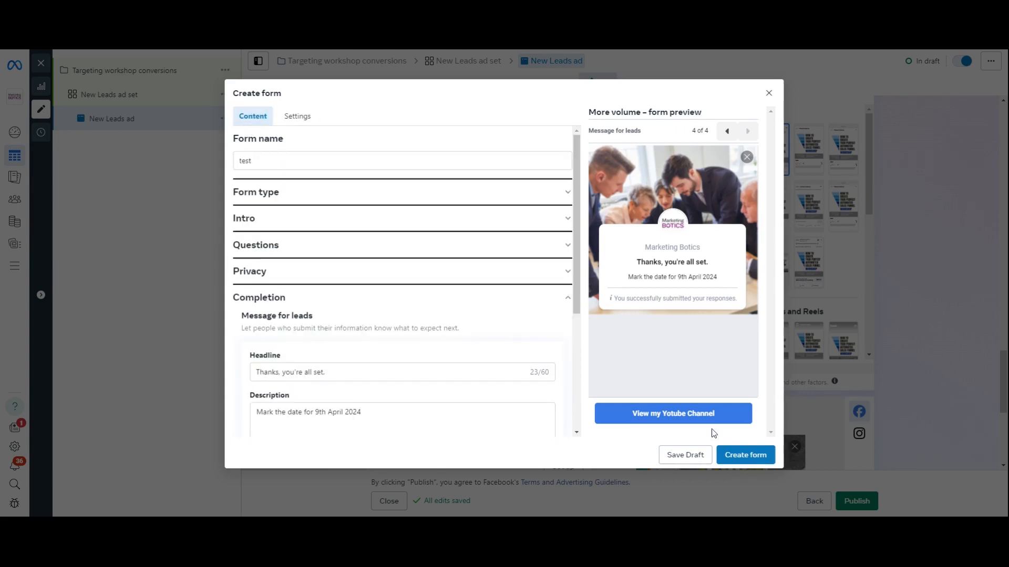
{"action": "mouse_move", "coordinate": [735, 114]}
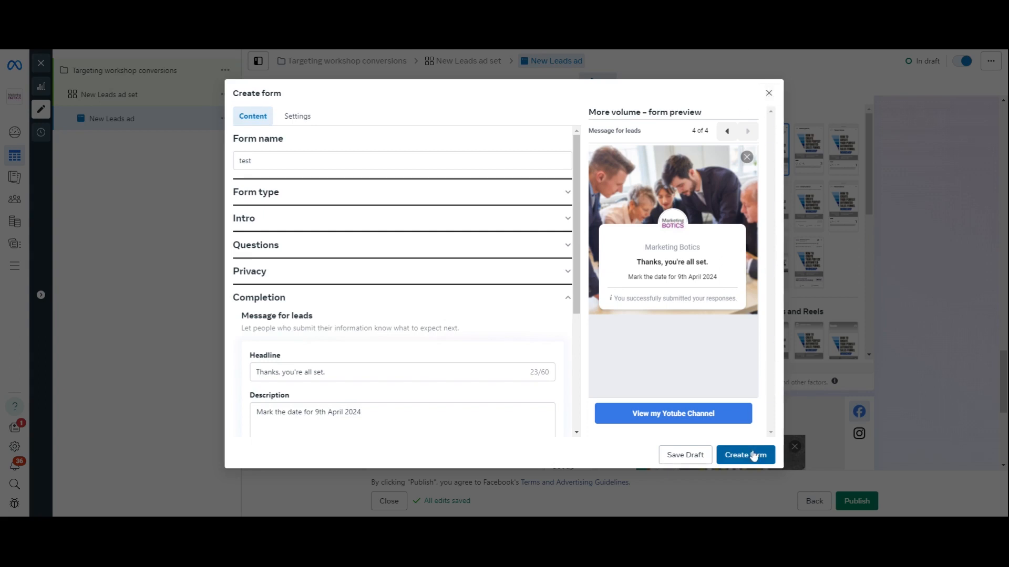
{"action": "mouse_move", "coordinate": [765, 483]}
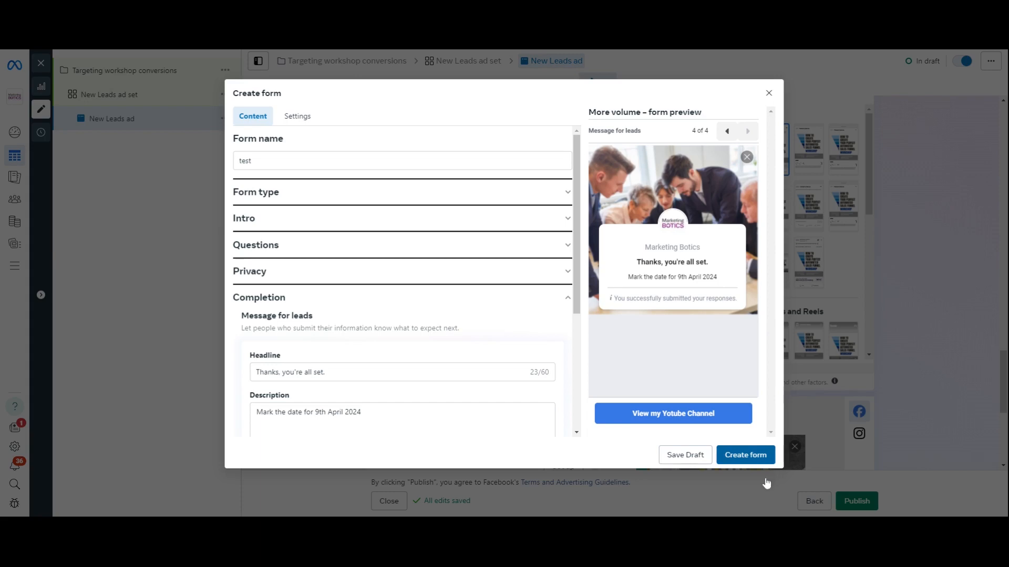
{"action": "left_click", "coordinate": [745, 455]}
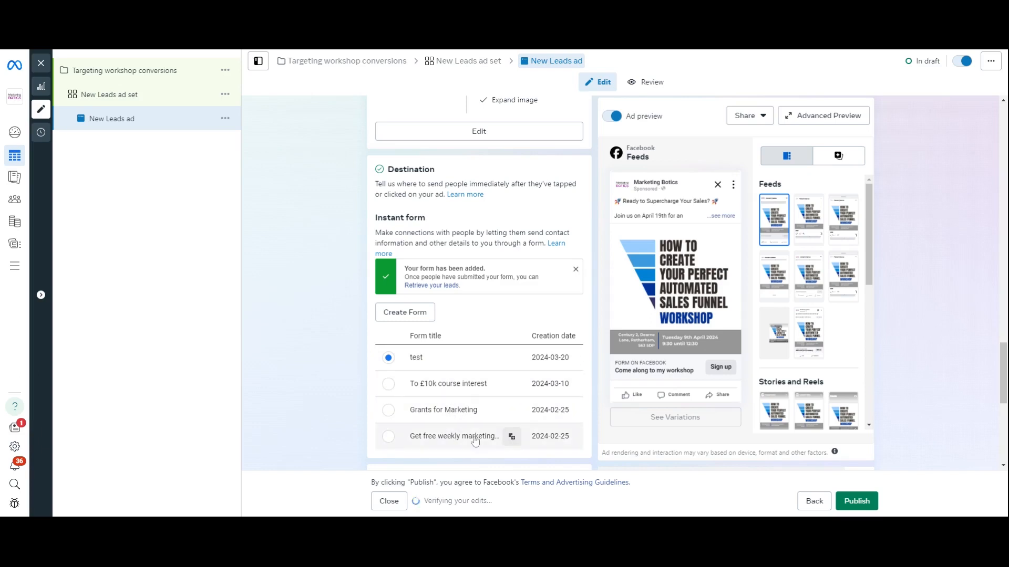
Switch the ad's call to action to Learn more and review the ad setup.
{"action": "scroll", "scroll_direction": "up", "scroll_amount": 3}
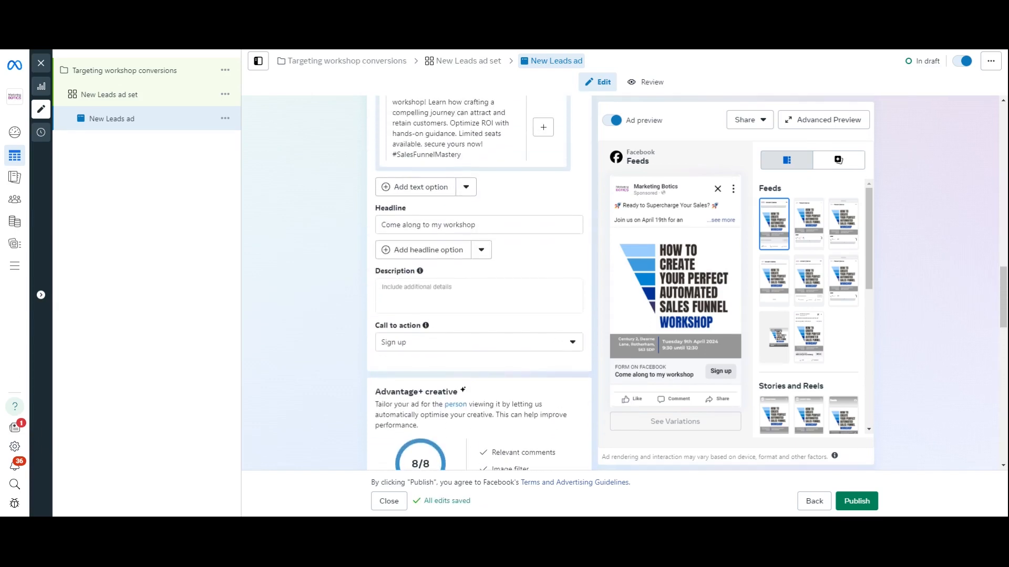
{"action": "left_click", "coordinate": [478, 342]}
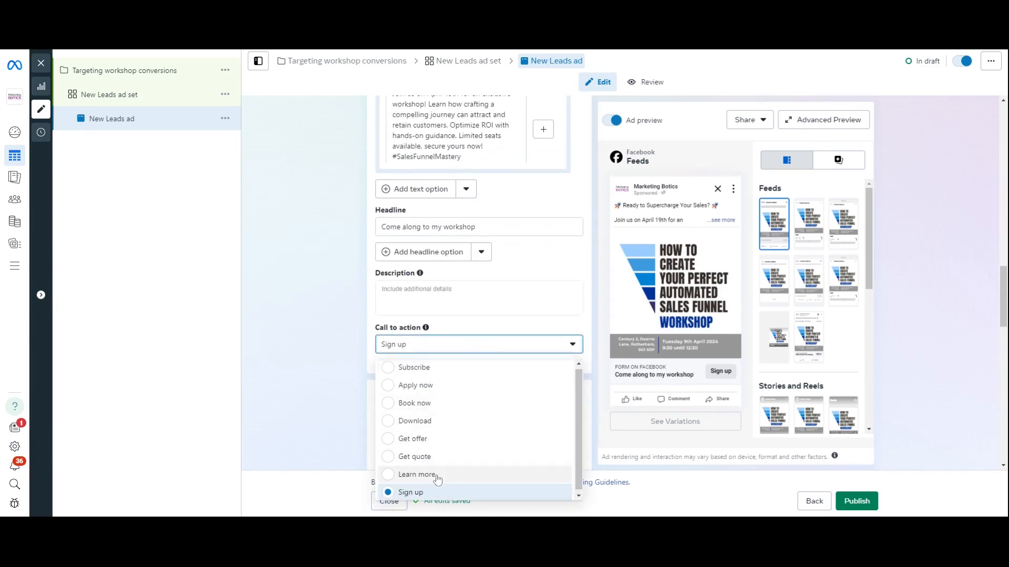
{"action": "left_click", "coordinate": [417, 474]}
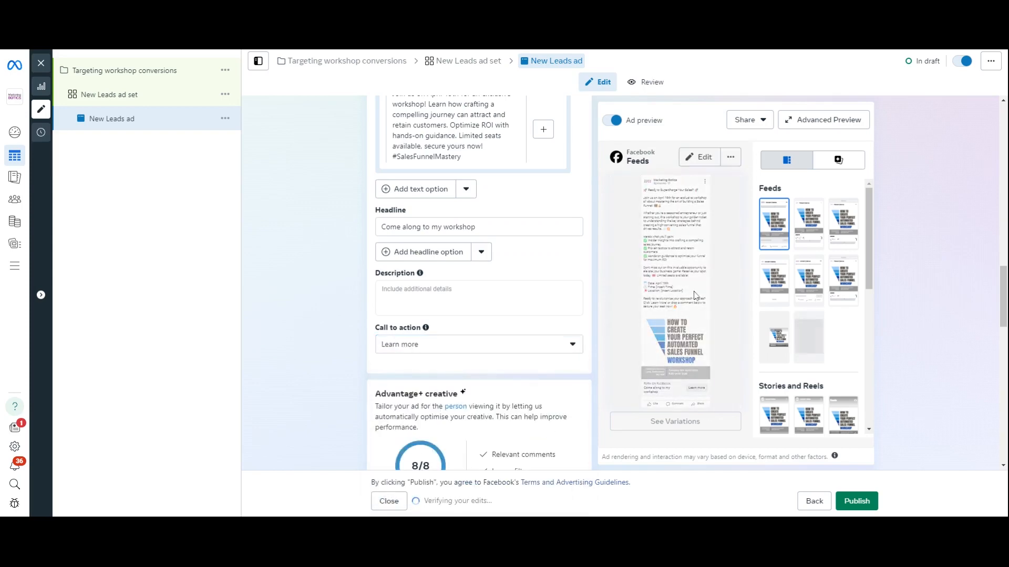
{"action": "scroll", "scroll_direction": "down", "scroll_amount": 3}
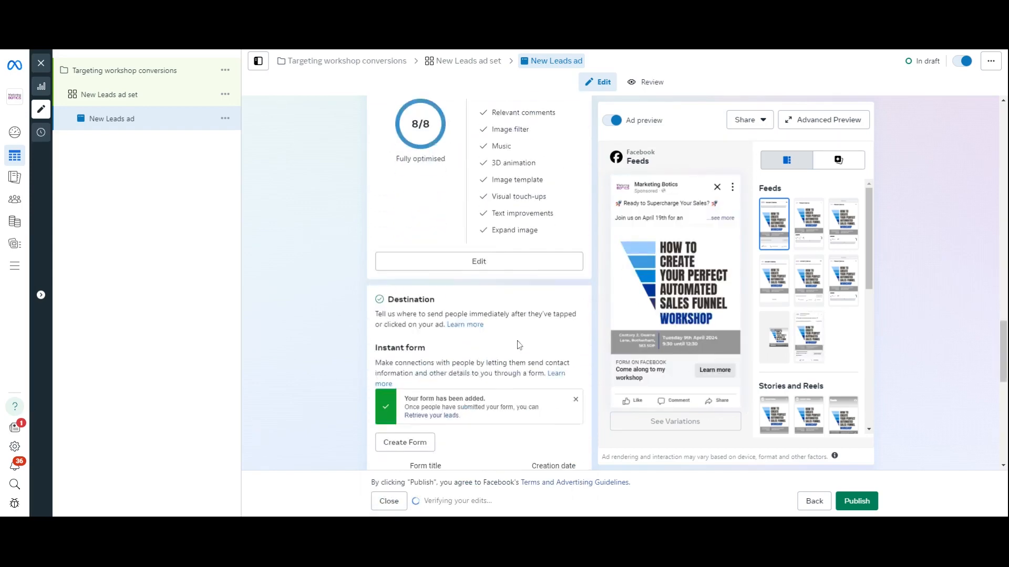
{"action": "scroll", "scroll_direction": "down", "scroll_amount": 3}
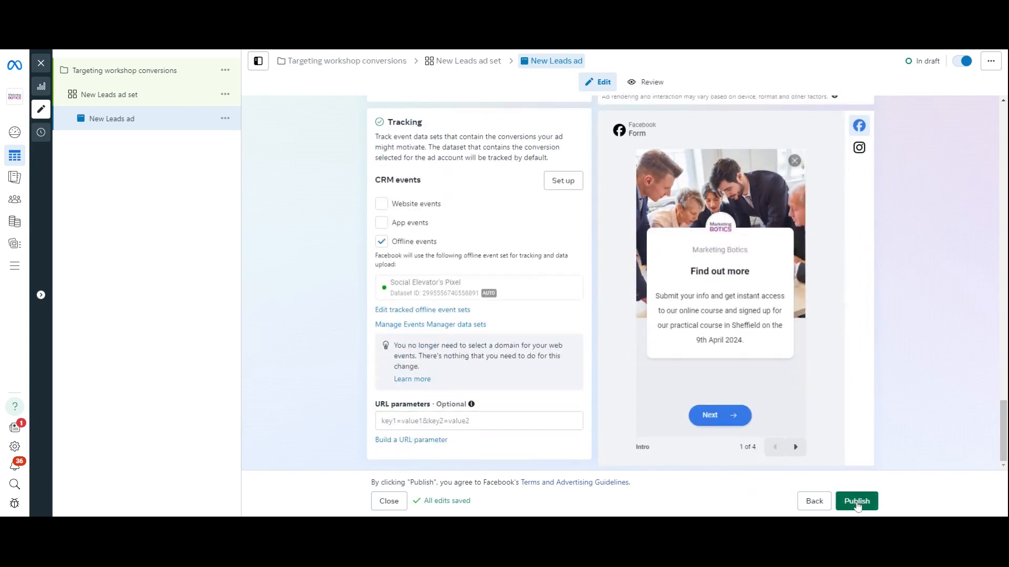
{"action": "mouse_move", "coordinate": [628, 415]}
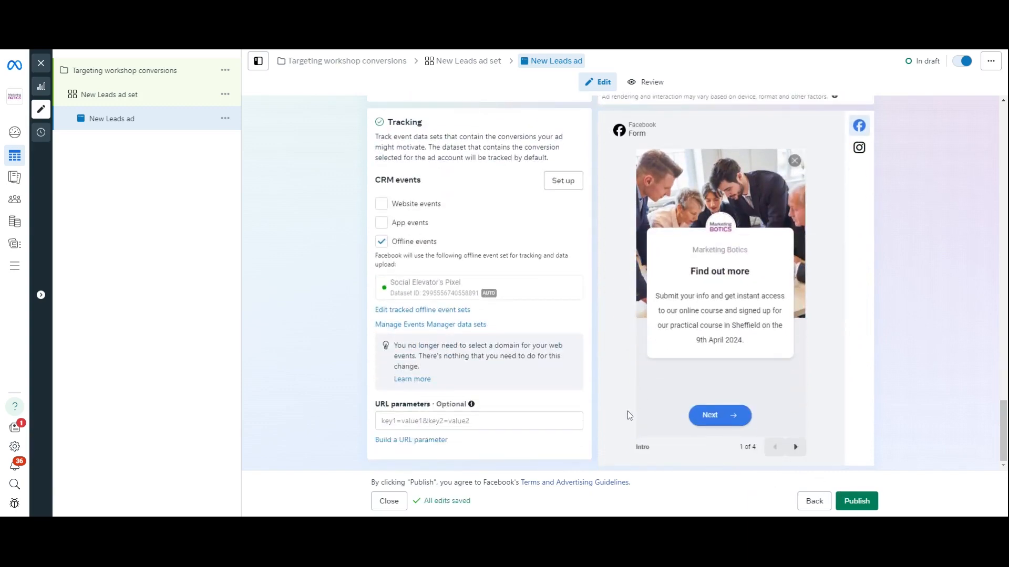
{"action": "scroll", "scroll_direction": "up", "scroll_amount": 3}
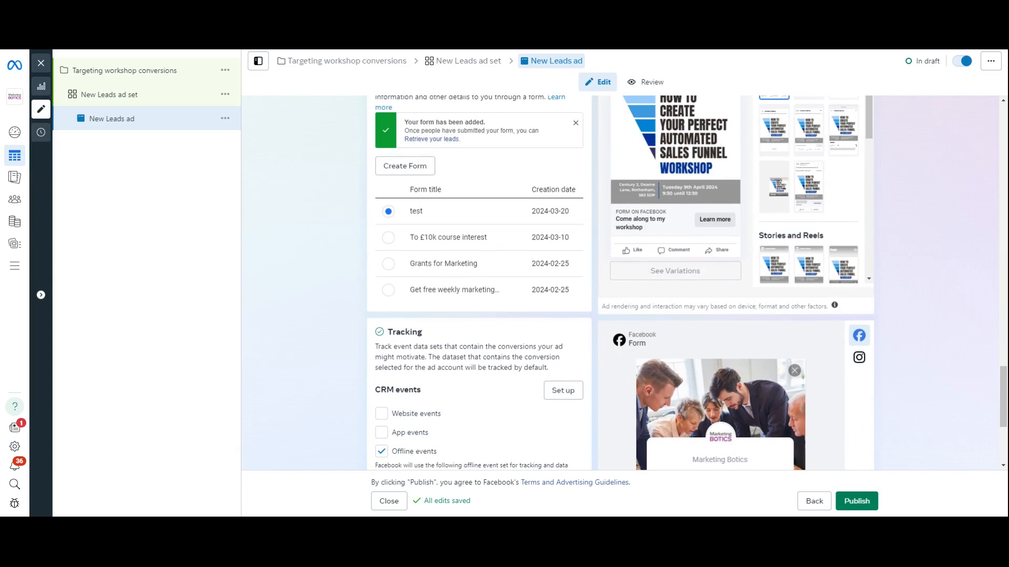